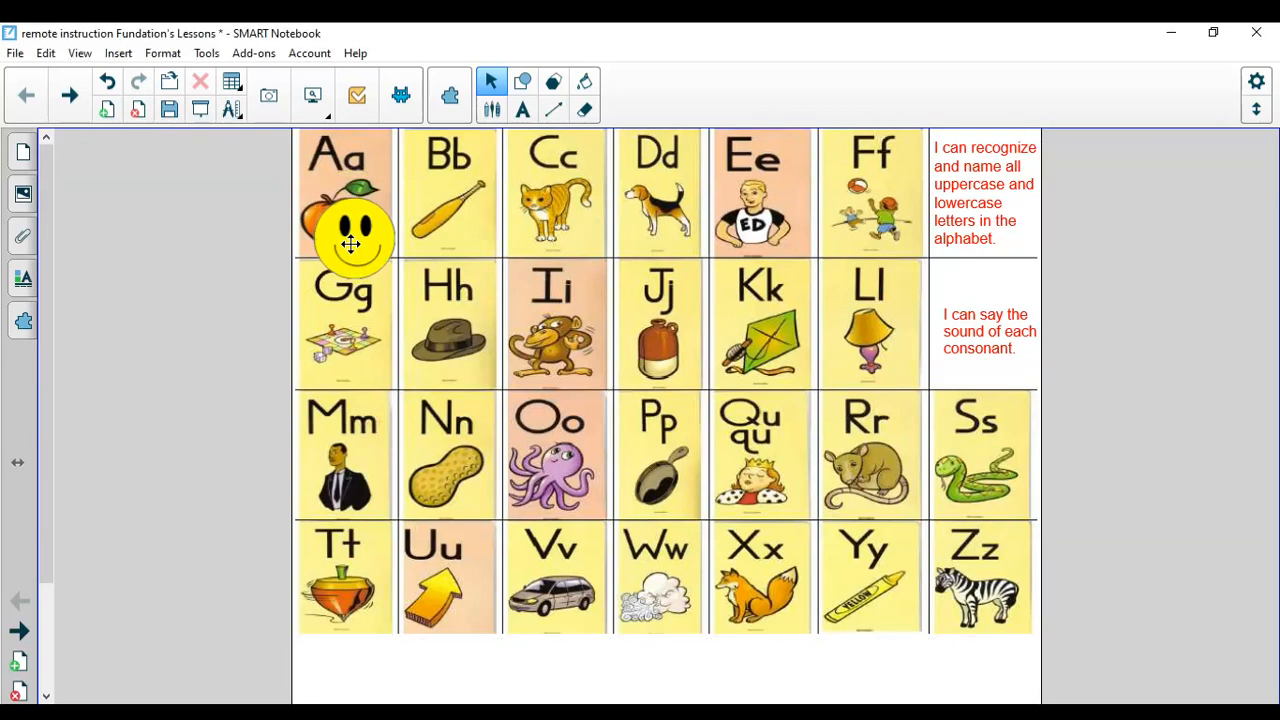
Step: Move the smiley across the top row of the alphabet chart from Aa through Ff
{"action": "left_click_drag", "start_coordinate": [350, 245], "coordinate": [338, 258]}
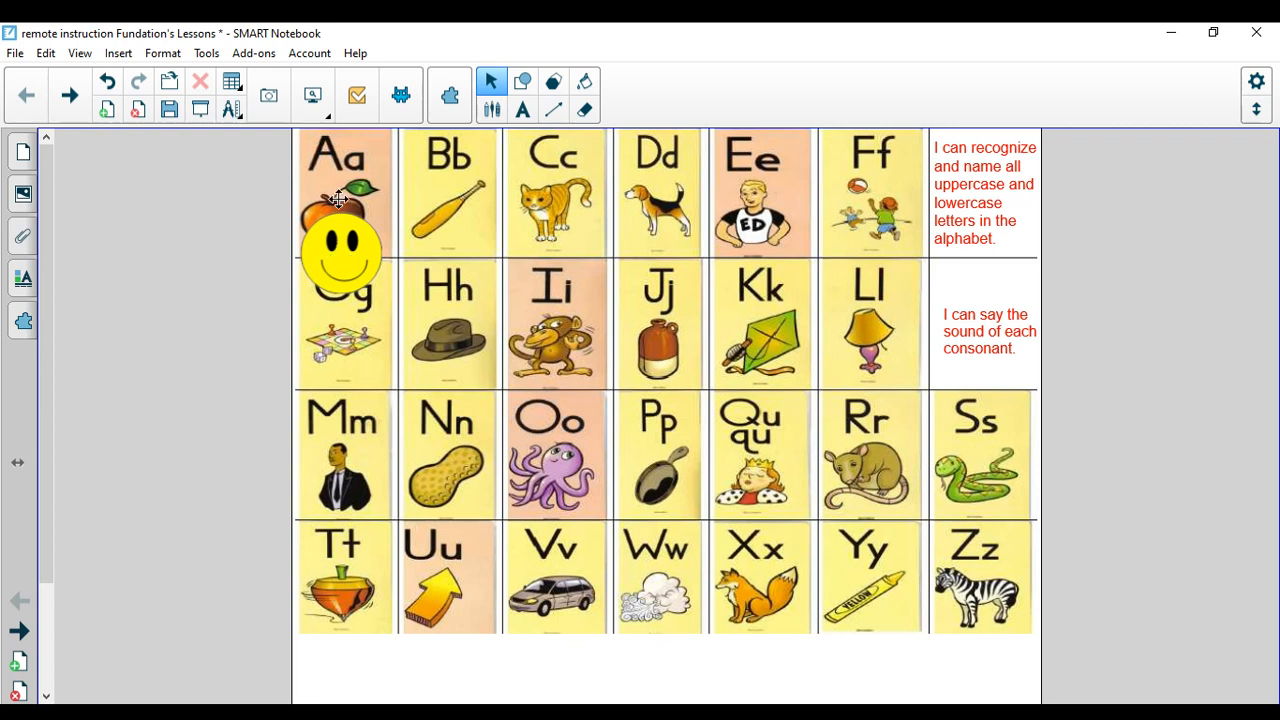
{"action": "left_click_drag", "start_coordinate": [342, 250], "coordinate": [347, 272]}
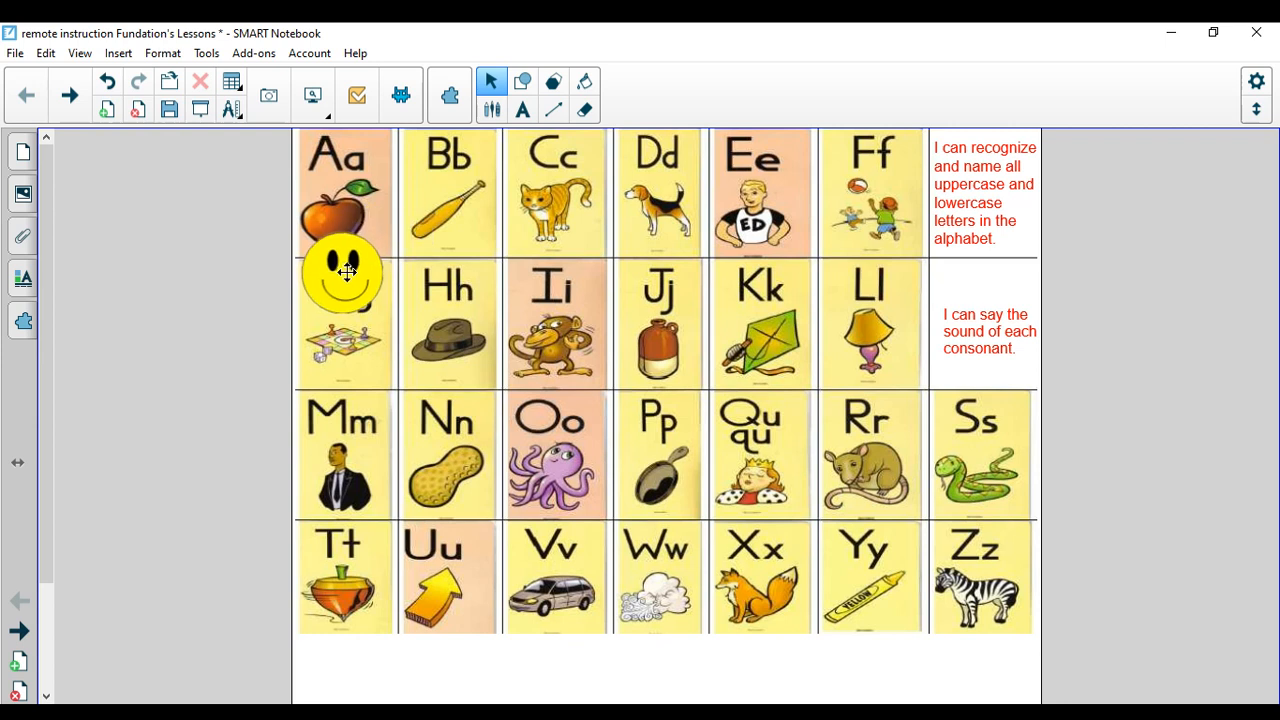
{"action": "left_click_drag", "start_coordinate": [345, 270], "coordinate": [450, 260]}
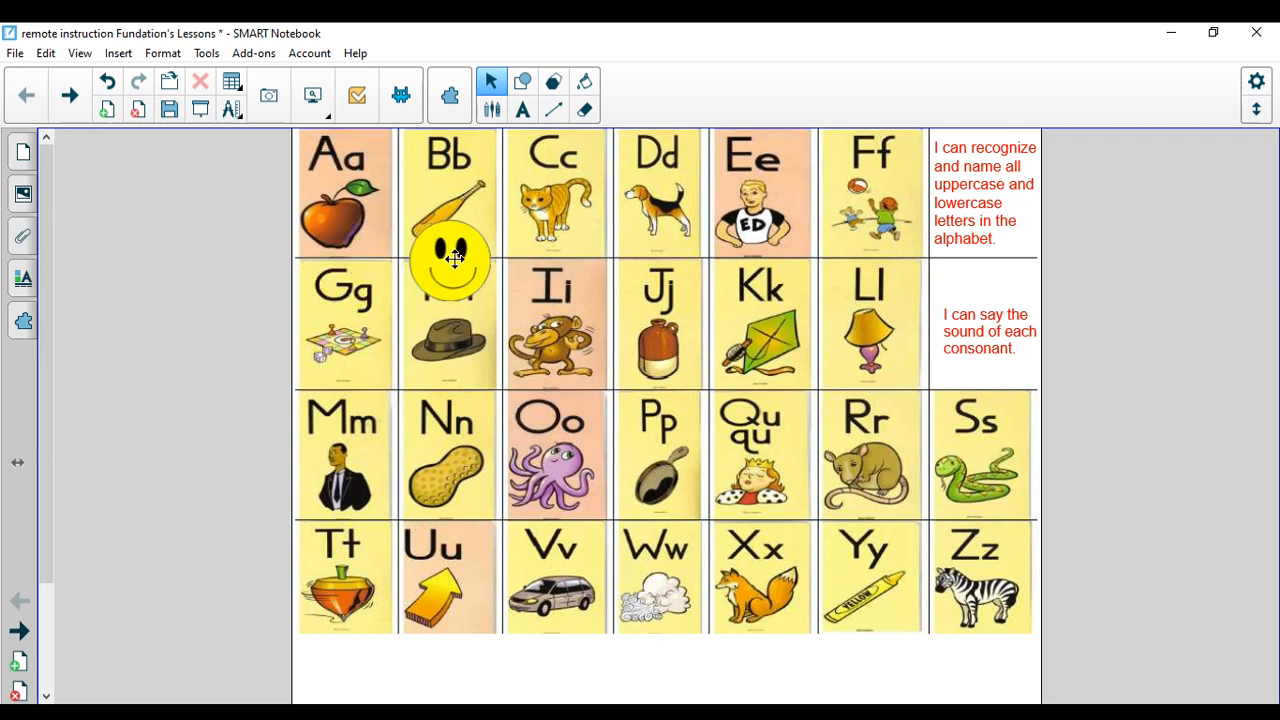
{"action": "left_click_drag", "start_coordinate": [448, 258], "coordinate": [575, 258]}
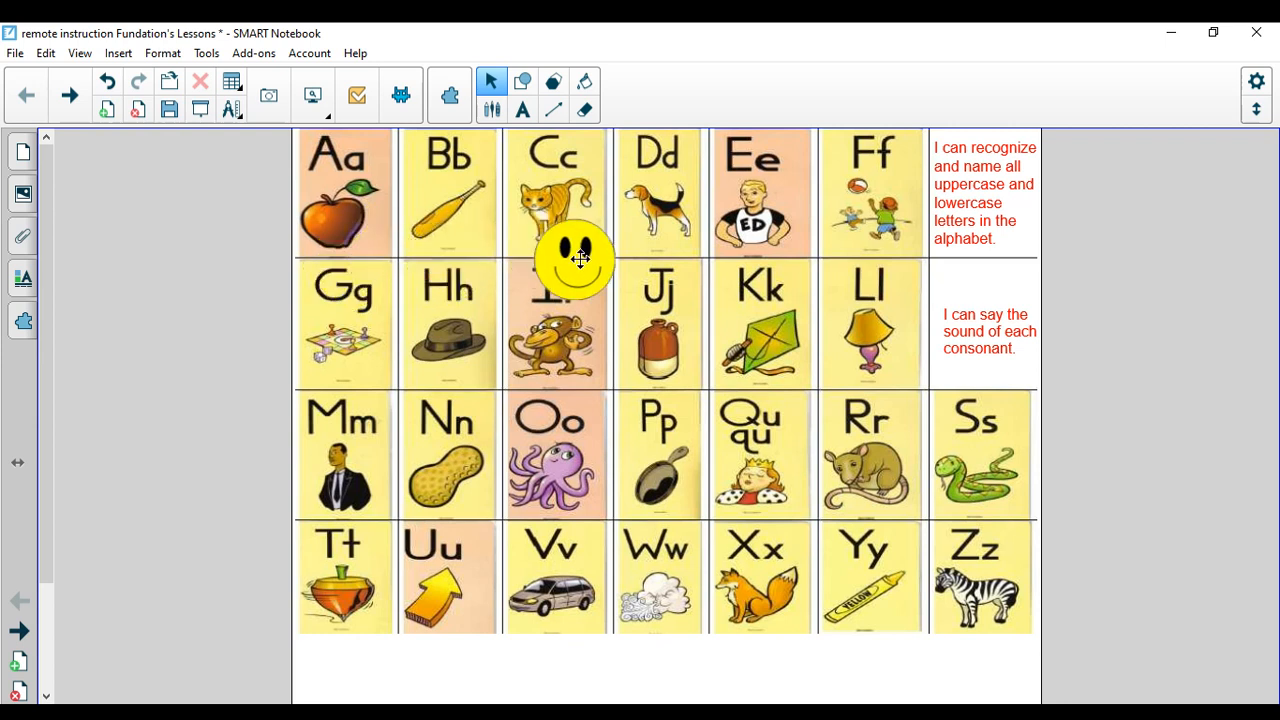
{"action": "left_click_drag", "start_coordinate": [575, 260], "coordinate": [730, 240]}
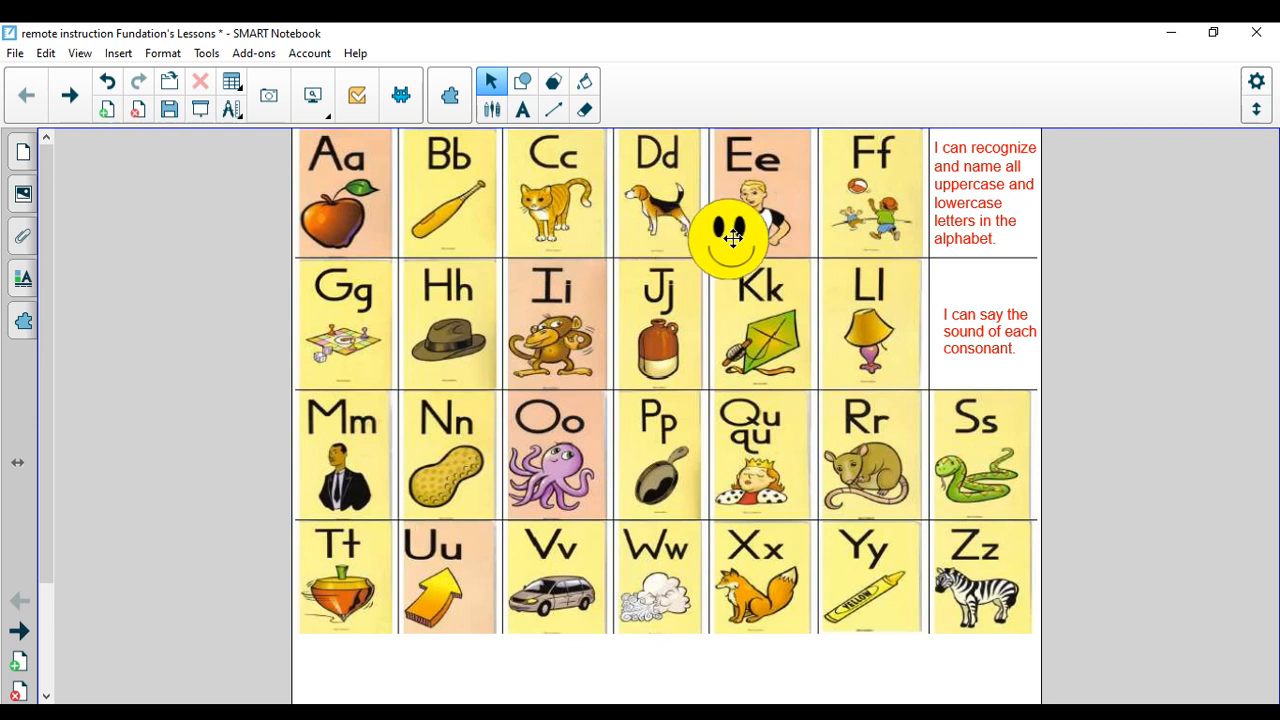
{"action": "left_click_drag", "start_coordinate": [730, 240], "coordinate": [845, 265]}
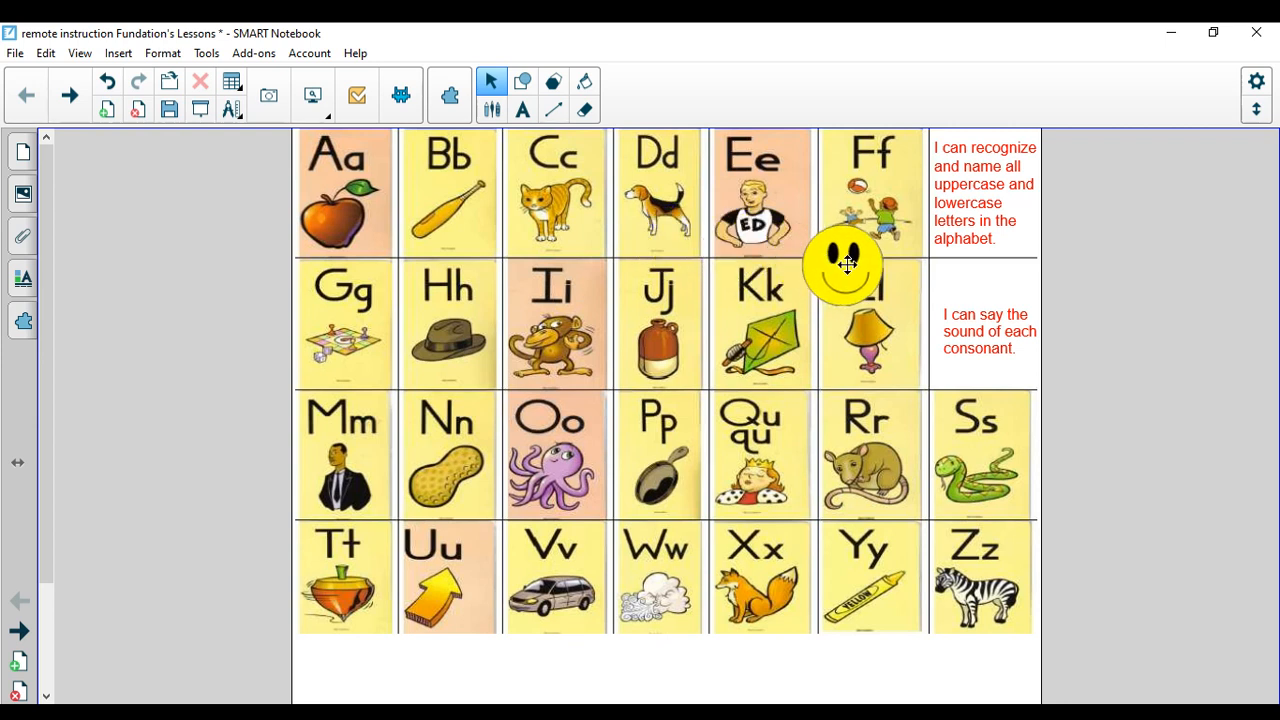
Step: Move the smiley along the middle rows past Nn, Kk, Ll, Mm, Oo, Pp, Qu and Rr
{"action": "left_click_drag", "start_coordinate": [845, 265], "coordinate": [415, 400]}
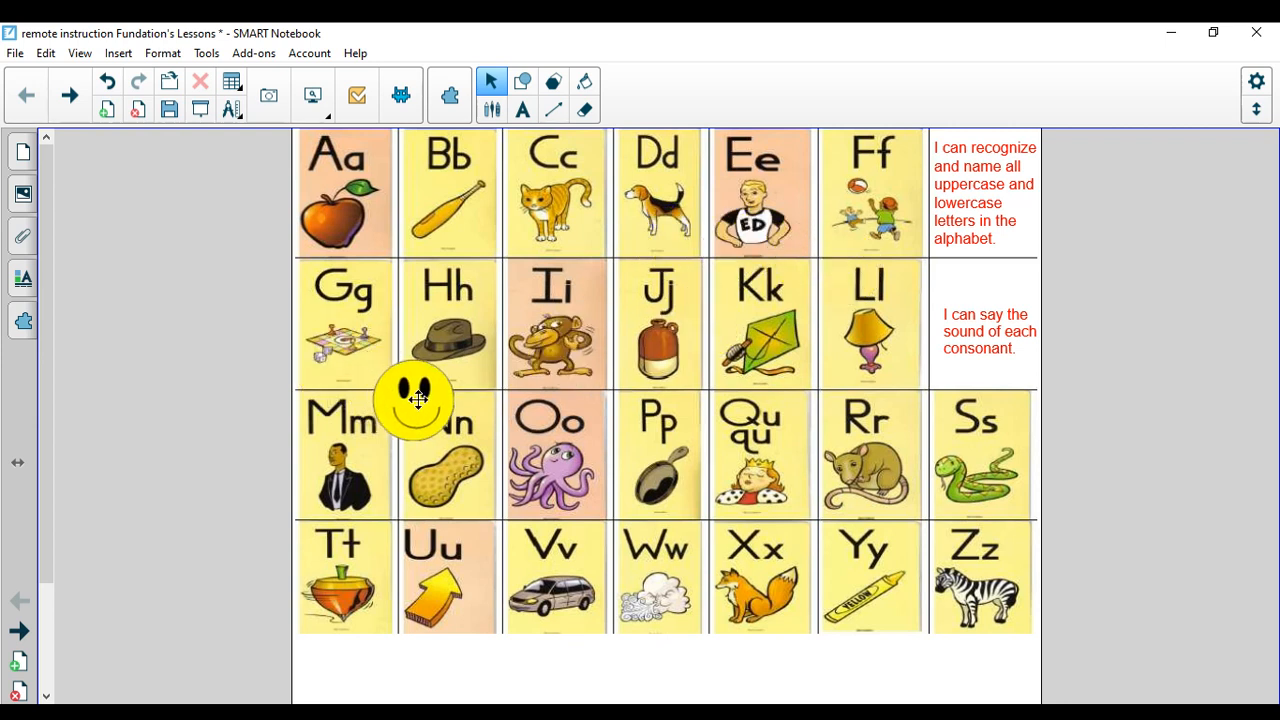
{"action": "left_click_drag", "start_coordinate": [415, 400], "coordinate": [560, 385]}
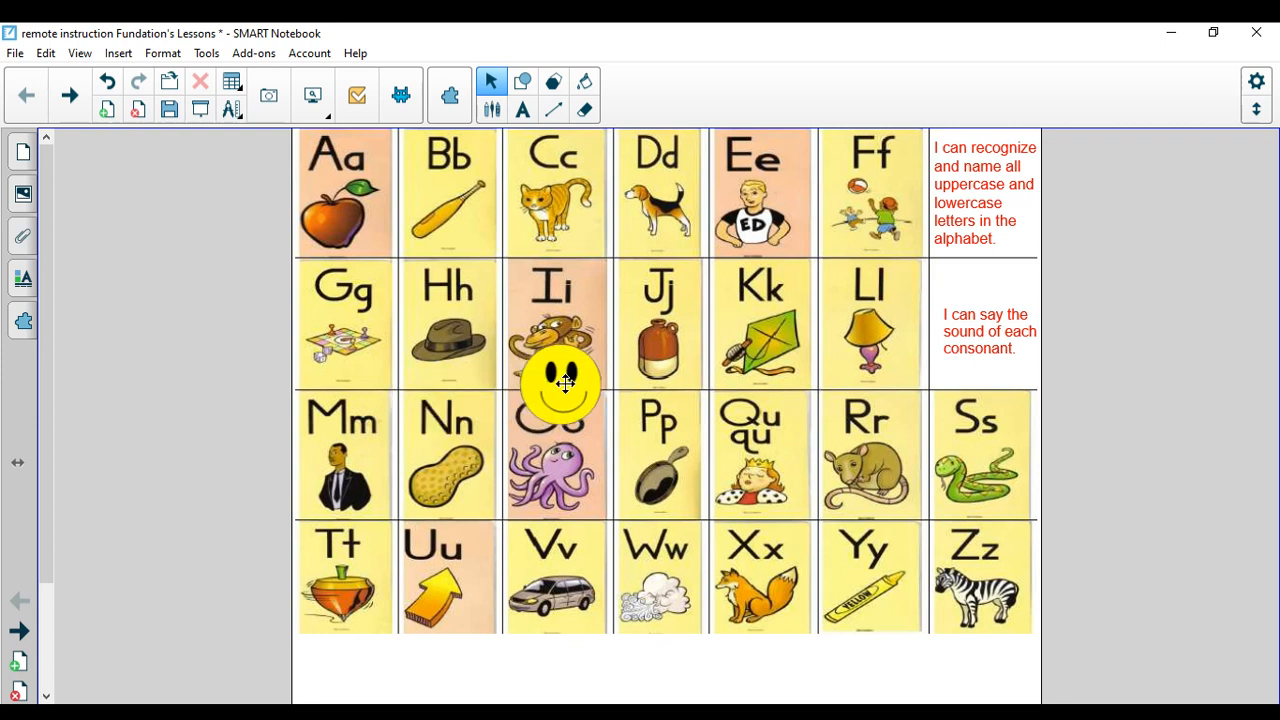
{"action": "left_click_drag", "start_coordinate": [560, 385], "coordinate": [735, 375]}
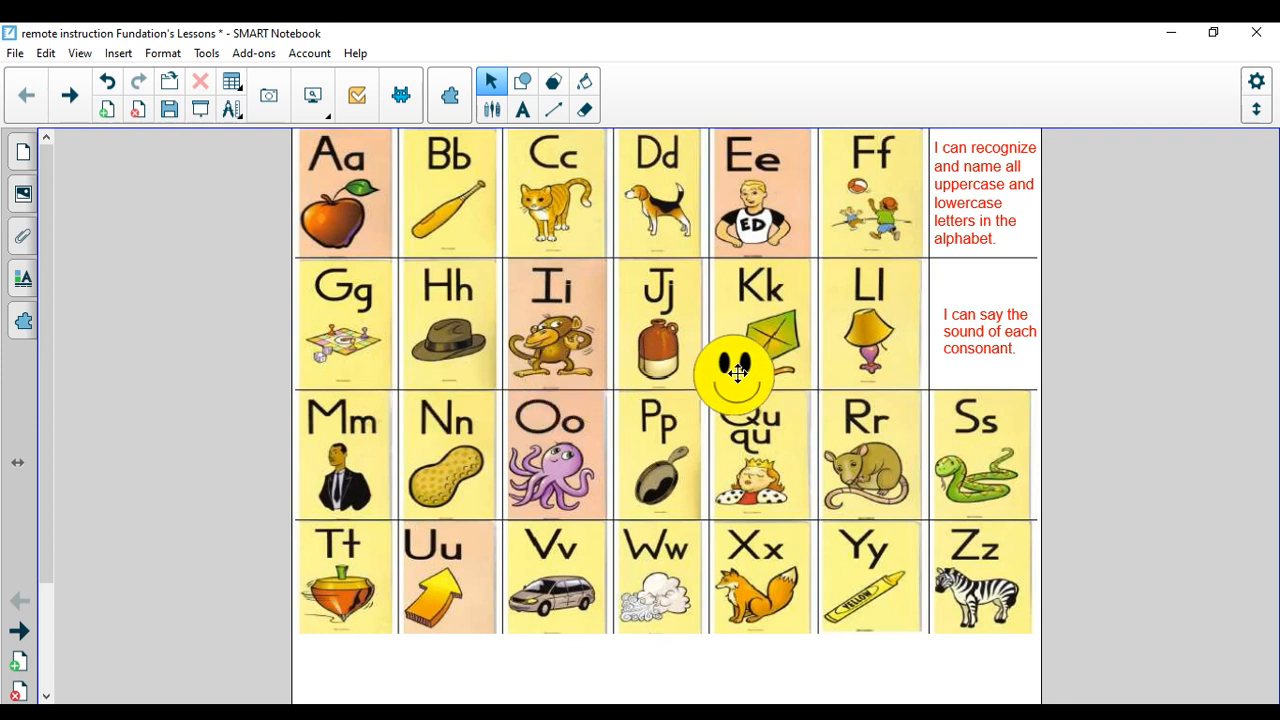
{"action": "left_click_drag", "start_coordinate": [735, 375], "coordinate": [825, 382]}
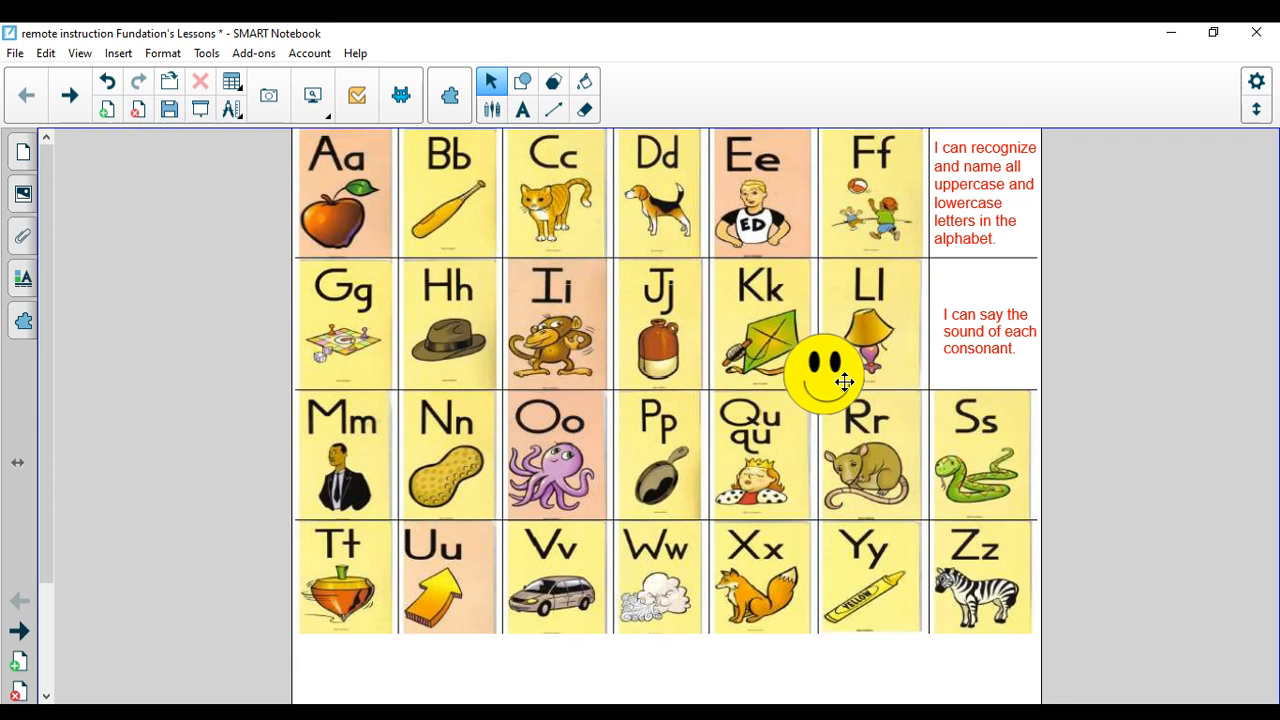
{"action": "left_click_drag", "start_coordinate": [825, 375], "coordinate": [357, 510]}
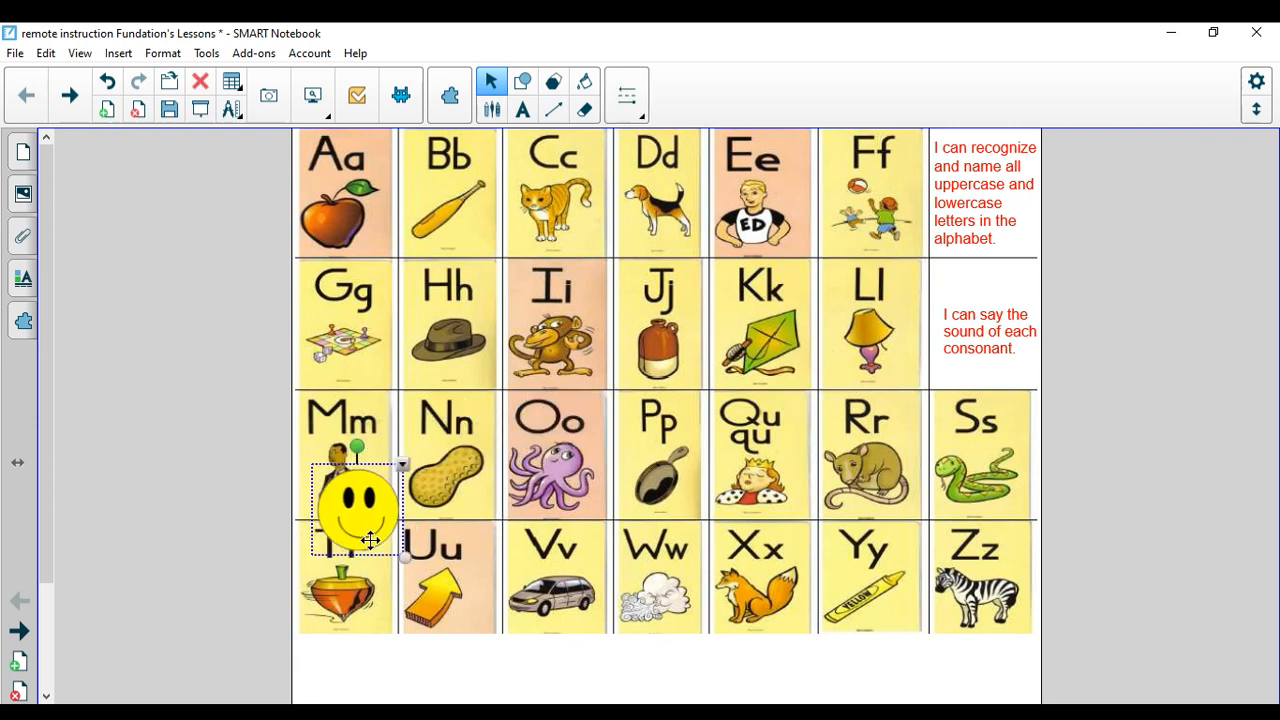
{"action": "left_click_drag", "start_coordinate": [357, 505], "coordinate": [530, 485]}
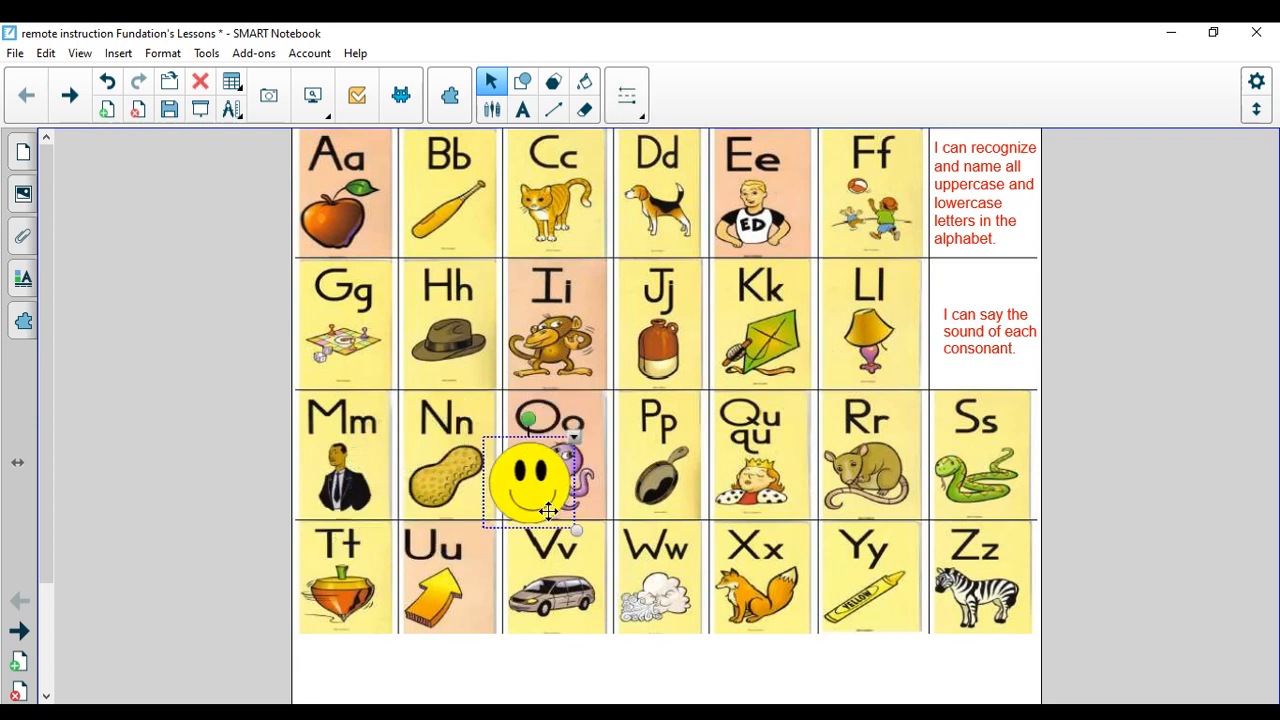
{"action": "left_click_drag", "start_coordinate": [530, 485], "coordinate": [675, 500]}
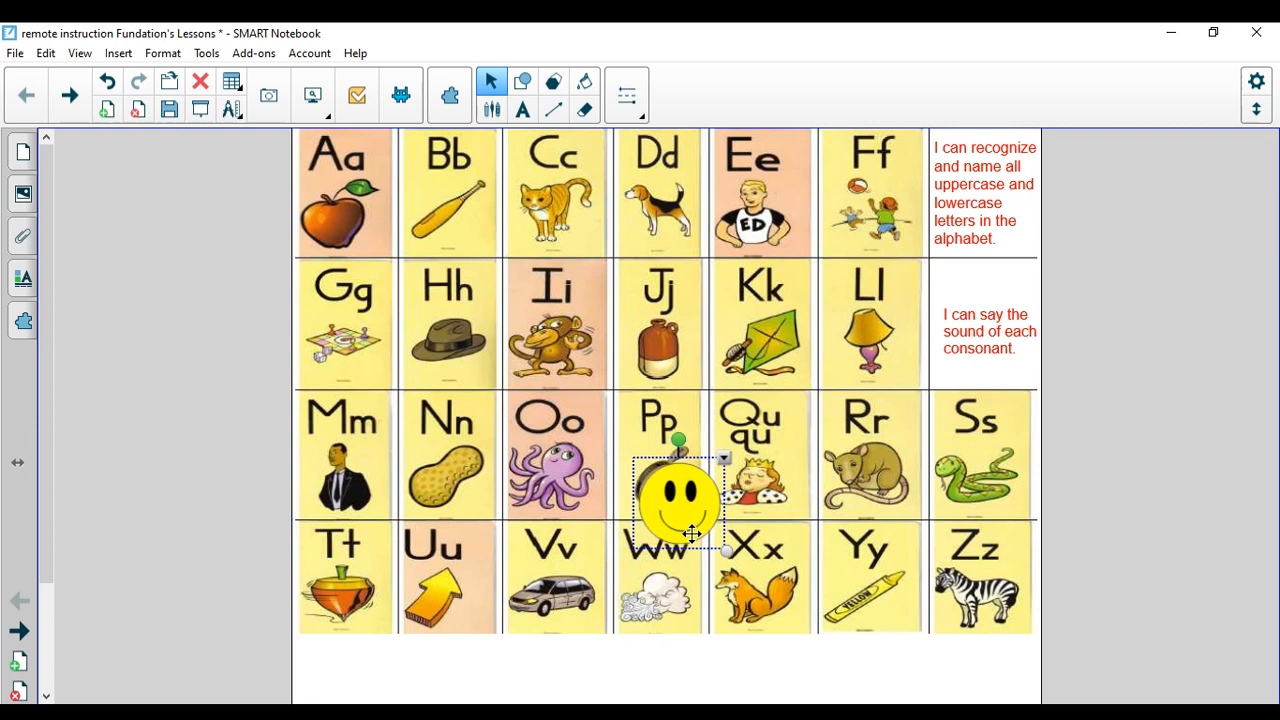
{"action": "left_click_drag", "start_coordinate": [680, 500], "coordinate": [730, 515]}
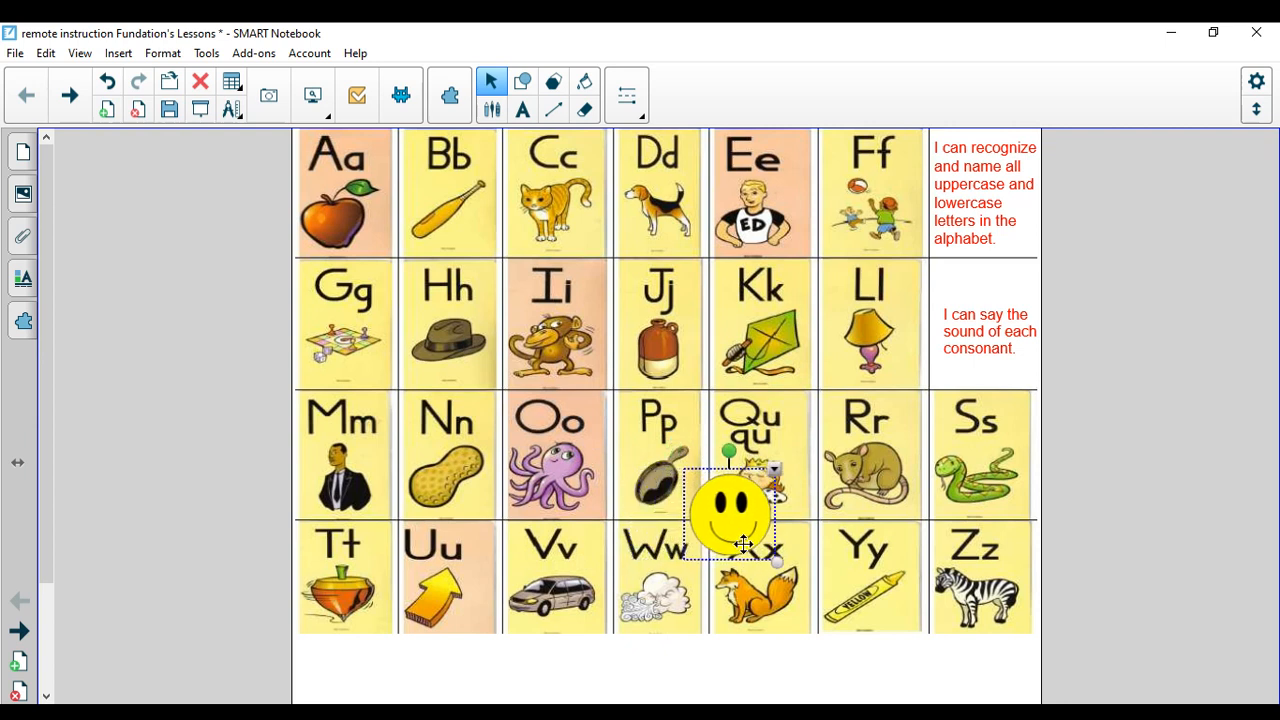
{"action": "left_click_drag", "start_coordinate": [730, 515], "coordinate": [870, 500]}
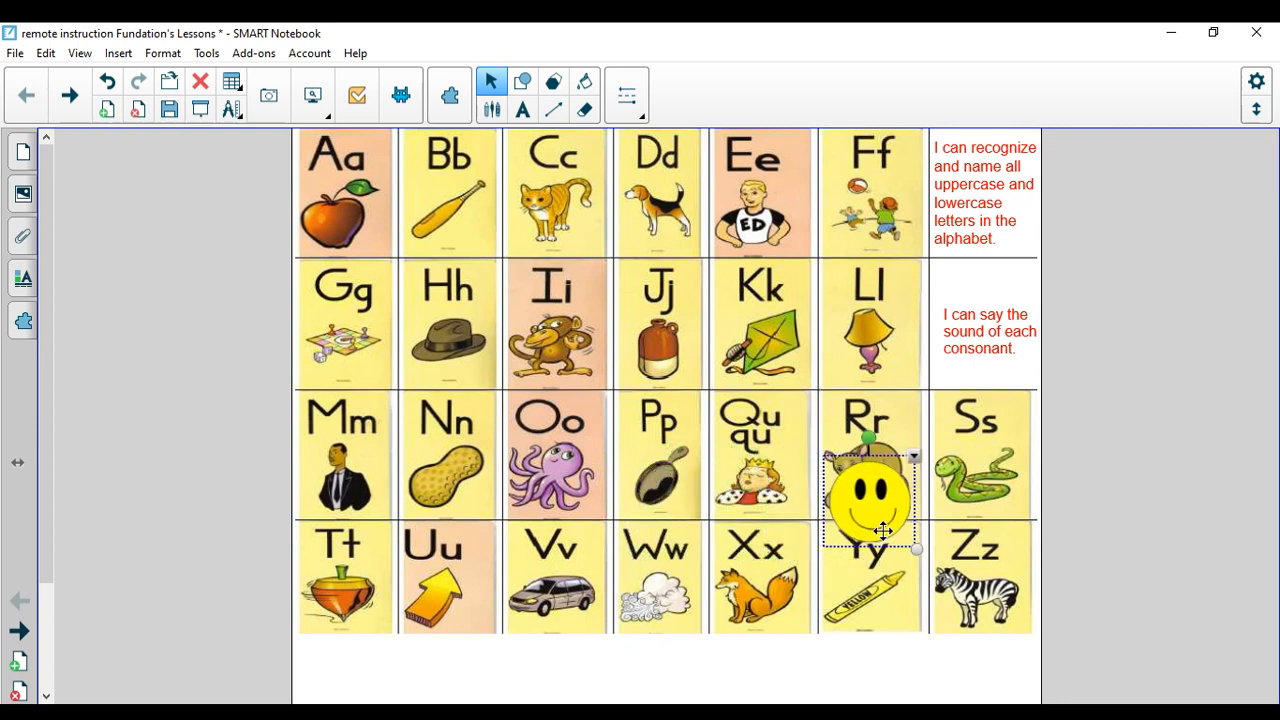
Step: Move the smiley along the bottom row past Tt, Uu and Ww, ending below the Xx tile
{"action": "left_click_drag", "start_coordinate": [870, 500], "coordinate": [350, 615]}
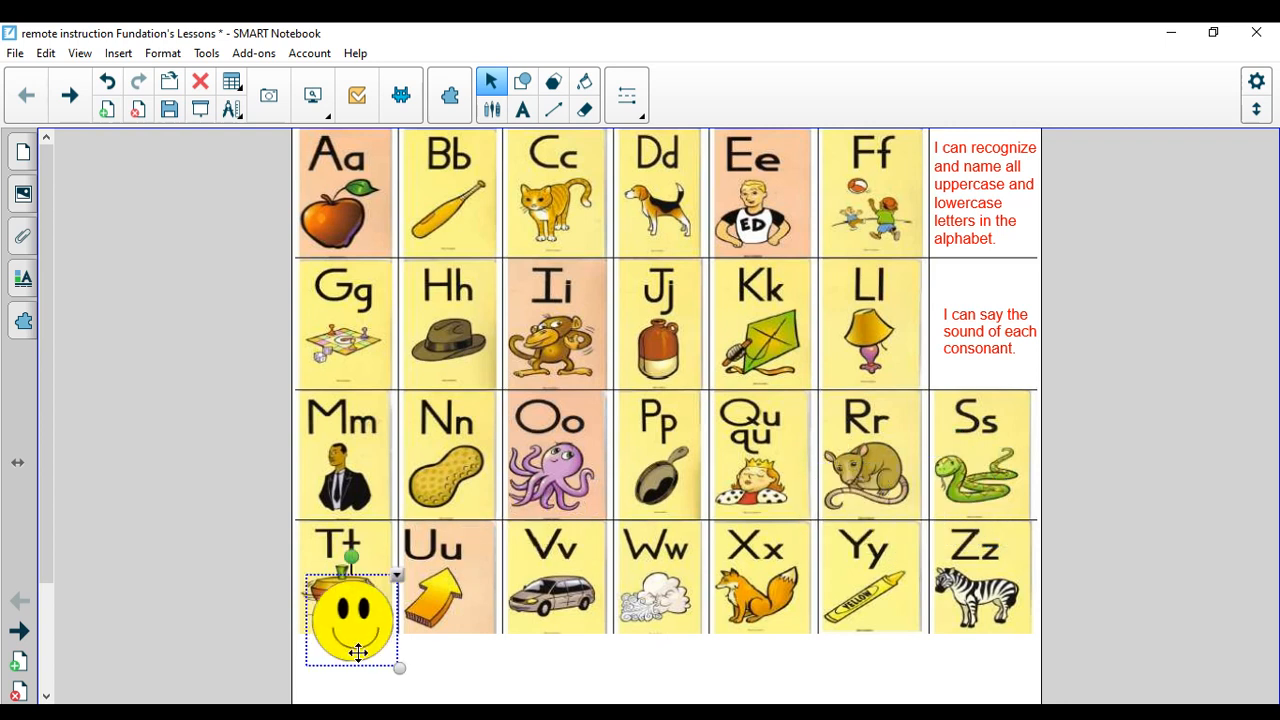
{"action": "left_click_drag", "start_coordinate": [350, 620], "coordinate": [440, 650]}
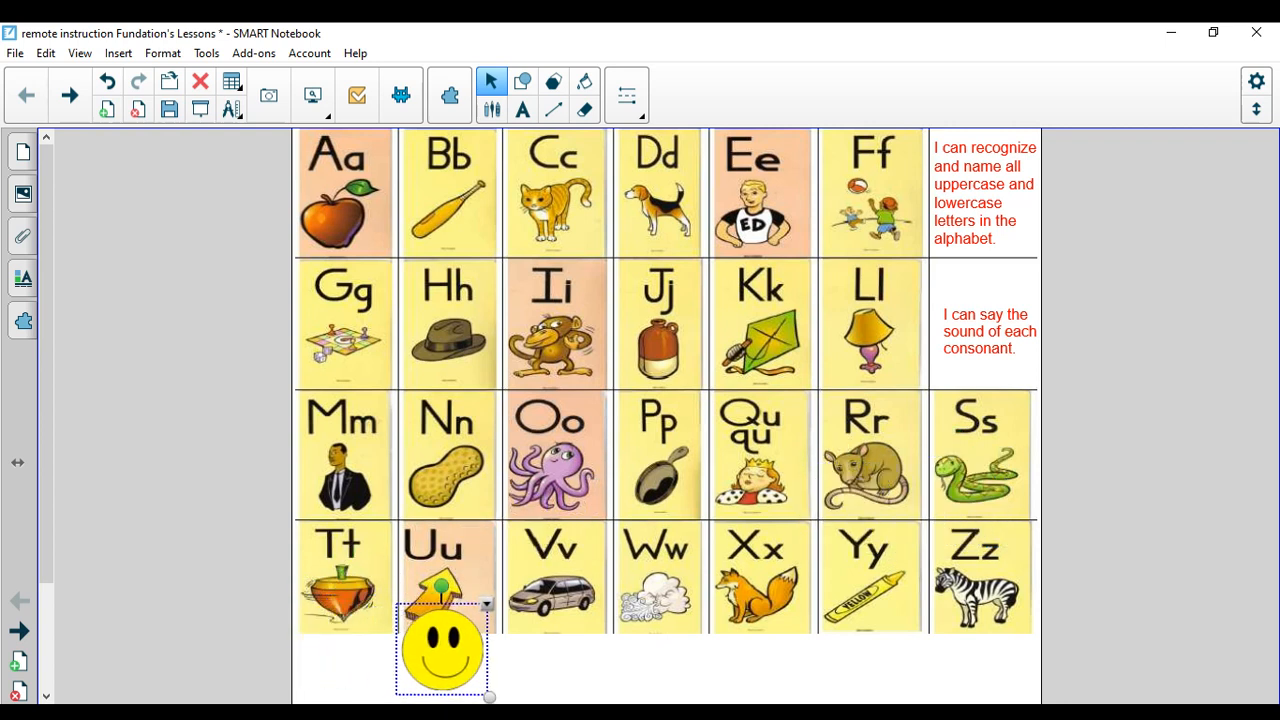
{"action": "left_click_drag", "start_coordinate": [440, 650], "coordinate": [645, 620]}
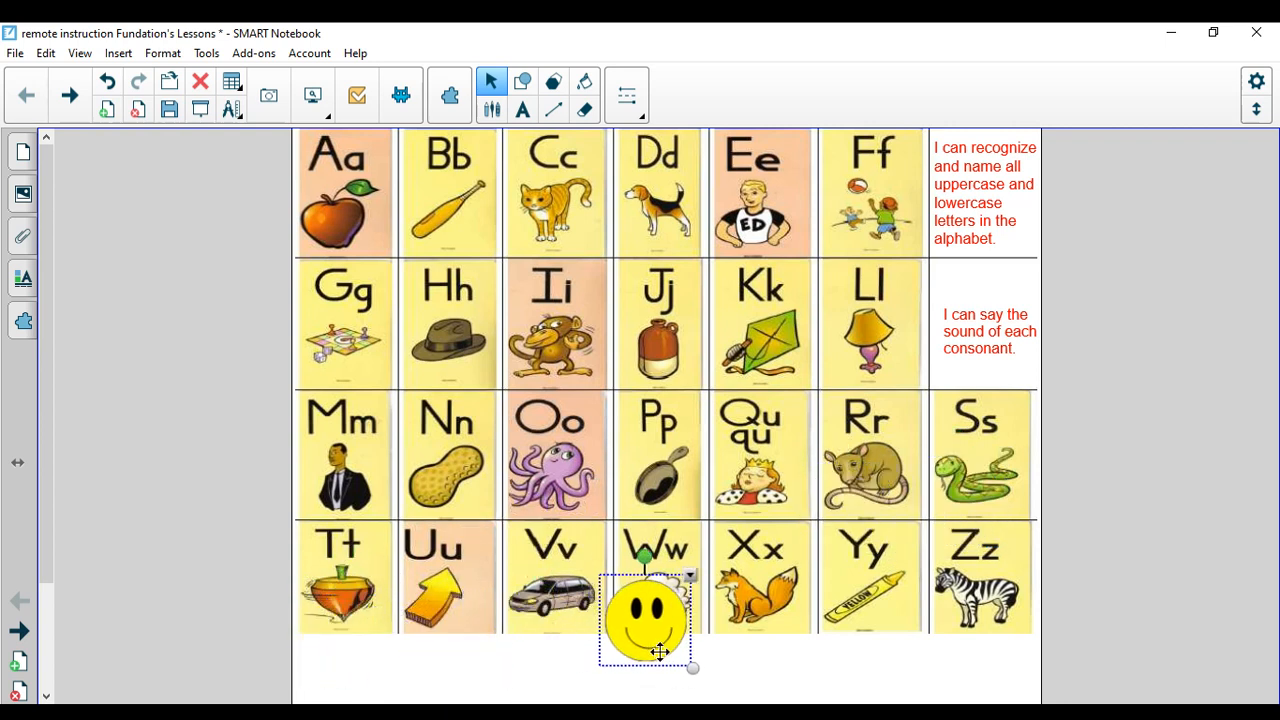
{"action": "left_click_drag", "start_coordinate": [645, 620], "coordinate": [750, 640]}
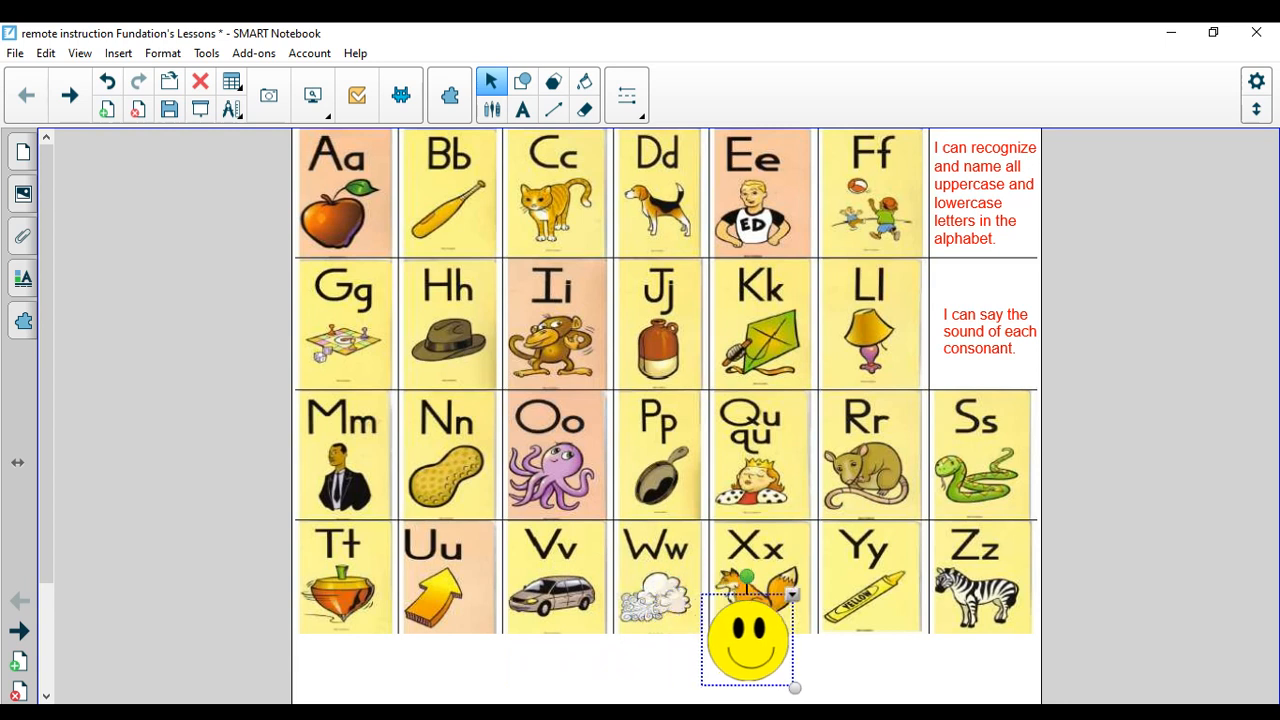
{"action": "left_click_drag", "start_coordinate": [748, 638], "coordinate": [958, 630]}
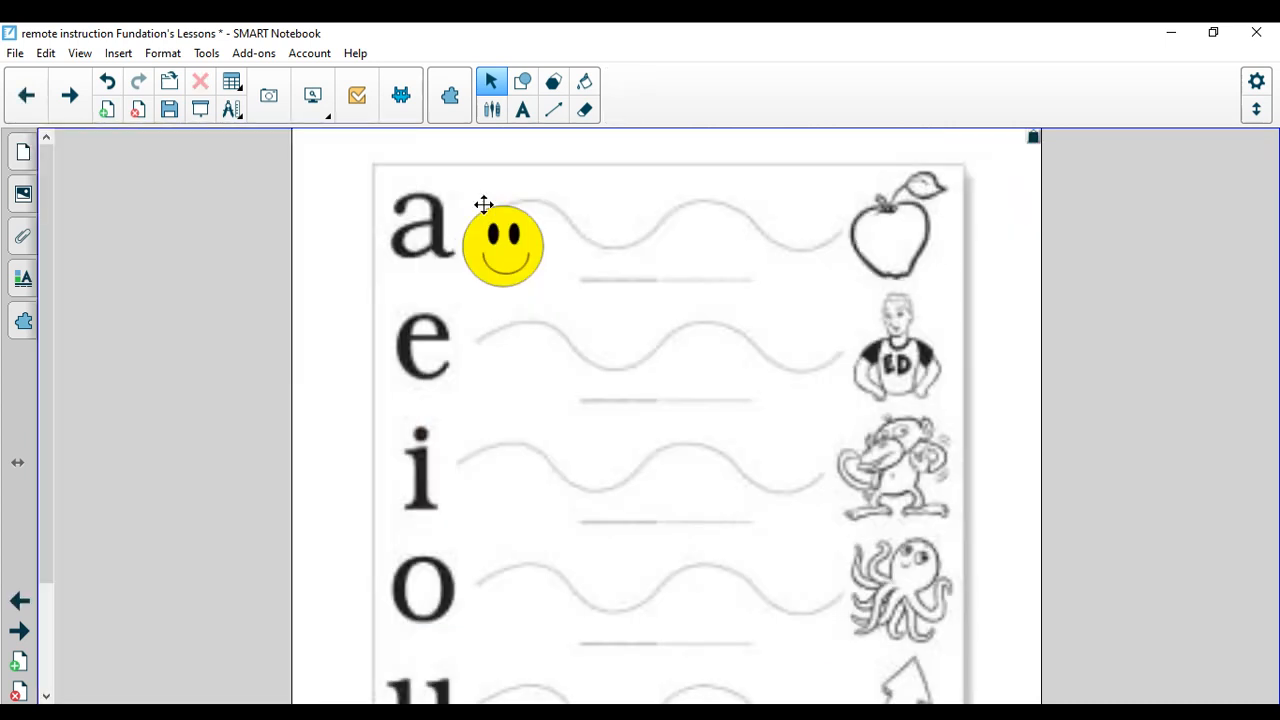
Step: Move the smiley along the a and e tracing rows, reaching the Ed picture
{"action": "left_click_drag", "start_coordinate": [503, 245], "coordinate": [480, 270]}
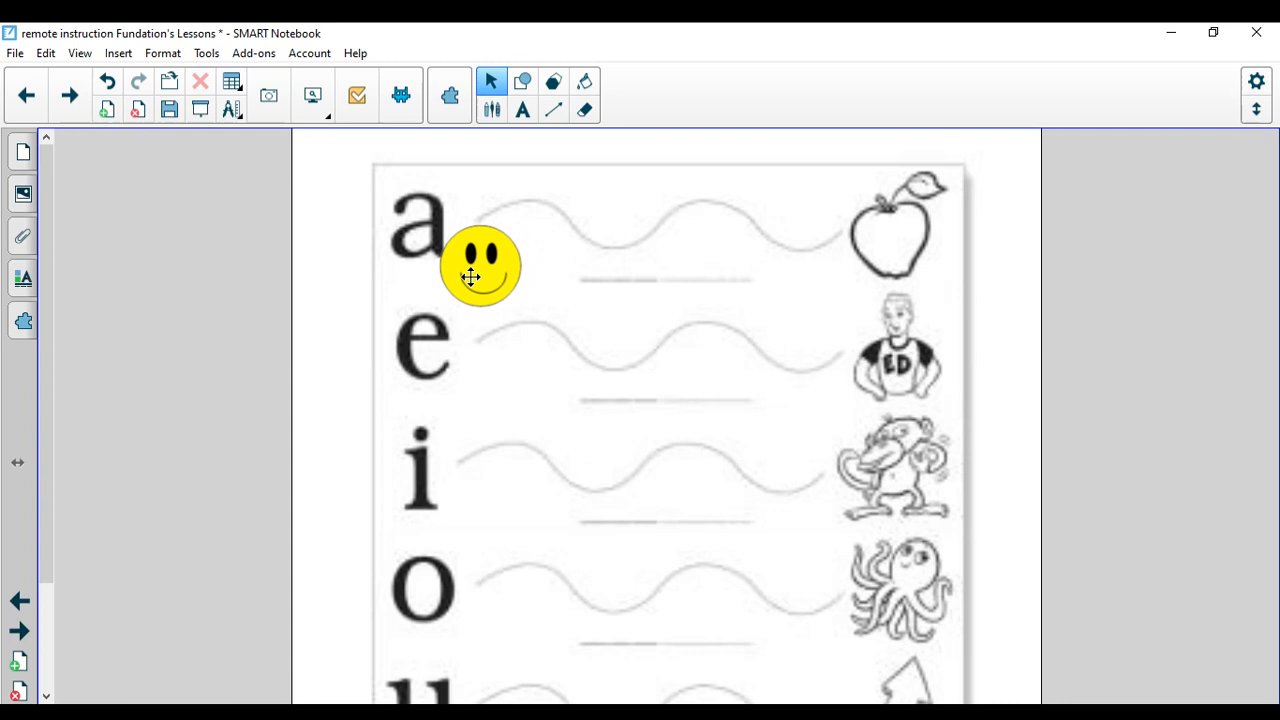
{"action": "left_click_drag", "start_coordinate": [480, 265], "coordinate": [540, 235]}
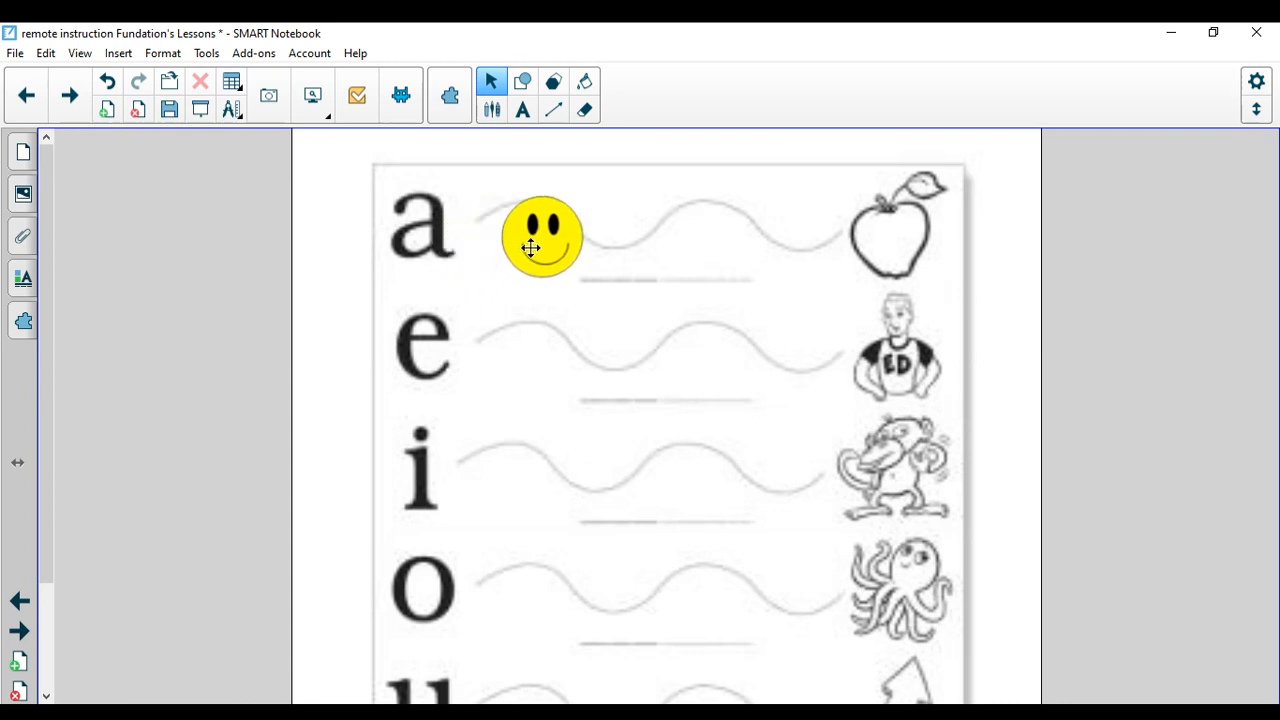
{"action": "left_click_drag", "start_coordinate": [540, 235], "coordinate": [490, 370]}
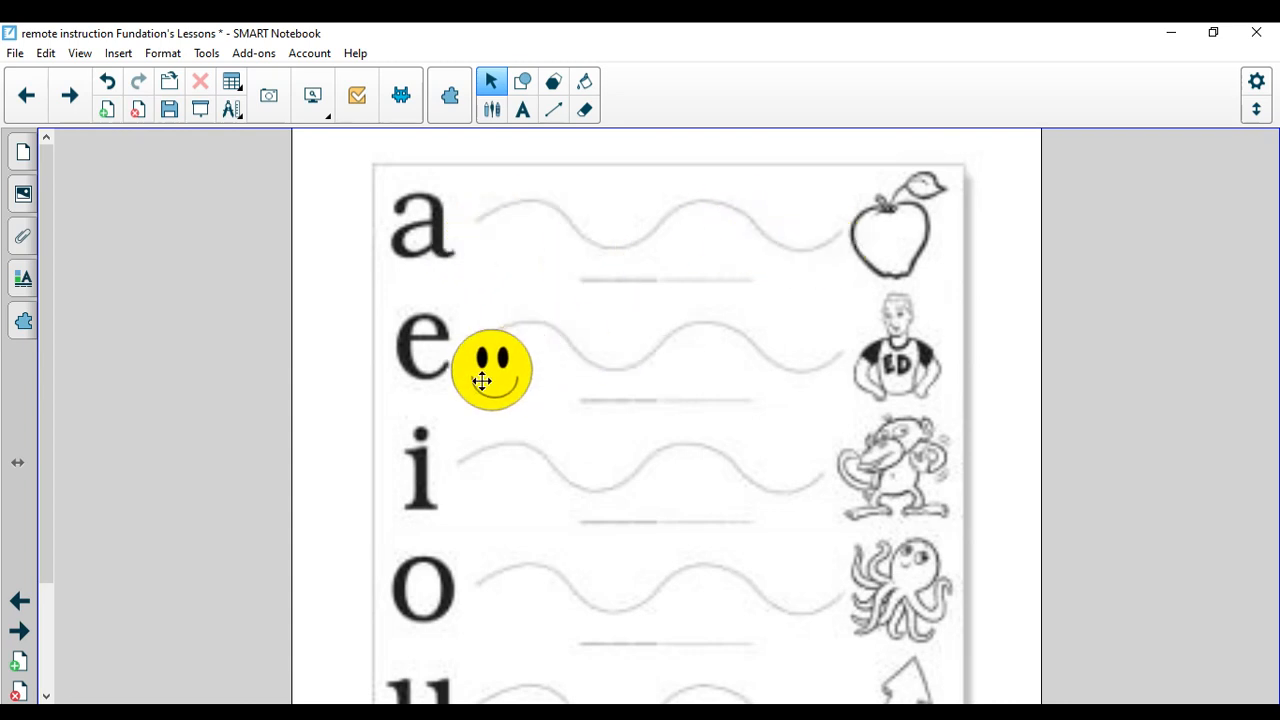
{"action": "left_click_drag", "start_coordinate": [490, 370], "coordinate": [830, 360]}
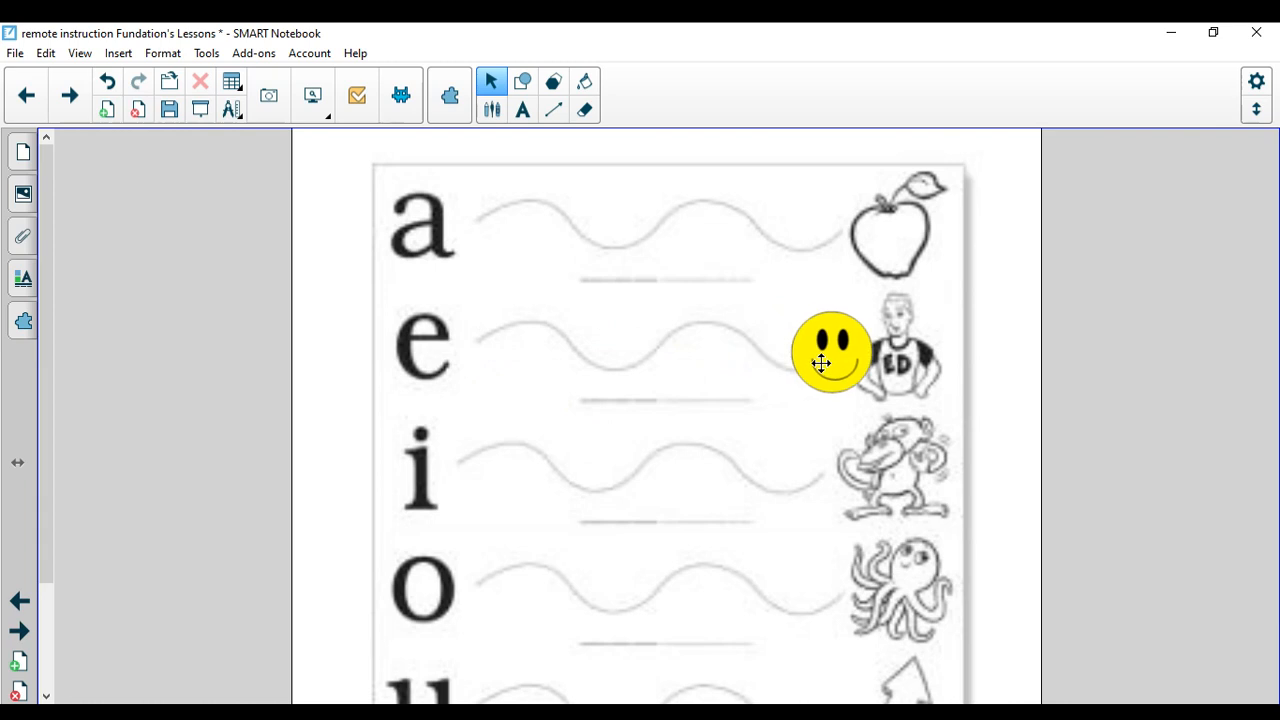
Step: Move the smiley down past the i row and along the o tracing line
{"action": "left_click_drag", "start_coordinate": [820, 362], "coordinate": [470, 495]}
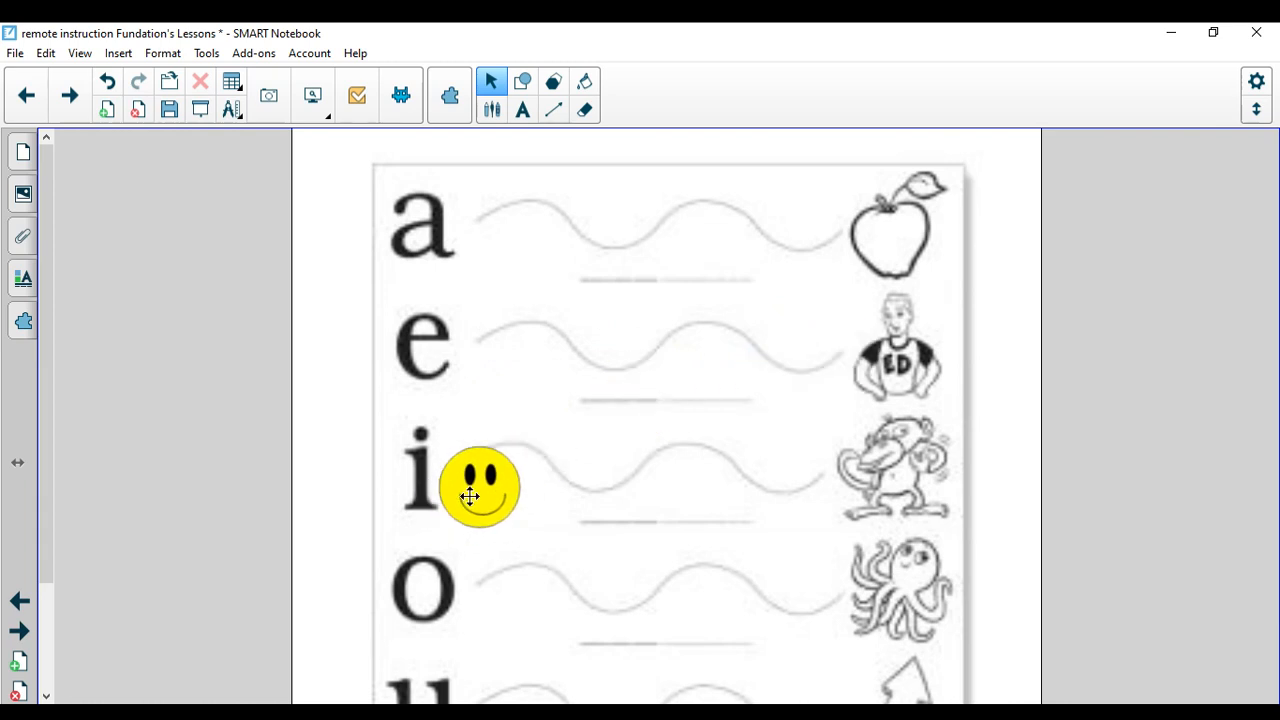
{"action": "left_click_drag", "start_coordinate": [480, 490], "coordinate": [549, 528]}
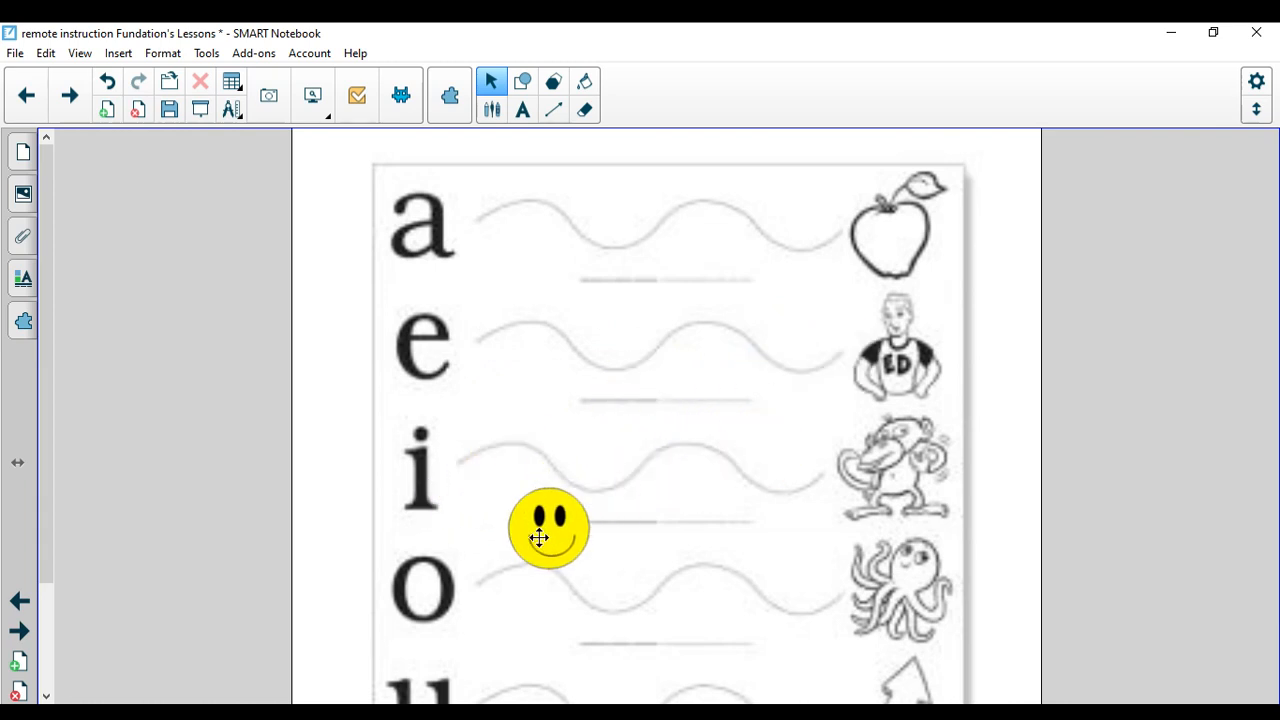
{"action": "left_click_drag", "start_coordinate": [548, 528], "coordinate": [631, 600]}
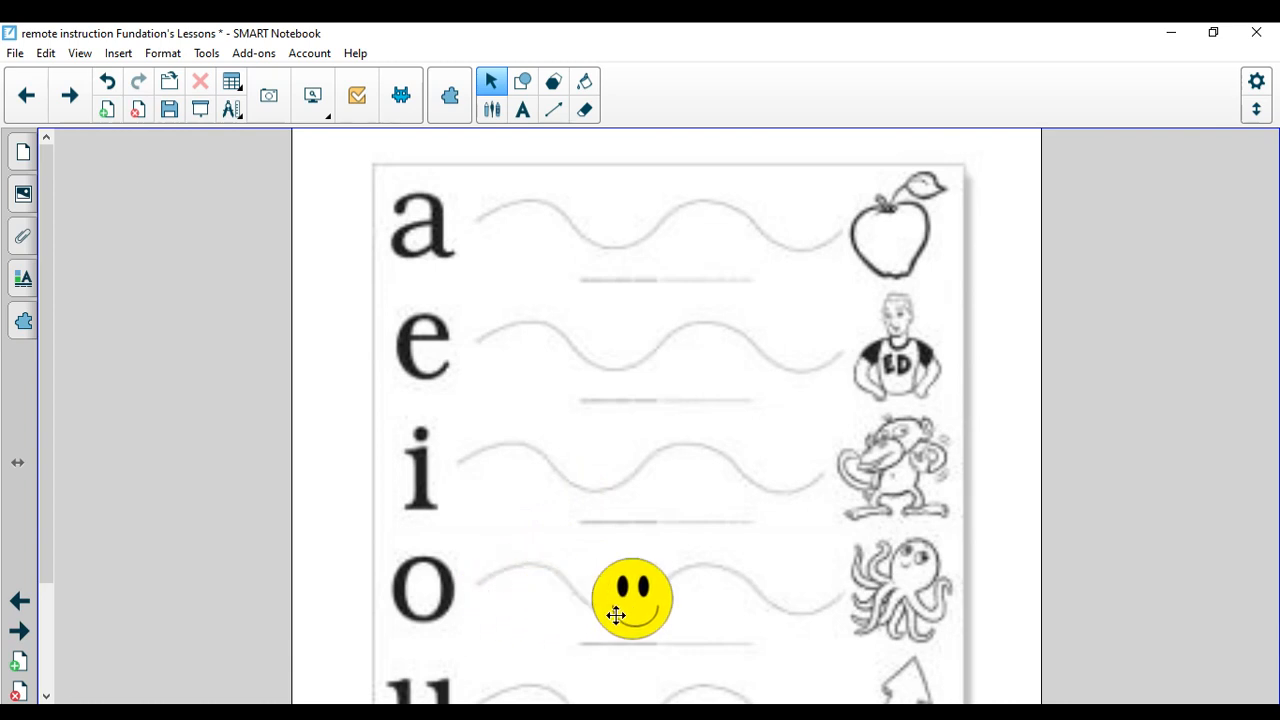
{"action": "left_click_drag", "start_coordinate": [632, 600], "coordinate": [828, 615]}
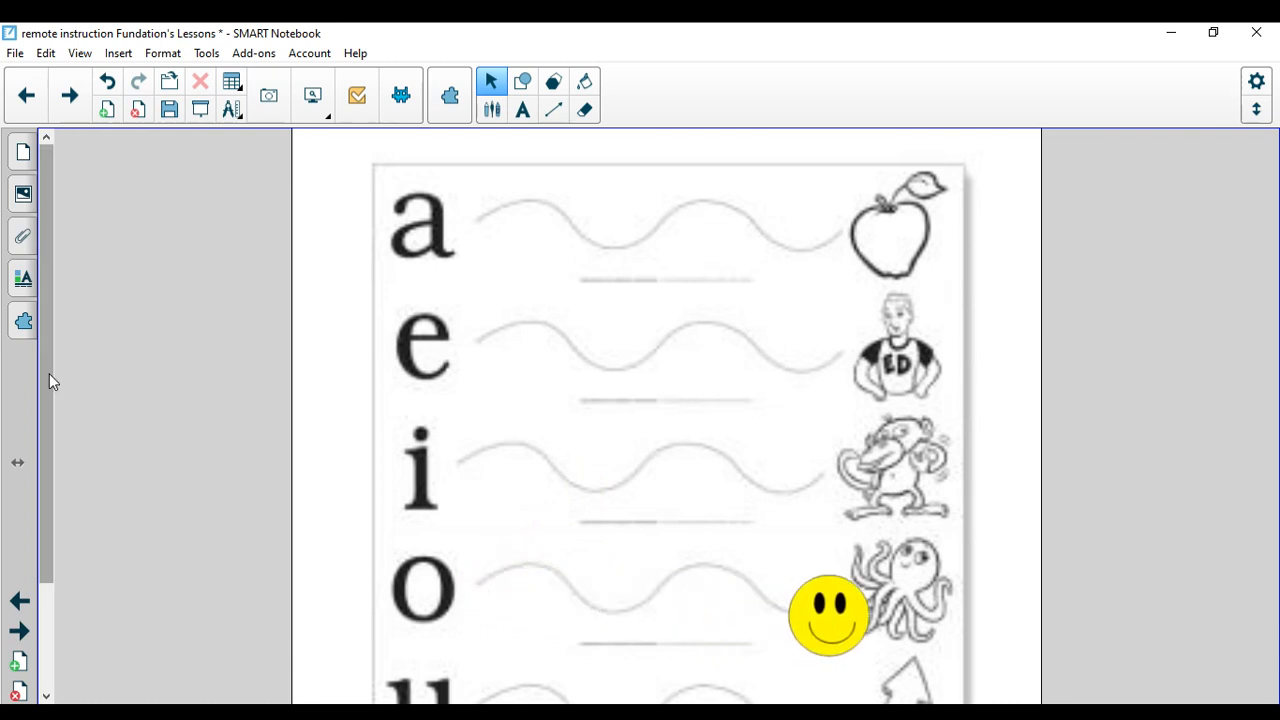
Step: Slide the smiley along the u row between the letter u and the arrow
{"action": "scroll", "scroll_direction": "down", "scroll_amount": 3}
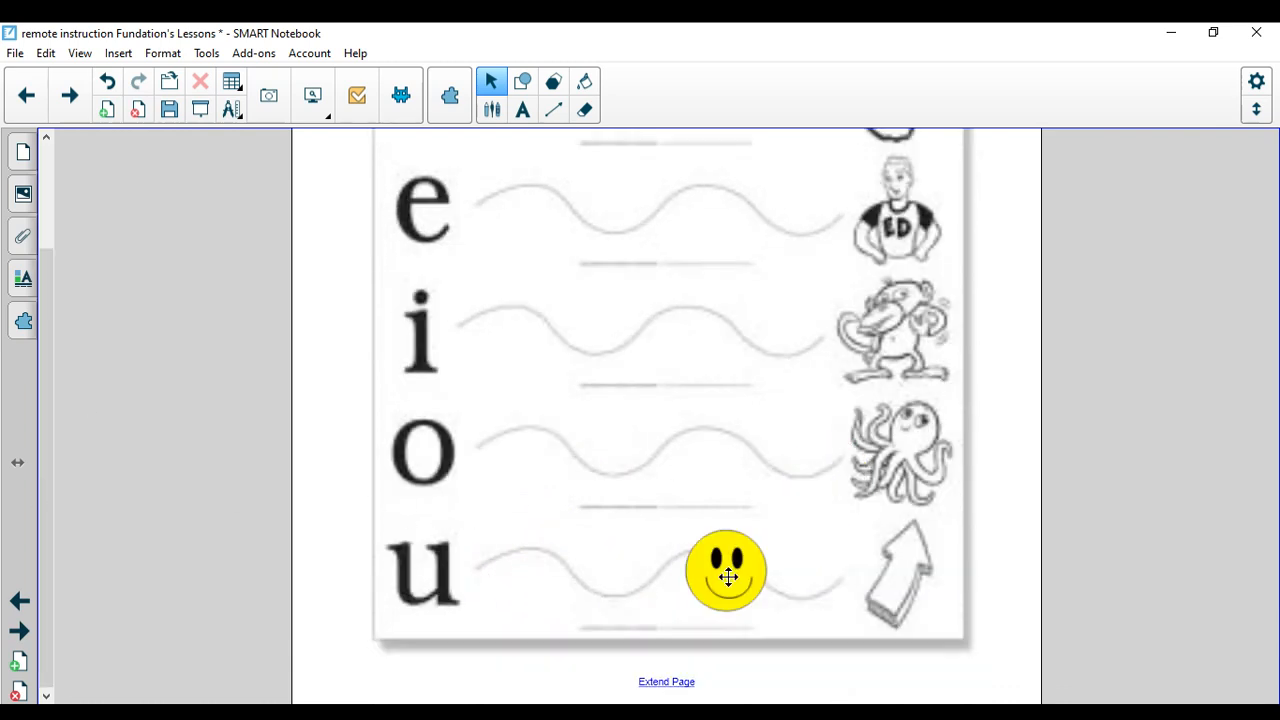
{"action": "left_click_drag", "start_coordinate": [728, 573], "coordinate": [658, 568]}
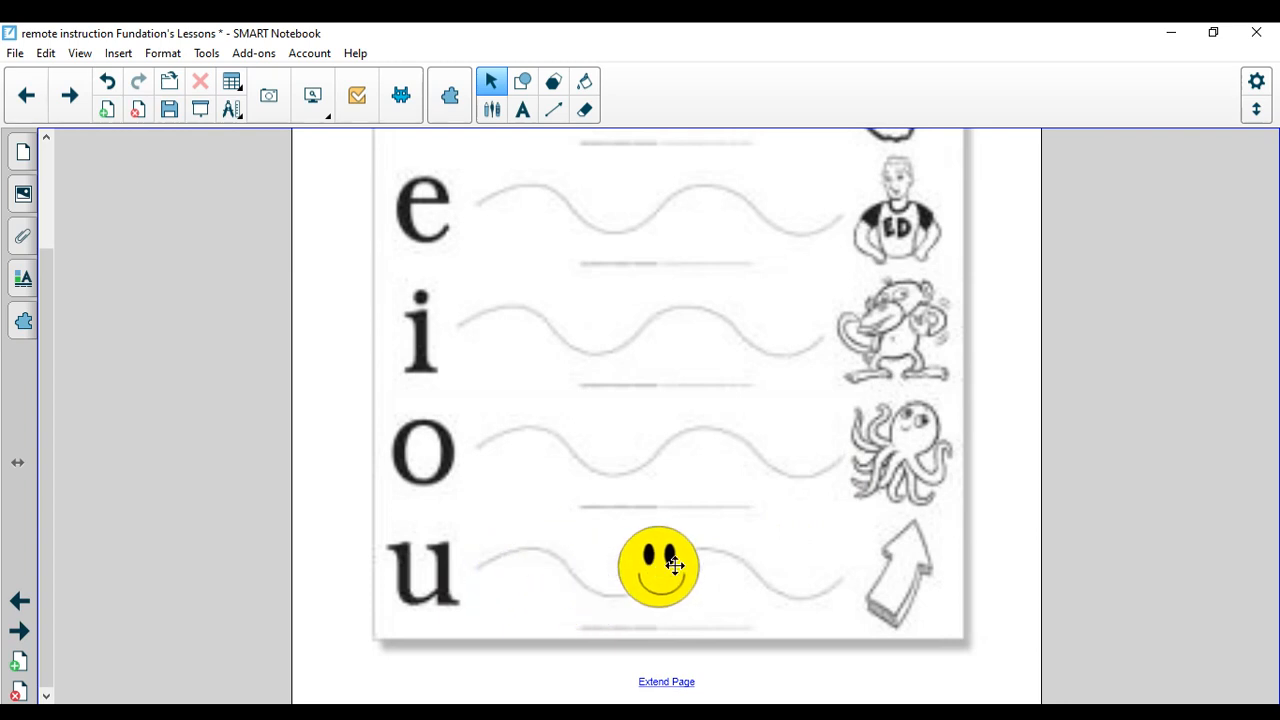
{"action": "left_click_drag", "start_coordinate": [658, 567], "coordinate": [510, 160]}
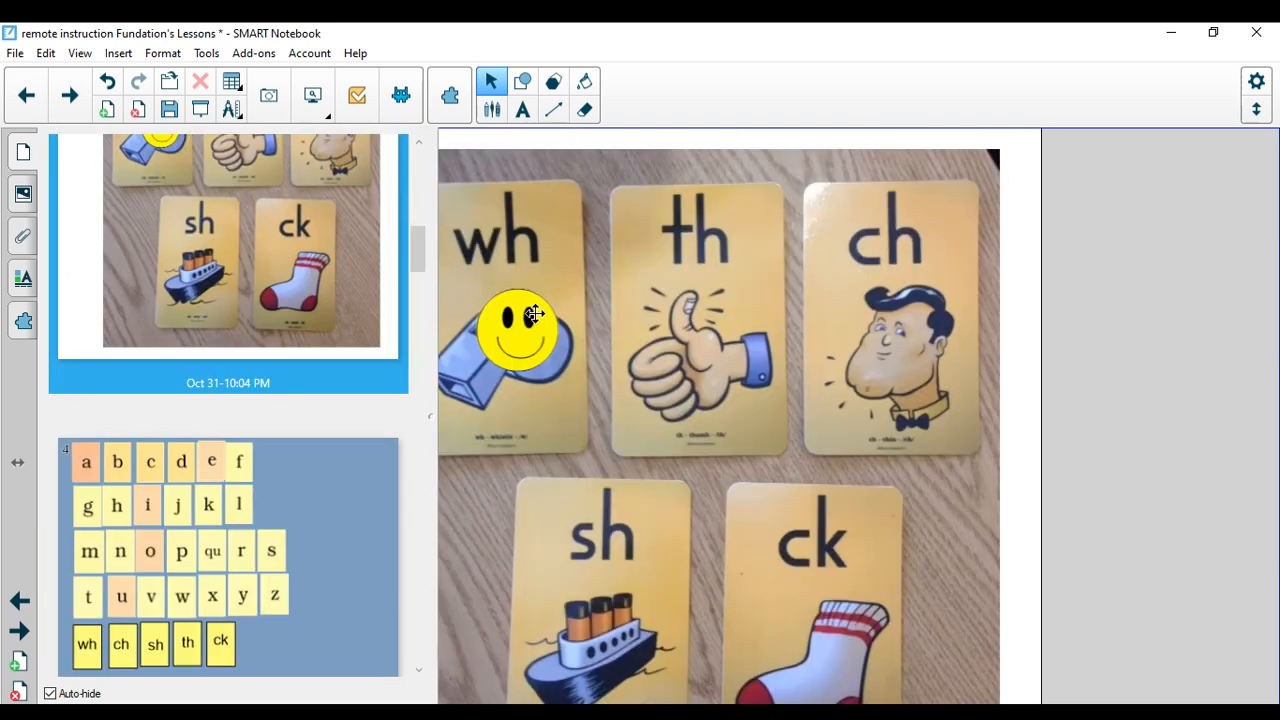
Step: Move the smiley across the wh, th and ch digraph cards
{"action": "left_click_drag", "start_coordinate": [517, 330], "coordinate": [488, 443]}
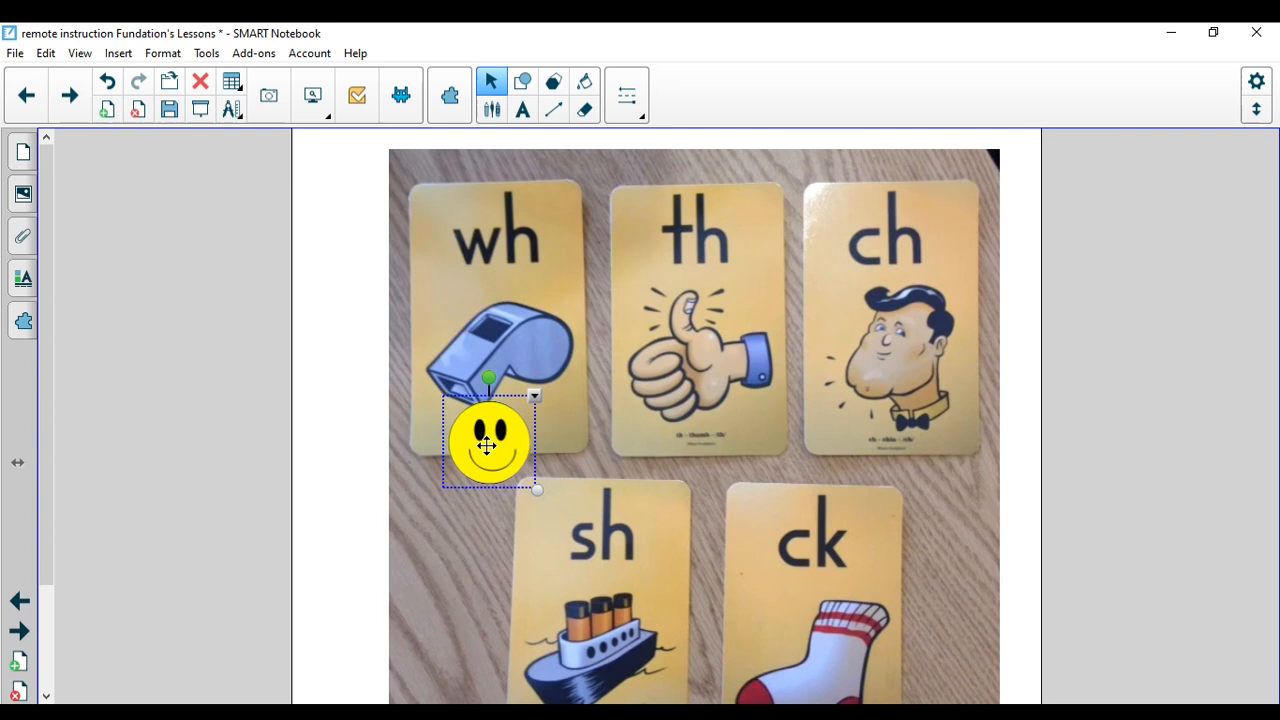
{"action": "left_click_drag", "start_coordinate": [488, 443], "coordinate": [698, 432]}
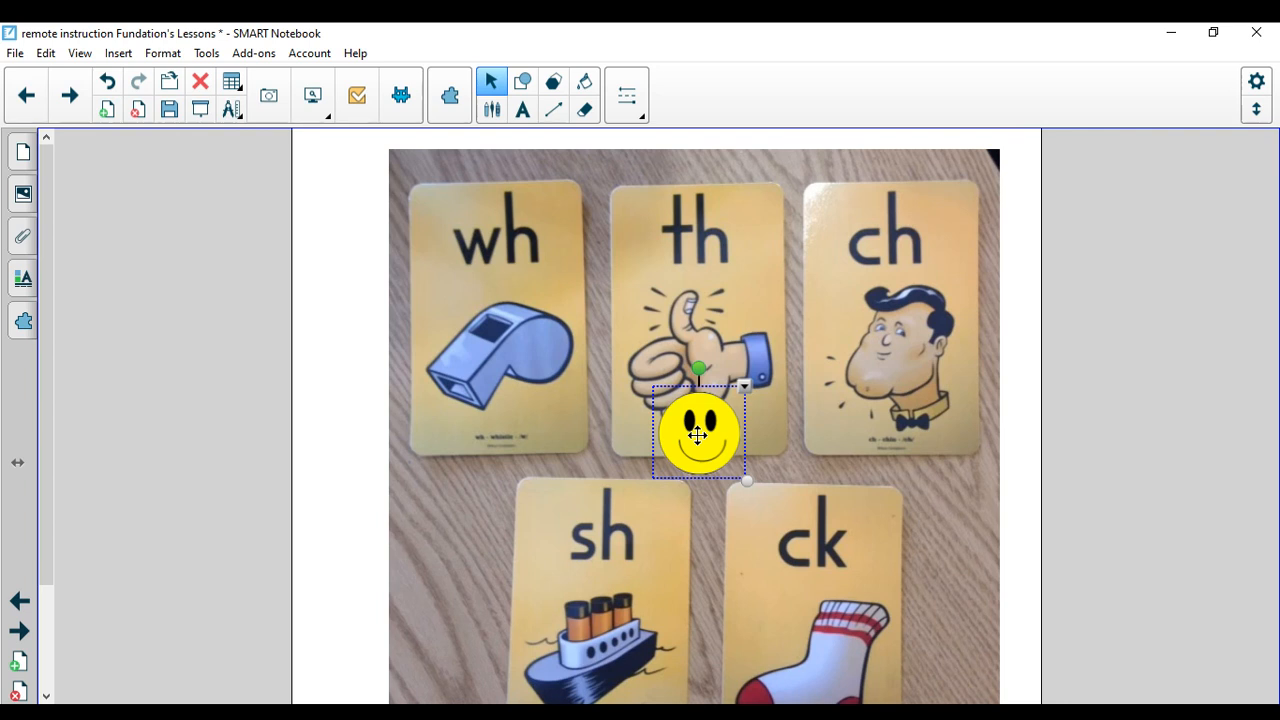
{"action": "left_click_drag", "start_coordinate": [697, 433], "coordinate": [858, 423]}
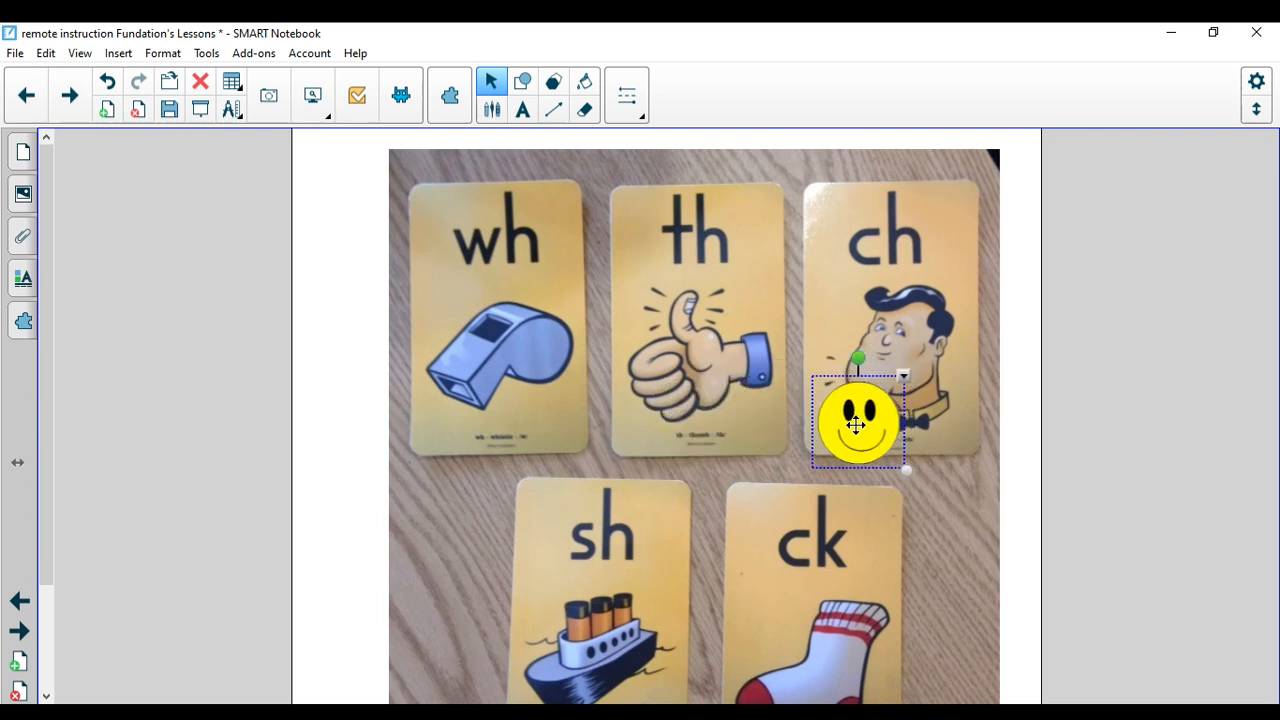
Step: Move the smiley onto the sh ship card and across the ck sock card
{"action": "left_click_drag", "start_coordinate": [858, 422], "coordinate": [648, 570]}
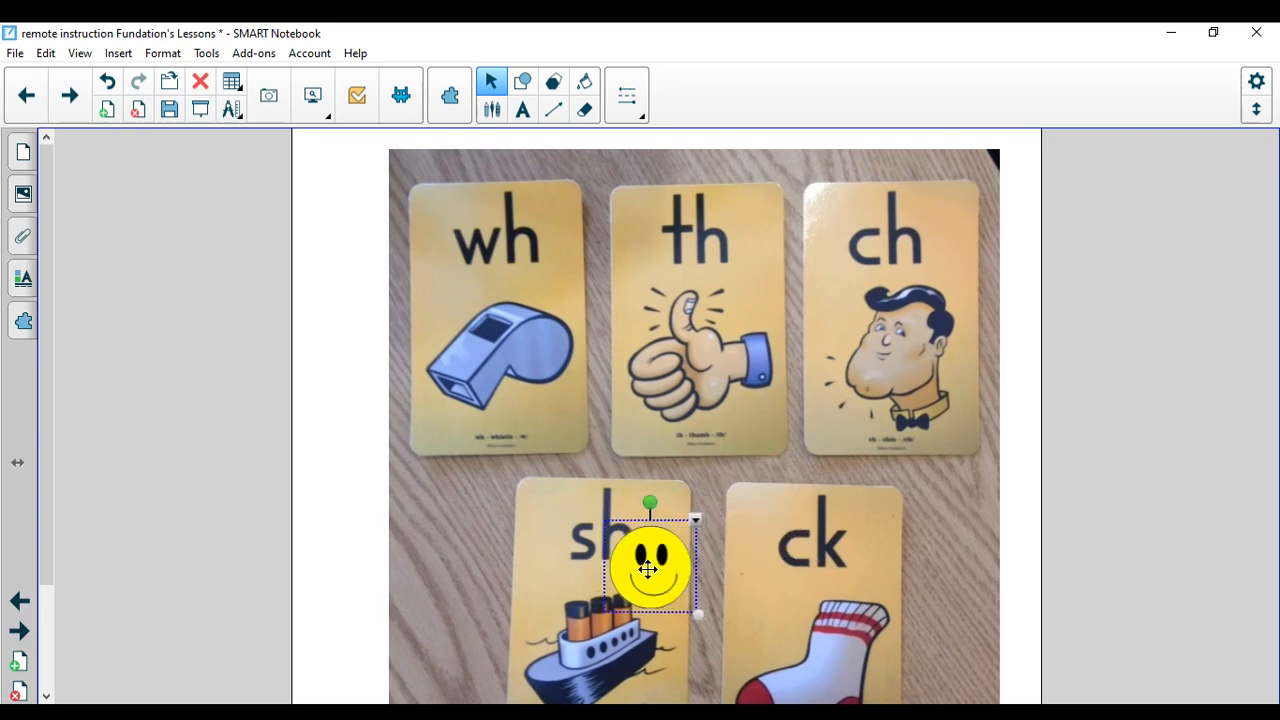
{"action": "left_click_drag", "start_coordinate": [648, 570], "coordinate": [748, 585]}
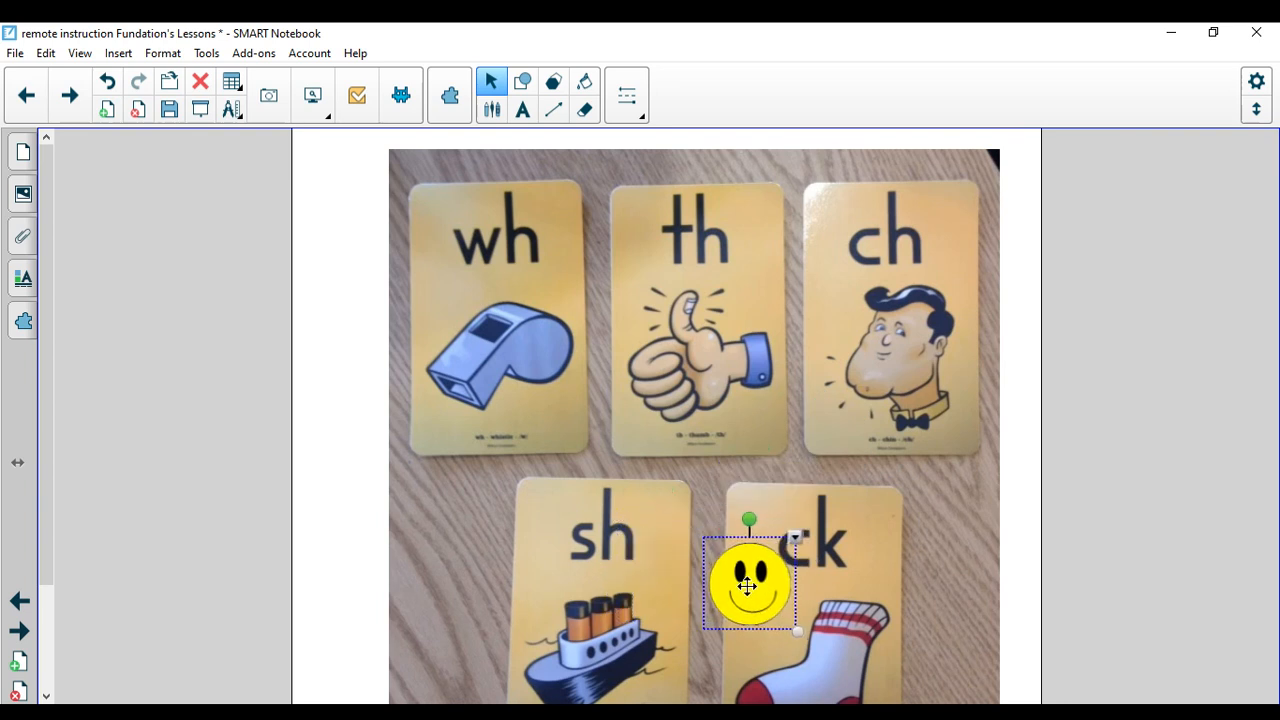
{"action": "left_click_drag", "start_coordinate": [748, 585], "coordinate": [397, 225]}
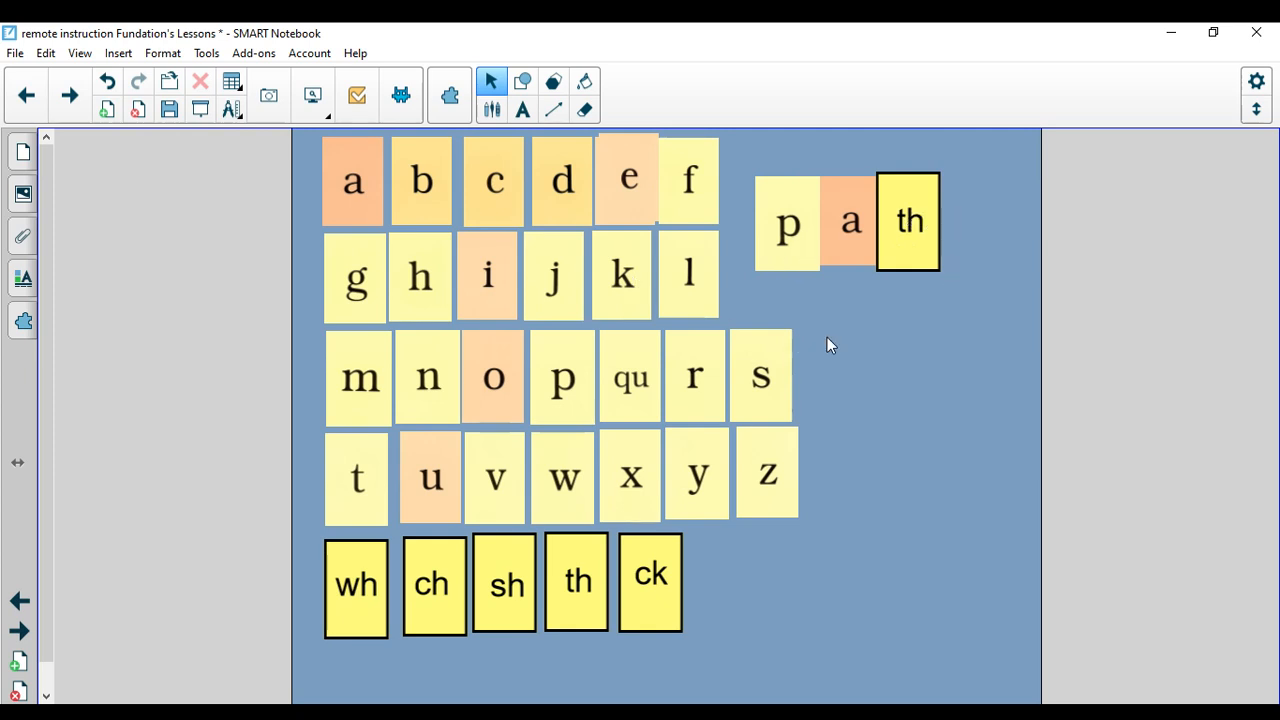
{"action": "mouse_move", "coordinate": [858, 320]}
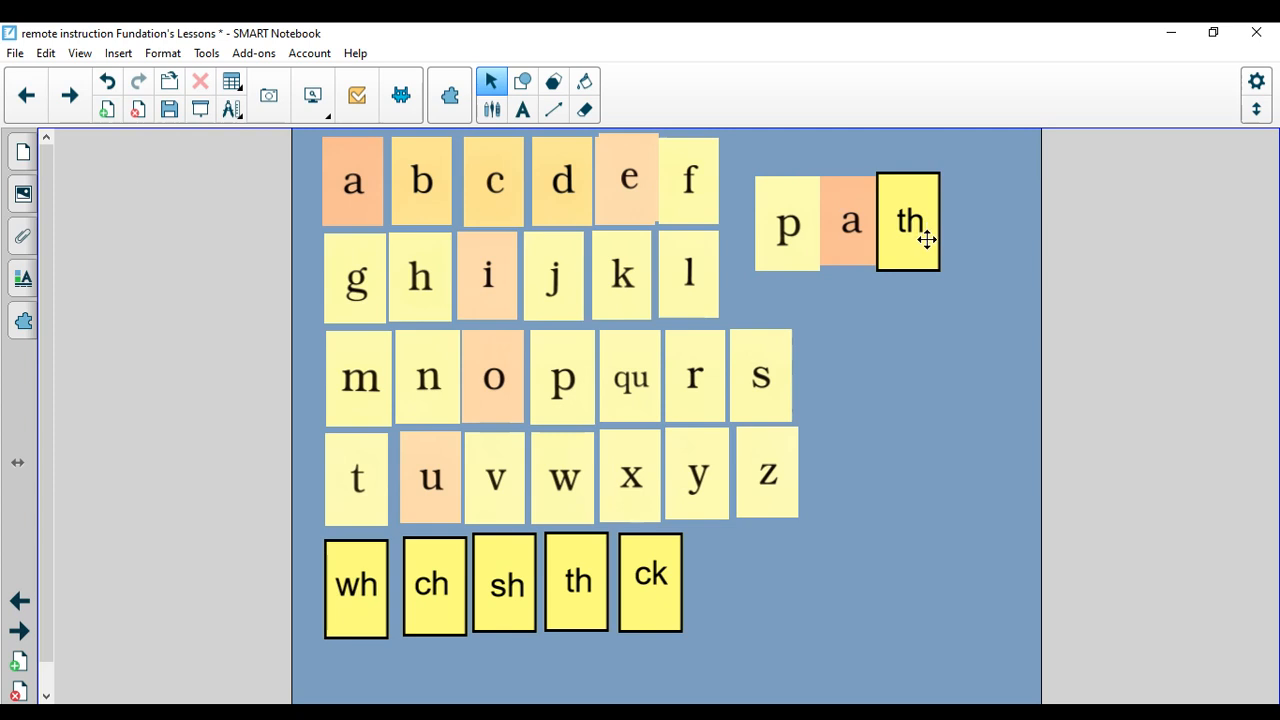
{"action": "mouse_move", "coordinate": [910, 313]}
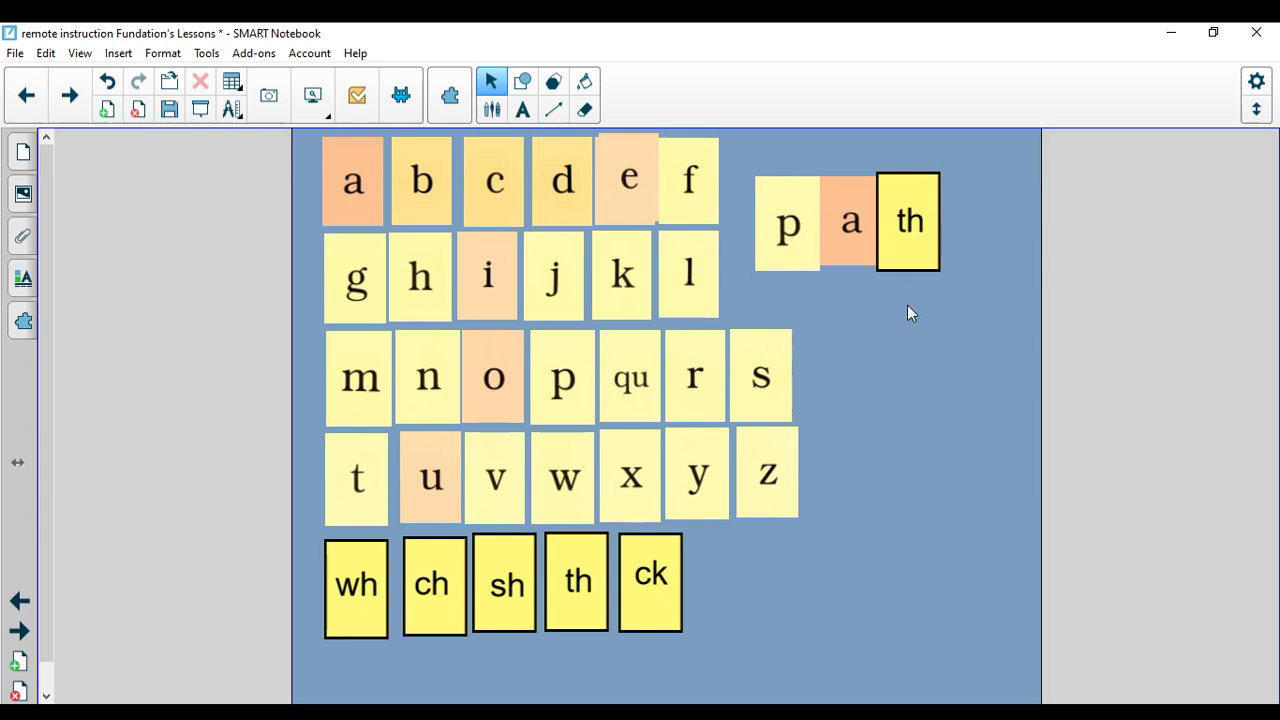
{"action": "mouse_move", "coordinate": [905, 305]}
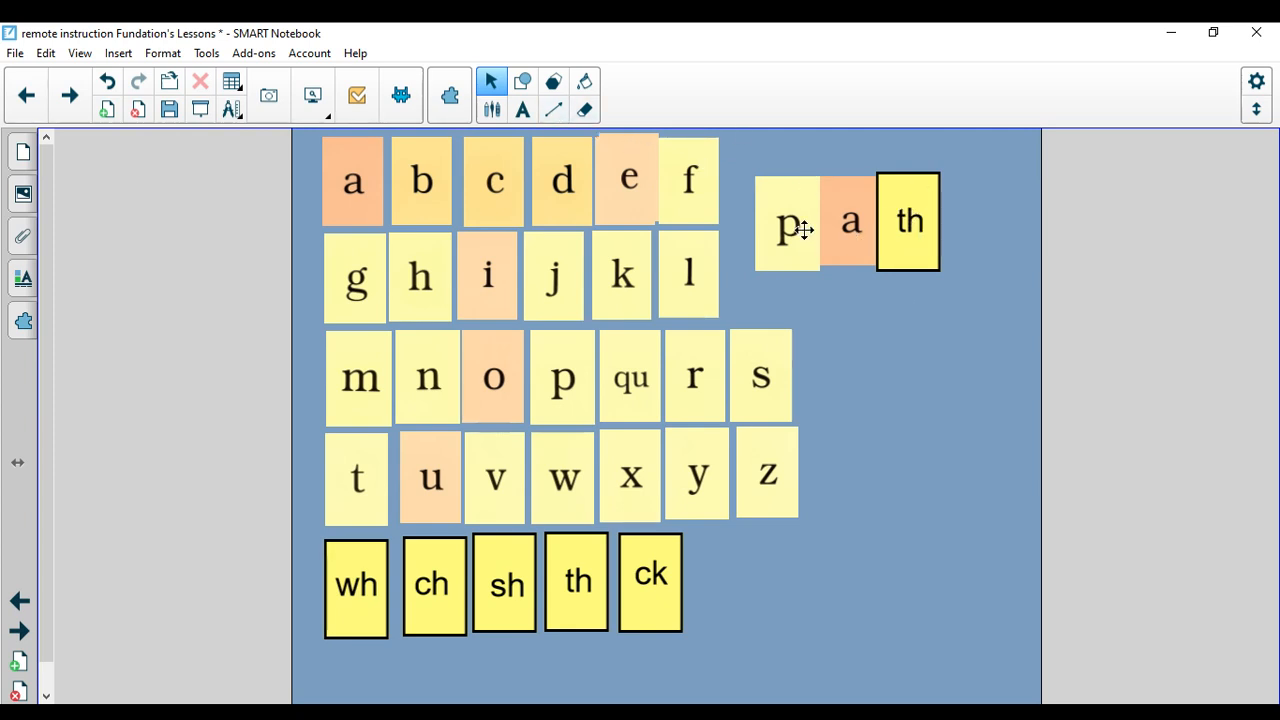
Step: Swap the p tile for a b tile in front of a to spell bath, then select th
{"action": "left_click_drag", "start_coordinate": [788, 222], "coordinate": [938, 472]}
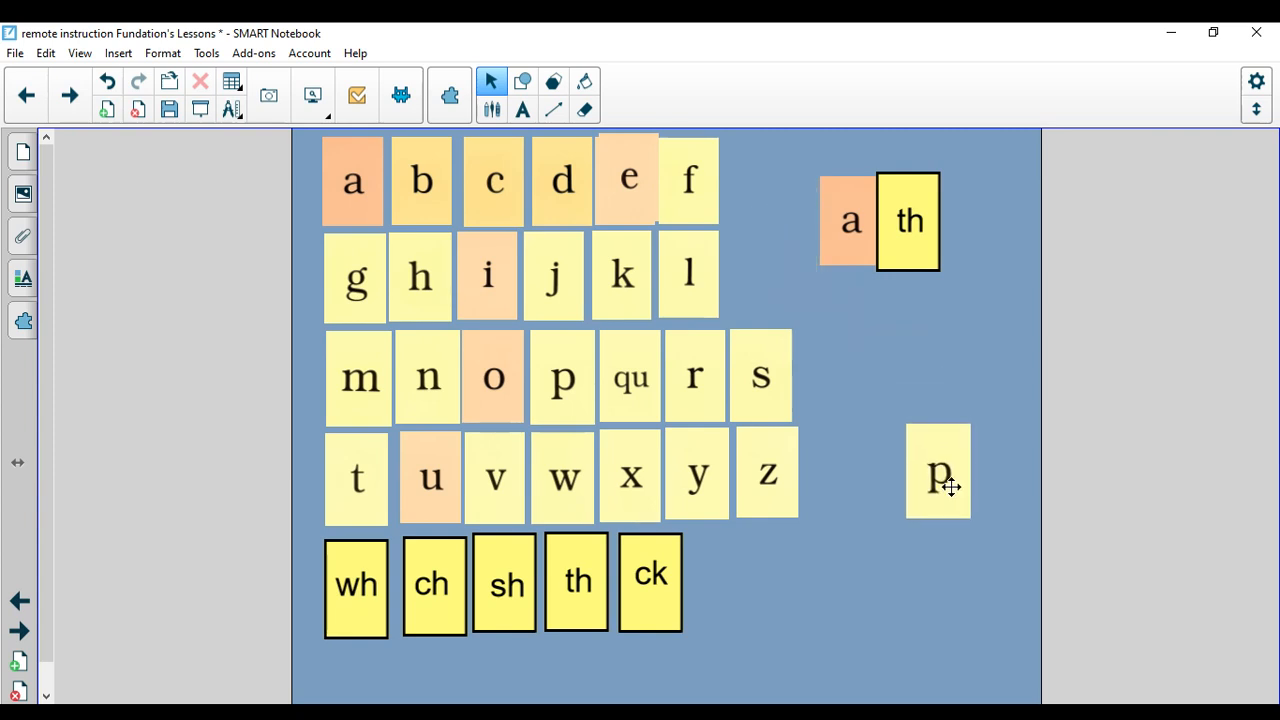
{"action": "left_click_drag", "start_coordinate": [938, 471], "coordinate": [968, 545]}
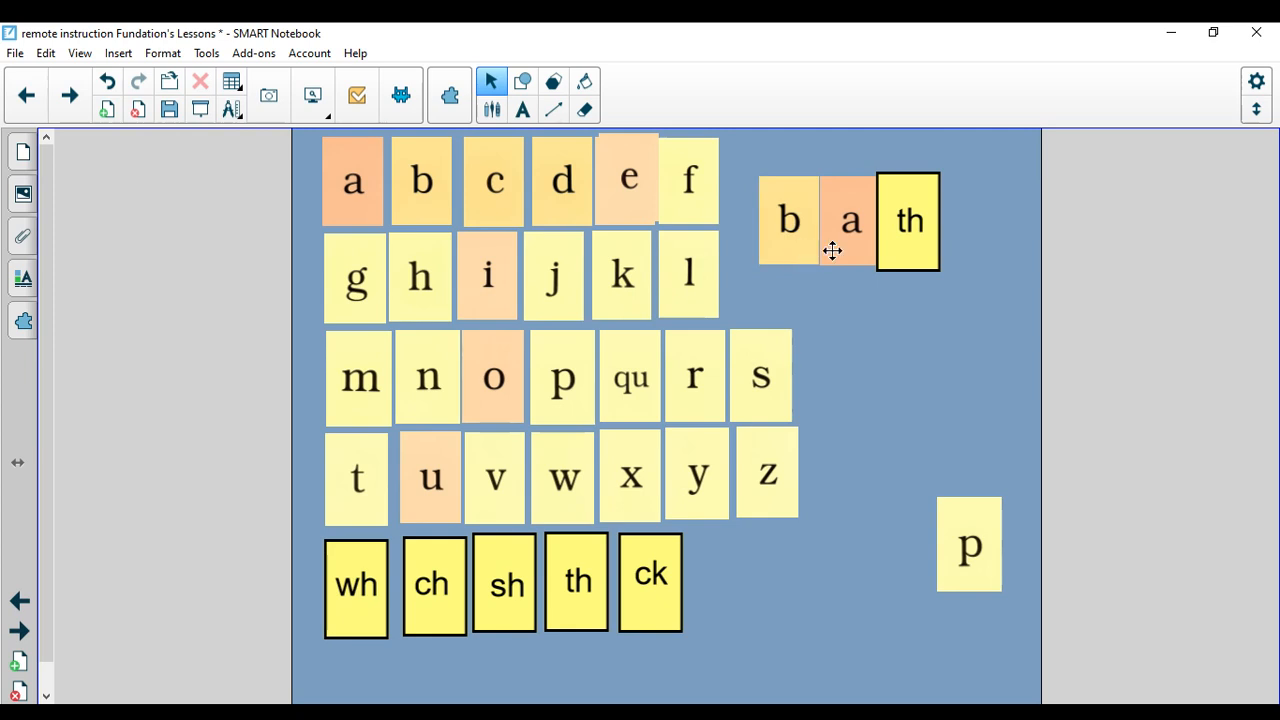
{"action": "mouse_move", "coordinate": [913, 248]}
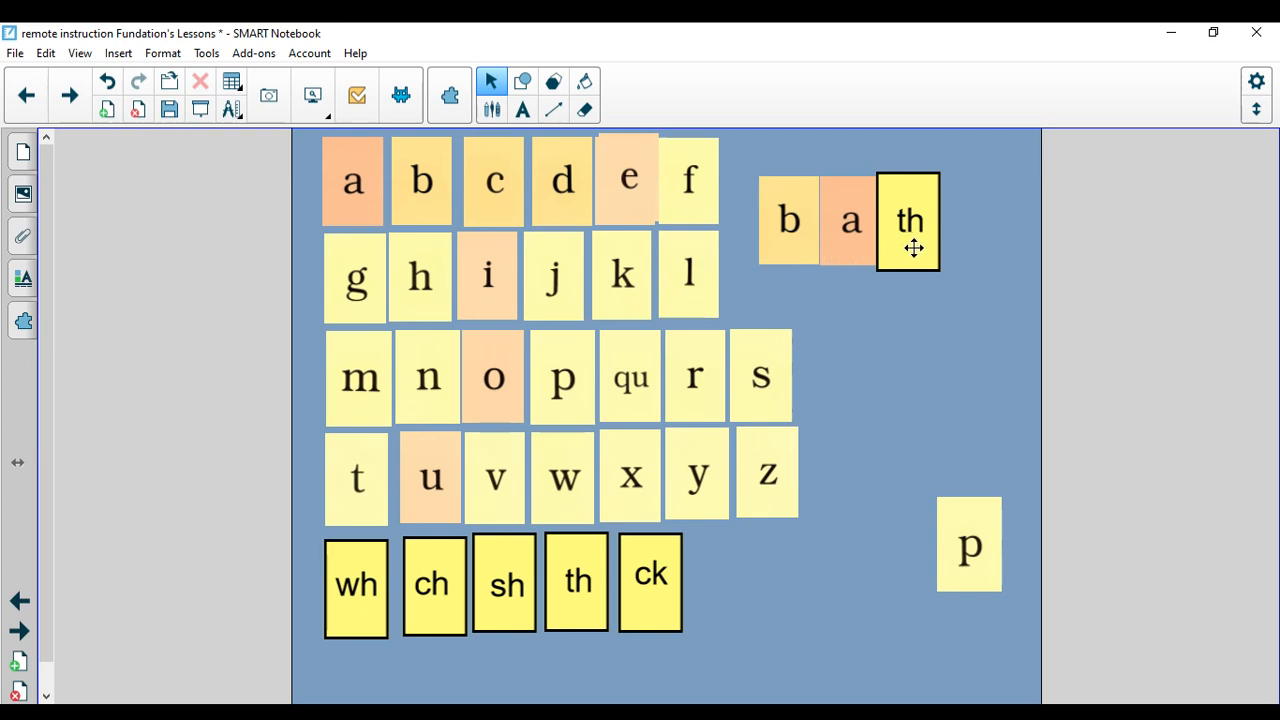
{"action": "left_click", "coordinate": [908, 220]}
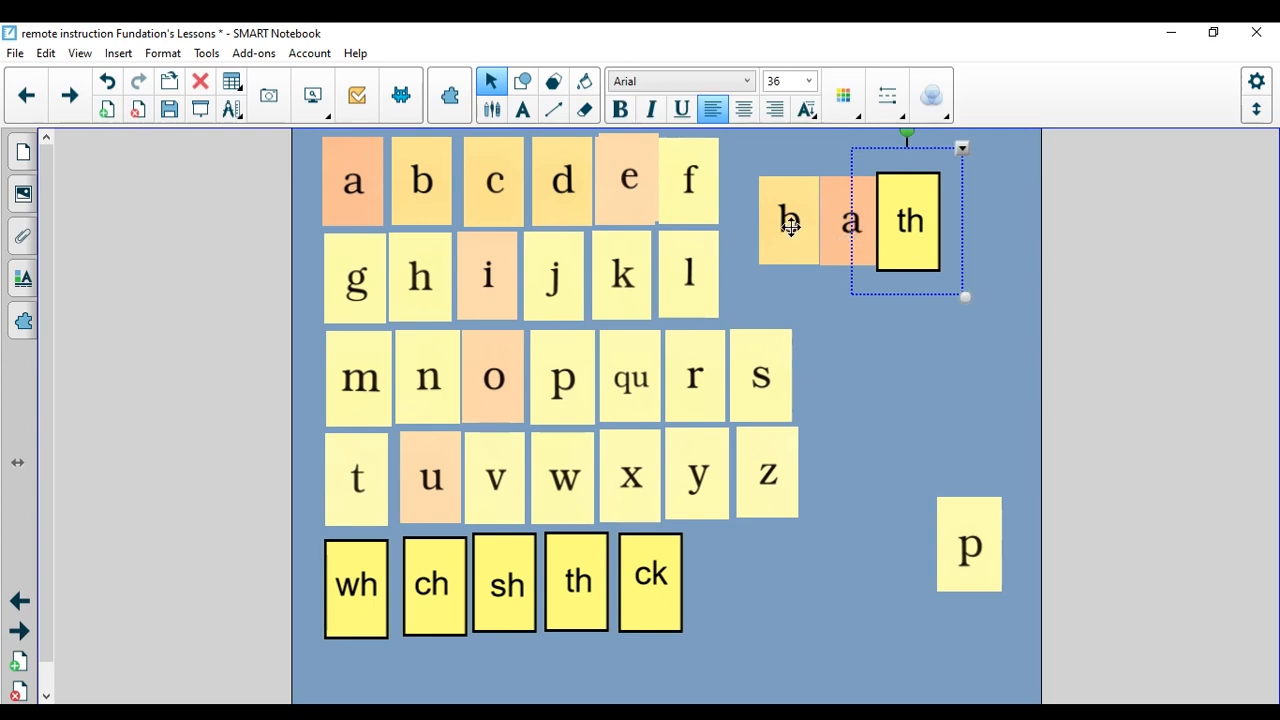
Step: Take bath apart, stacking the b, a and th tiles on the lower-right pile
{"action": "left_click_drag", "start_coordinate": [790, 220], "coordinate": [985, 544]}
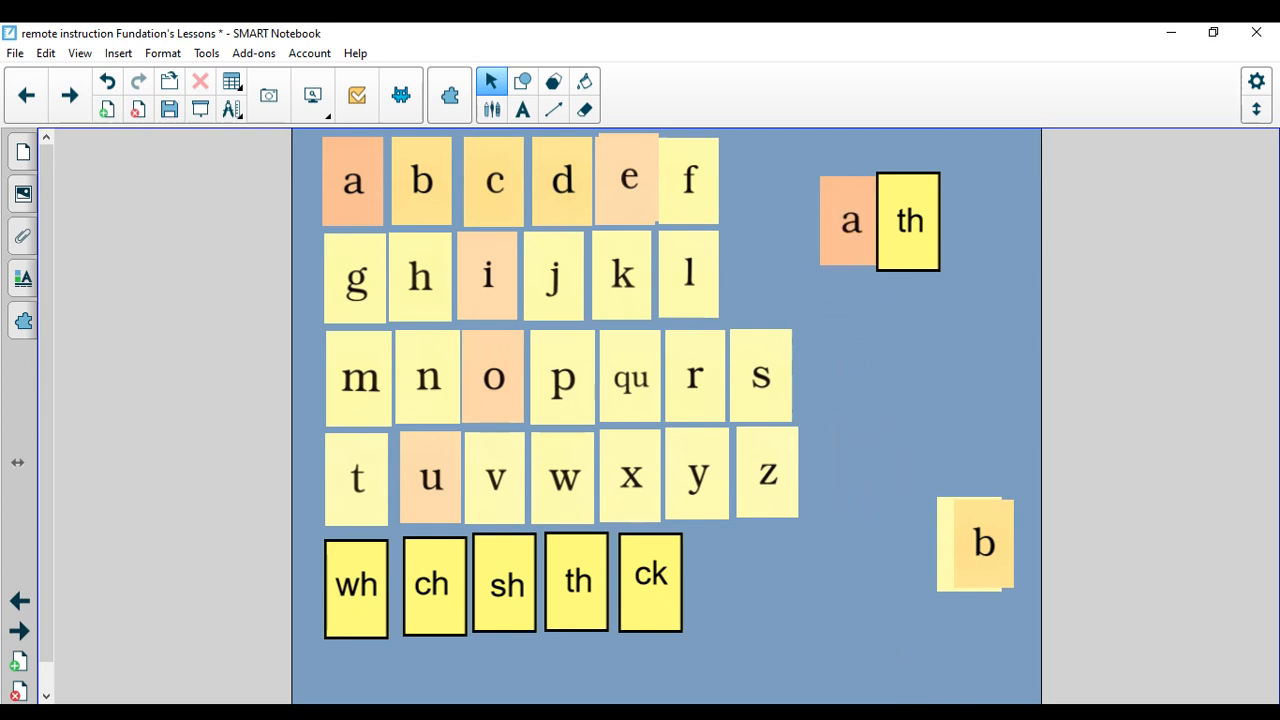
{"action": "left_click_drag", "start_coordinate": [850, 220], "coordinate": [888, 358]}
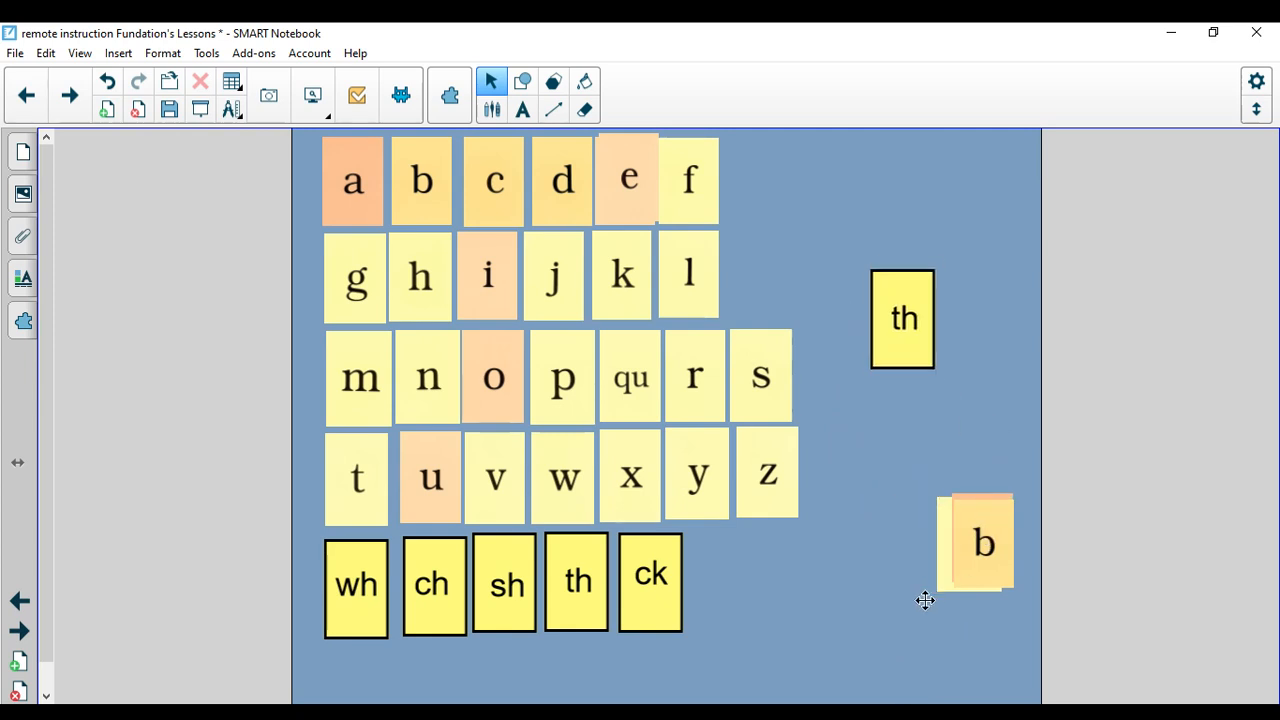
{"action": "left_click_drag", "start_coordinate": [902, 318], "coordinate": [955, 345]}
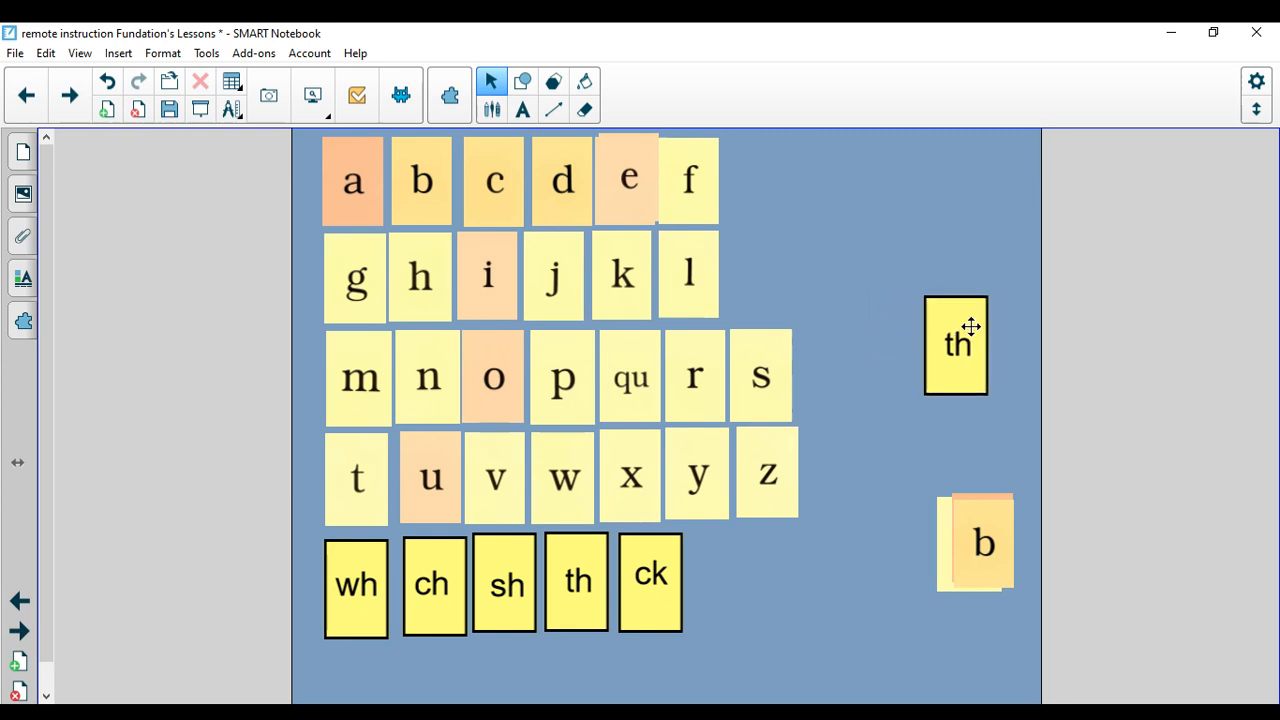
{"action": "left_click_drag", "start_coordinate": [955, 345], "coordinate": [958, 590]}
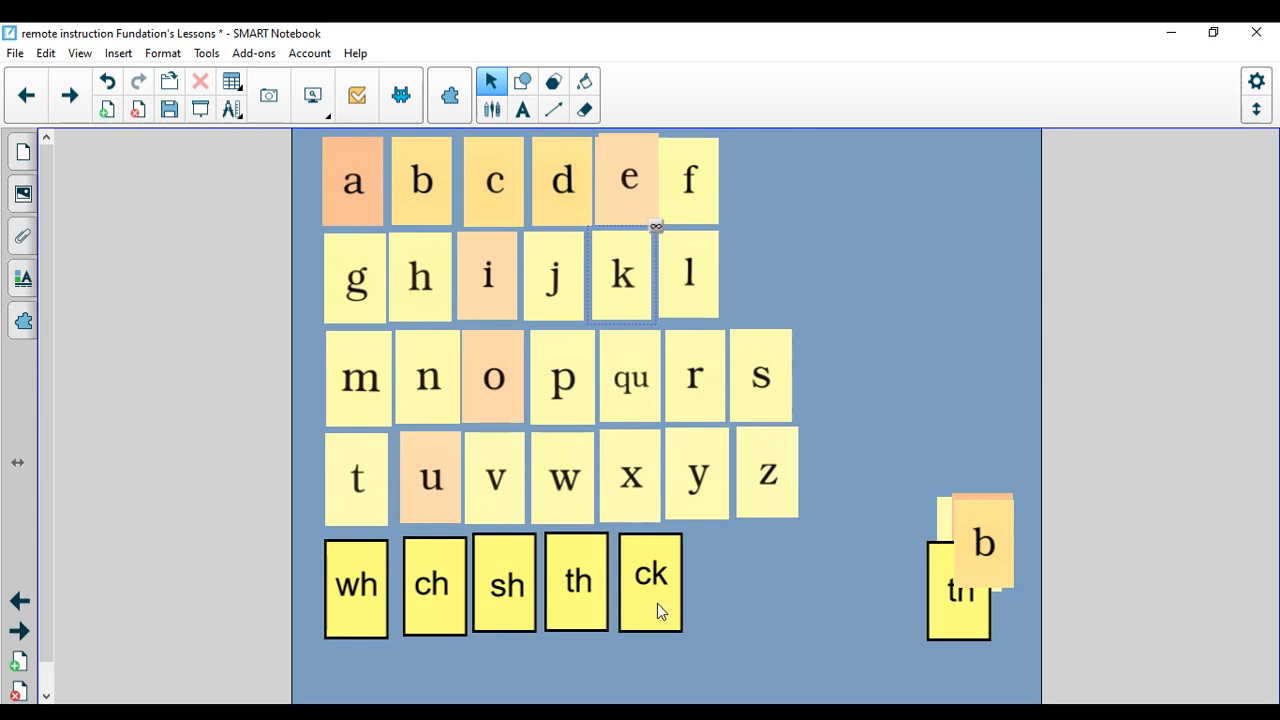
{"action": "mouse_move", "coordinate": [680, 551]}
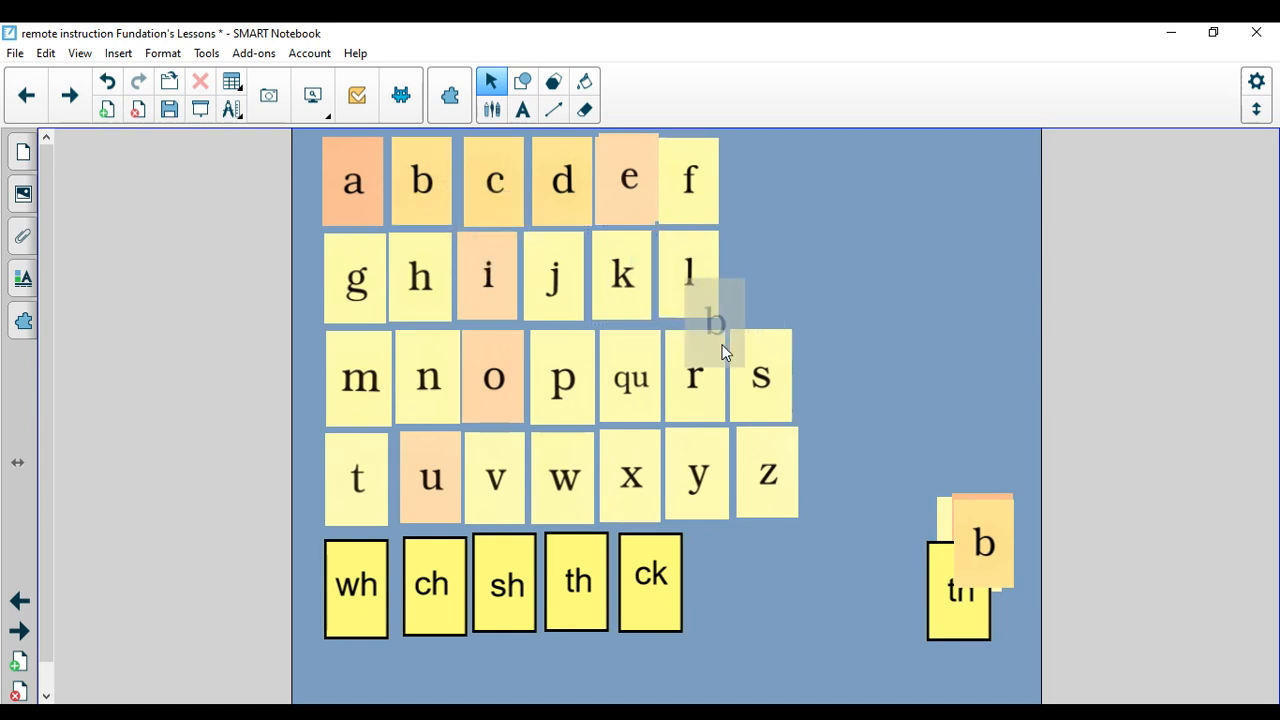
Step: Line up b, a and ck tiles at the top right to spell back
{"action": "left_click_drag", "start_coordinate": [715, 320], "coordinate": [778, 285]}
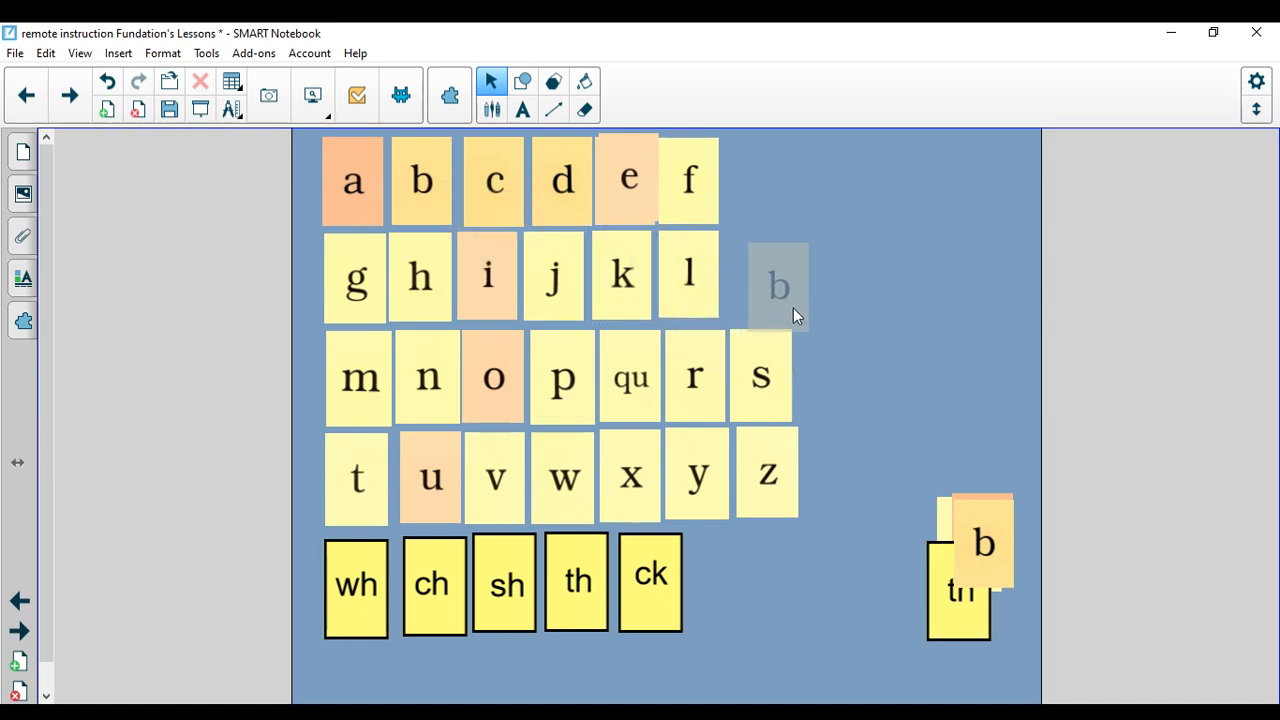
{"action": "left_click_drag", "start_coordinate": [778, 285], "coordinate": [850, 233]}
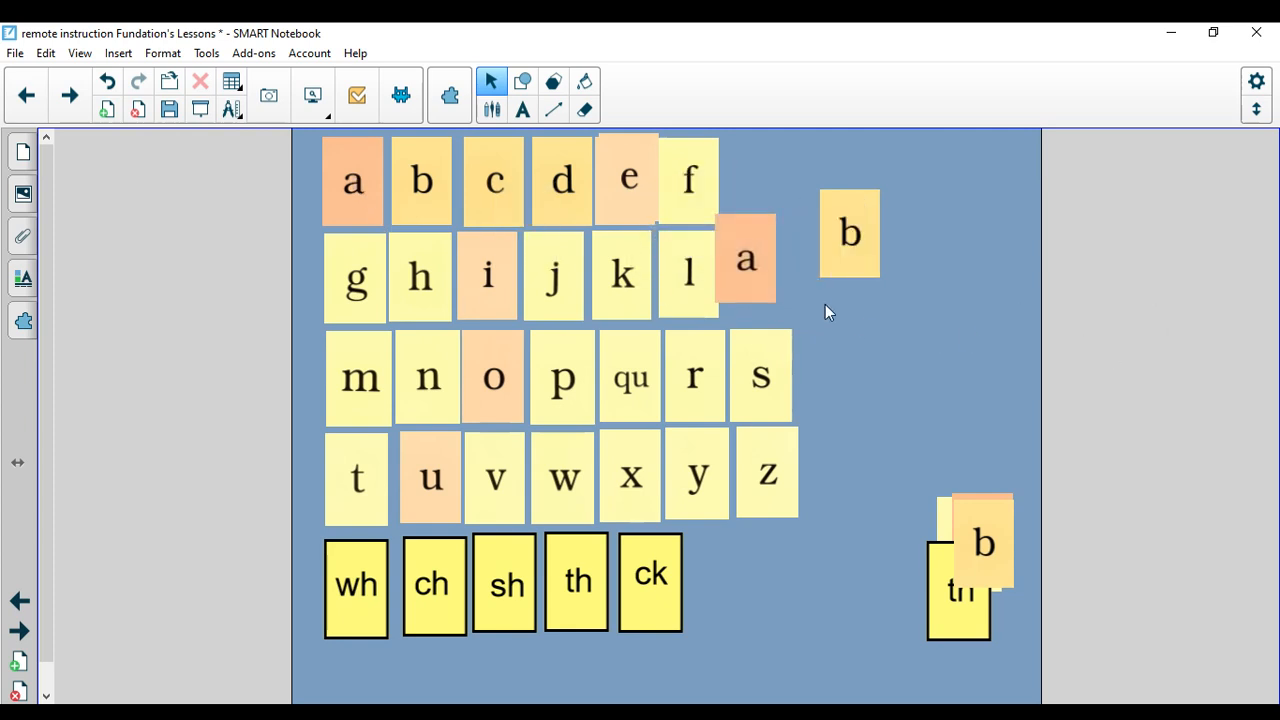
{"action": "left_click_drag", "start_coordinate": [746, 258], "coordinate": [916, 230]}
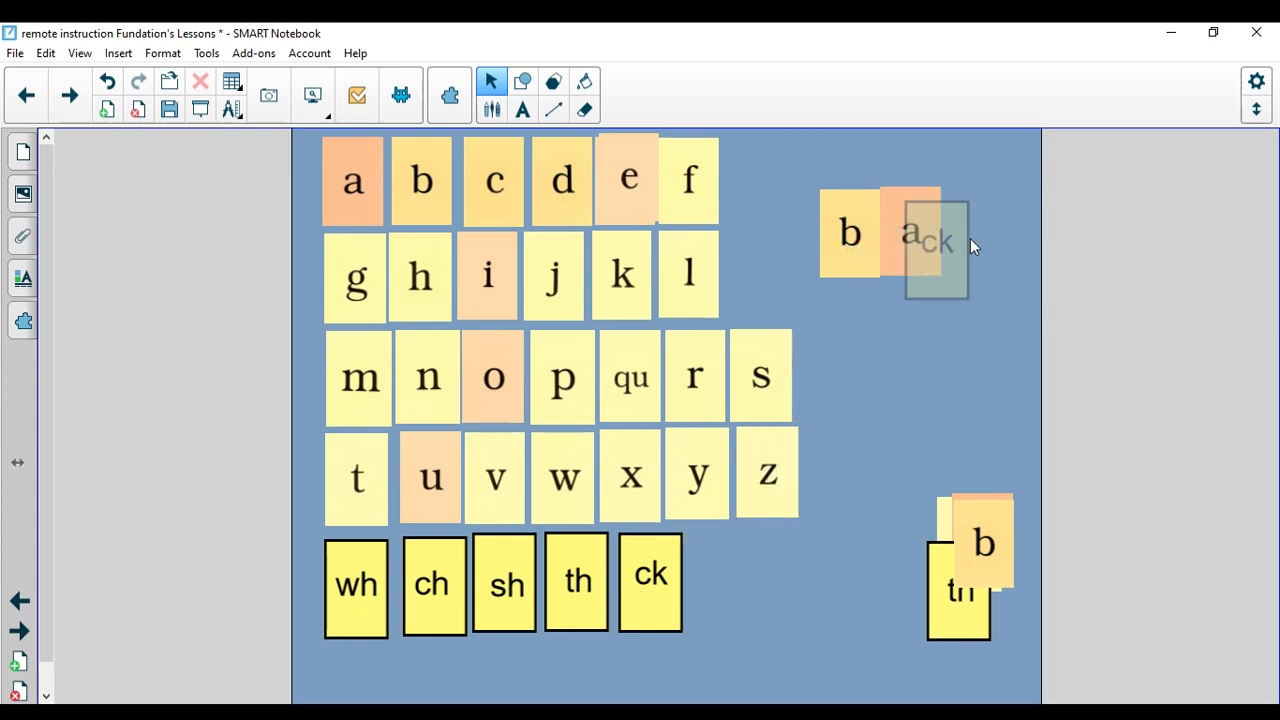
{"action": "left_click_drag", "start_coordinate": [935, 245], "coordinate": [971, 230]}
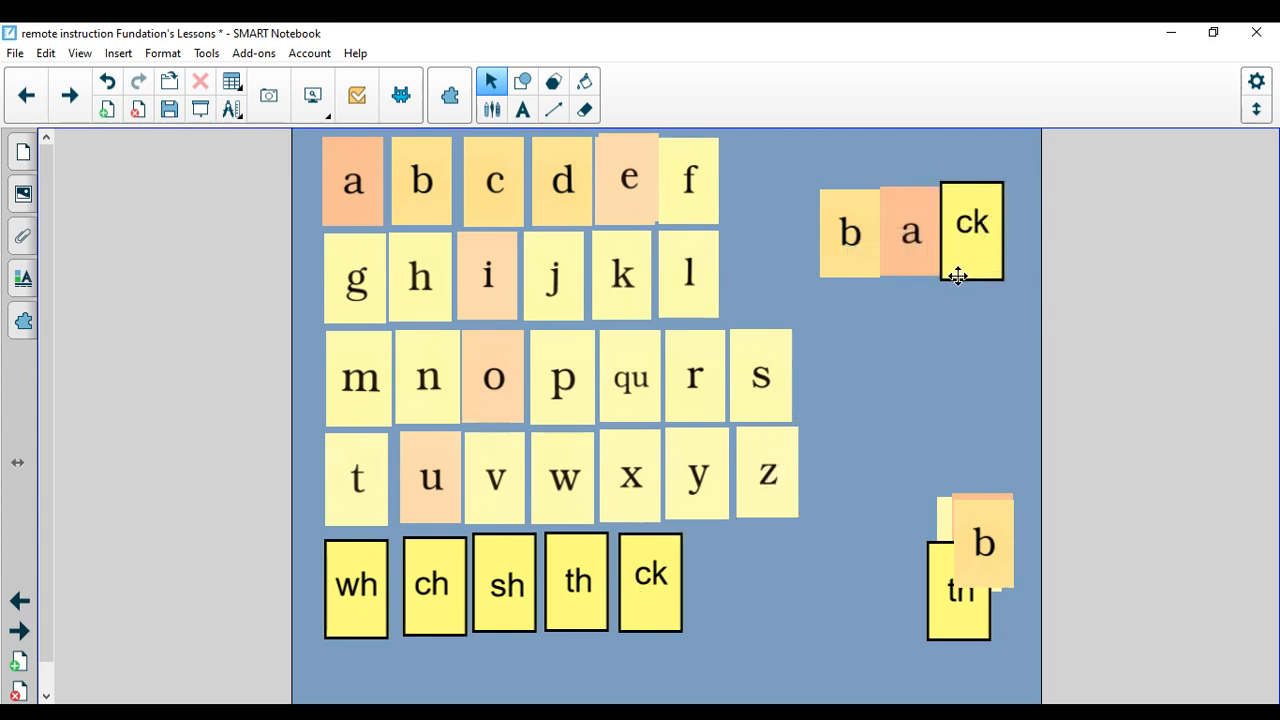
{"action": "mouse_move", "coordinate": [865, 302]}
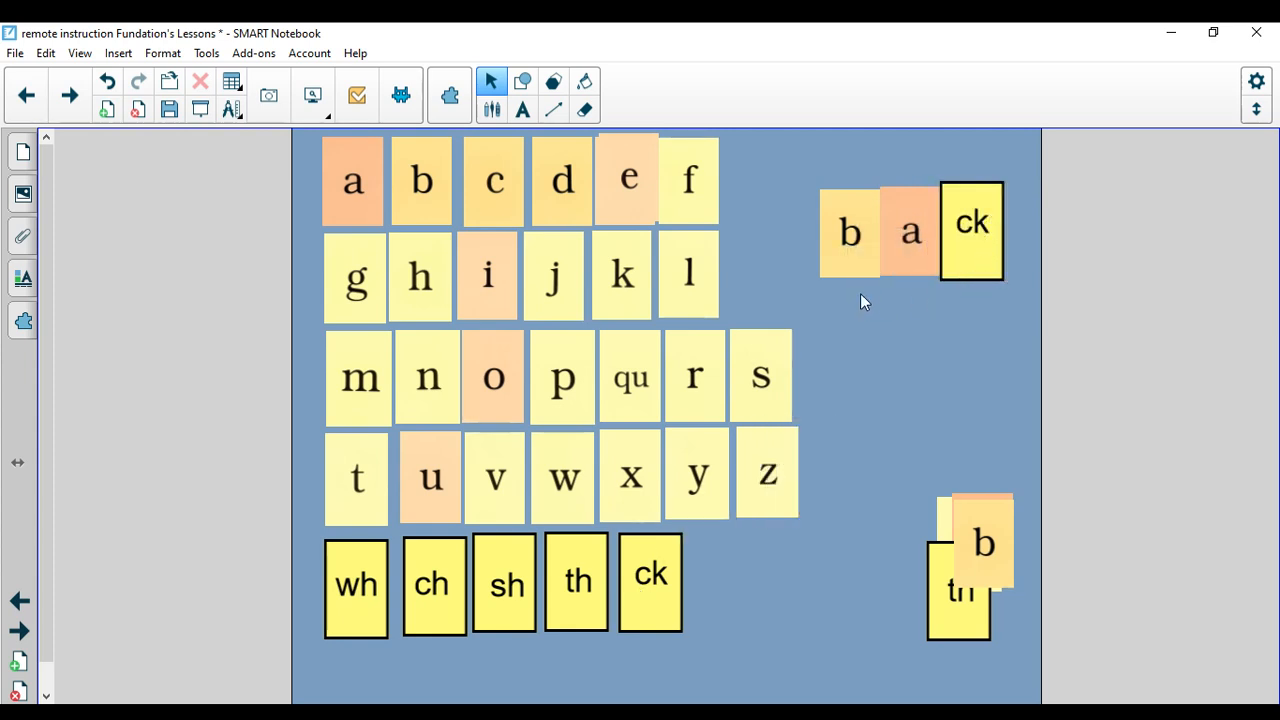
{"action": "mouse_move", "coordinate": [960, 267]}
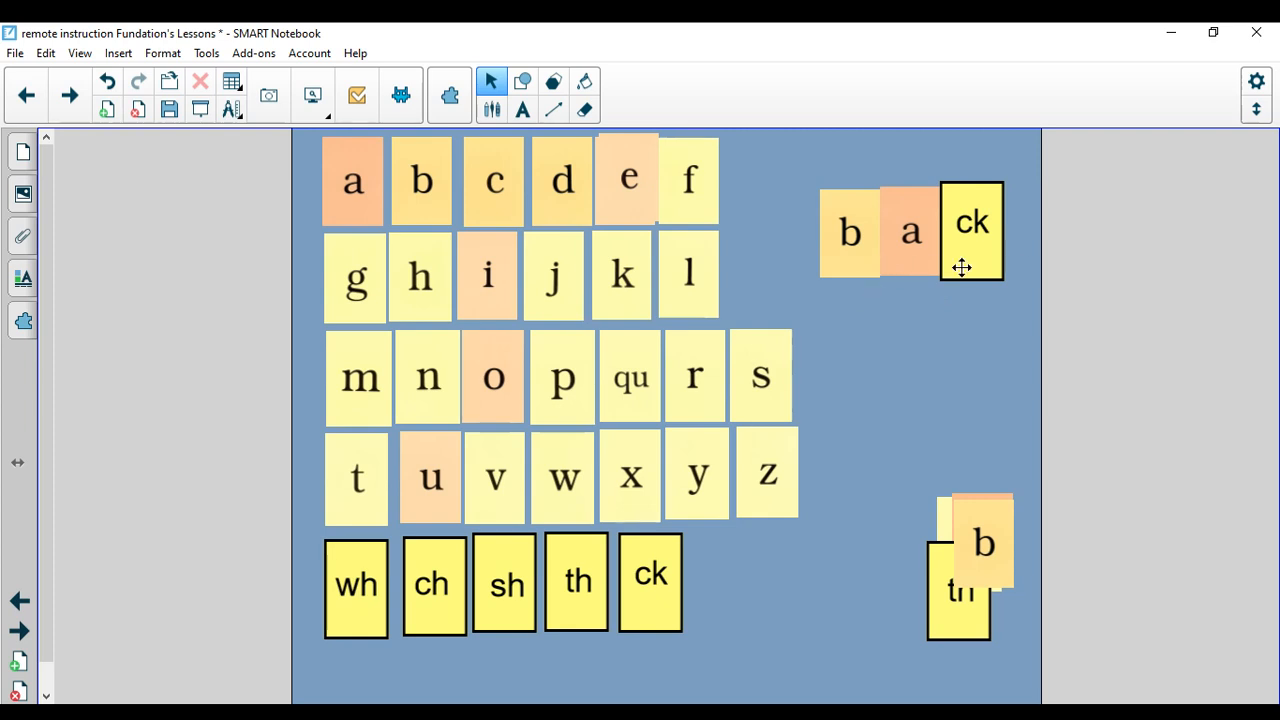
{"action": "mouse_move", "coordinate": [862, 227]}
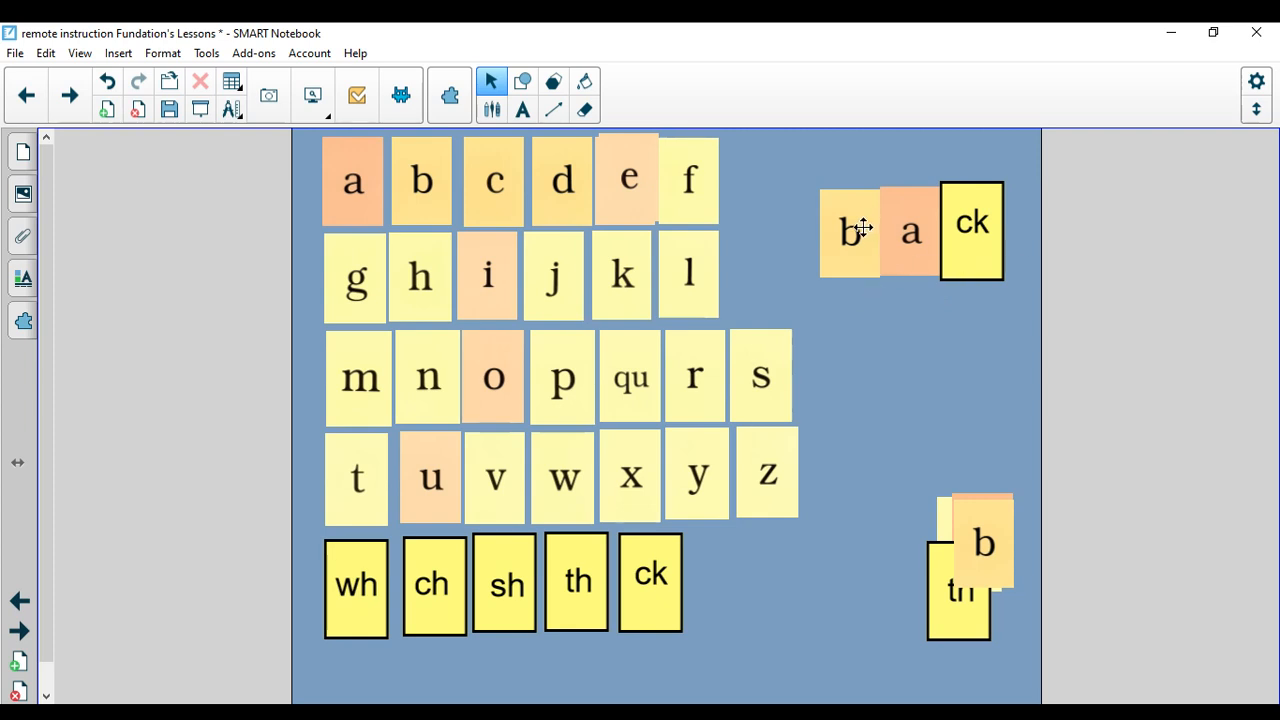
Step: Clear back by moving its b, a and ck tiles into the bottom-right pile
{"action": "left_click_drag", "start_coordinate": [850, 230], "coordinate": [930, 550]}
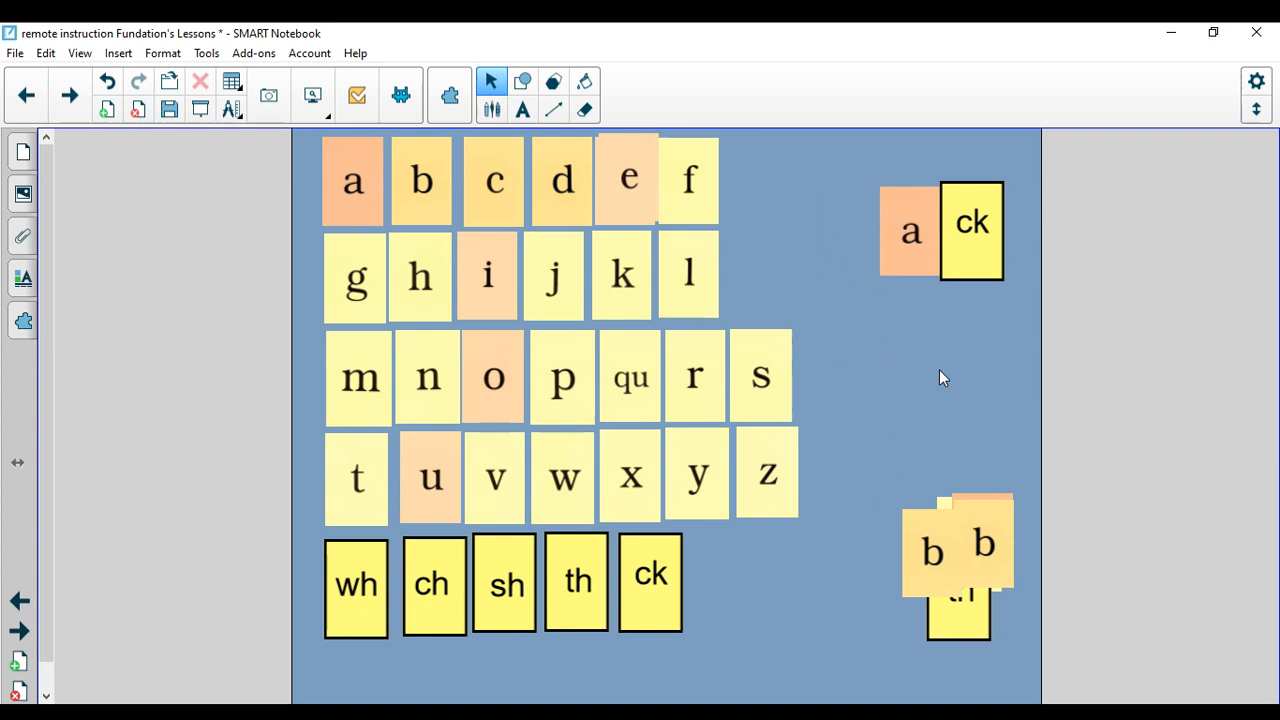
{"action": "left_click_drag", "start_coordinate": [910, 230], "coordinate": [940, 595]}
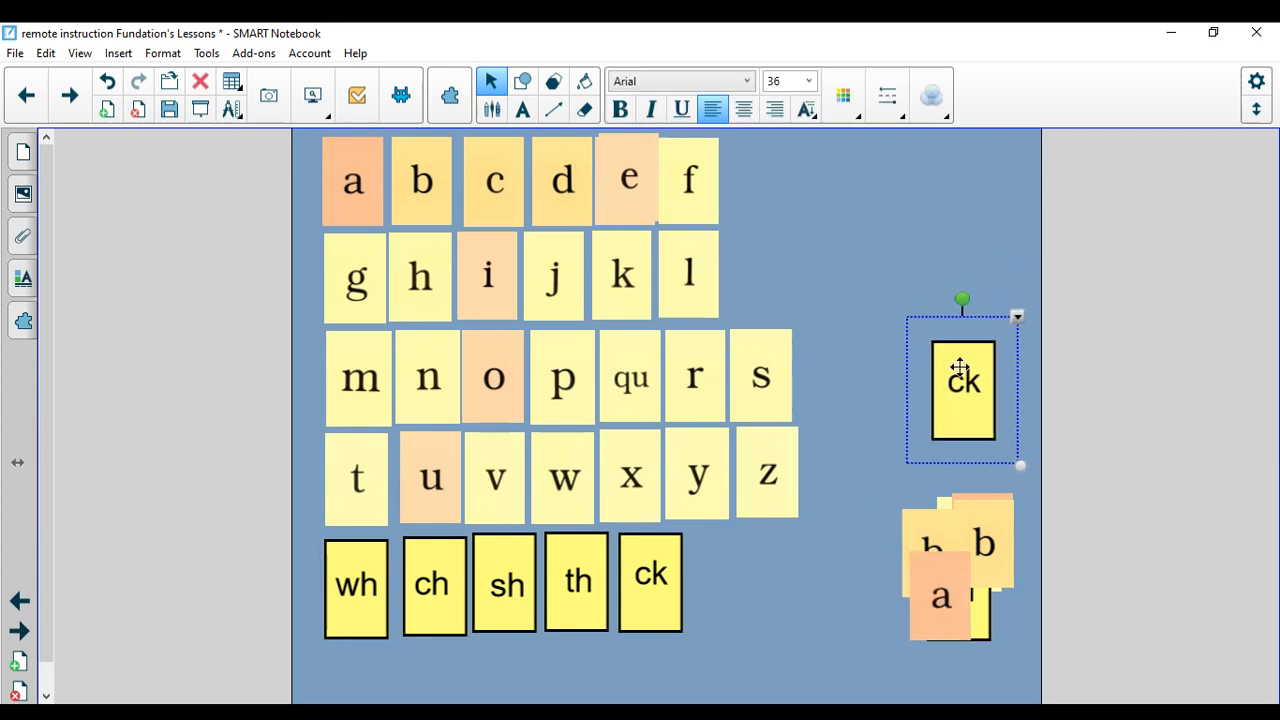
{"action": "left_click_drag", "start_coordinate": [963, 390], "coordinate": [960, 590]}
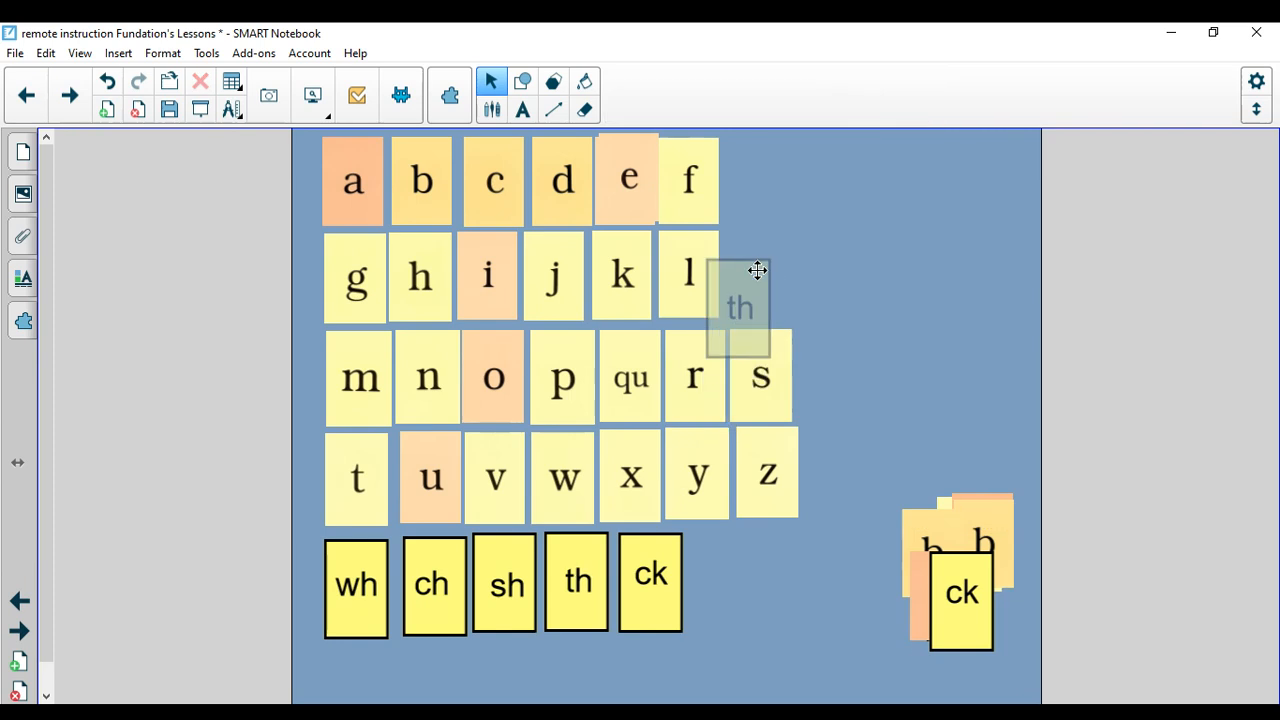
Step: Place th, i and ck tiles at the top right to spell thick
{"action": "left_click_drag", "start_coordinate": [740, 308], "coordinate": [810, 225]}
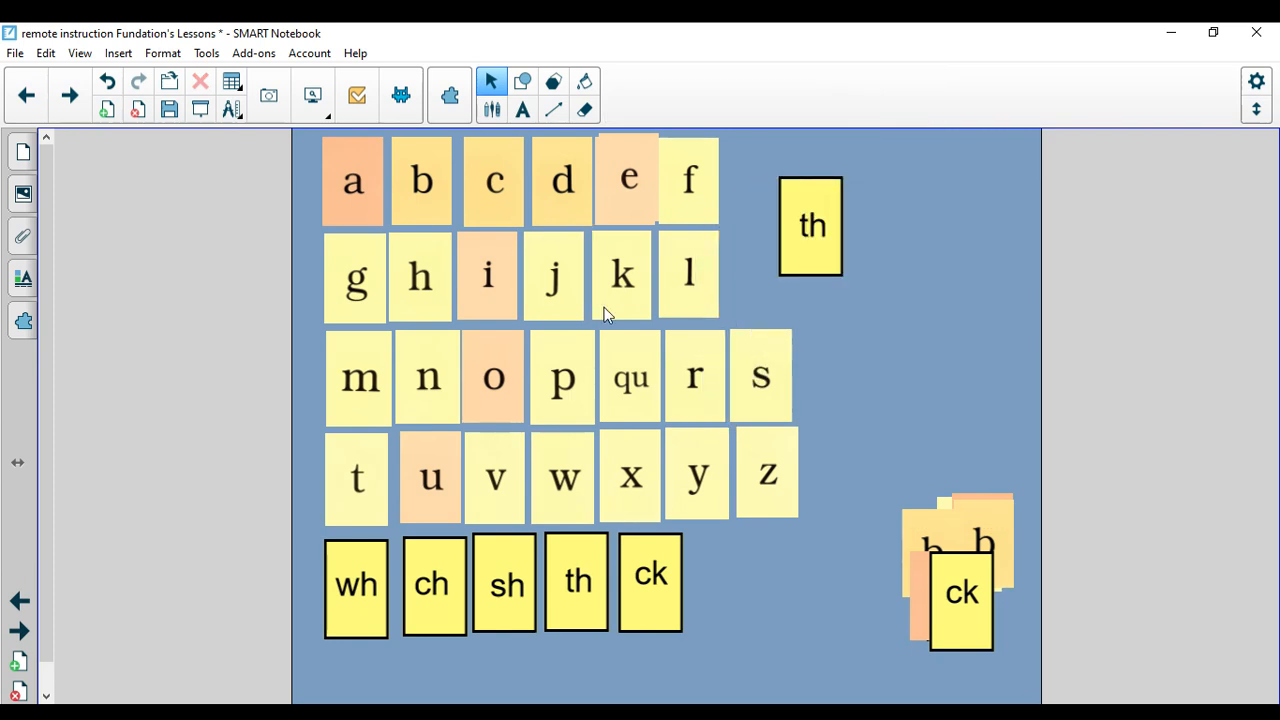
{"action": "left_click_drag", "start_coordinate": [622, 275], "coordinate": [622, 248]}
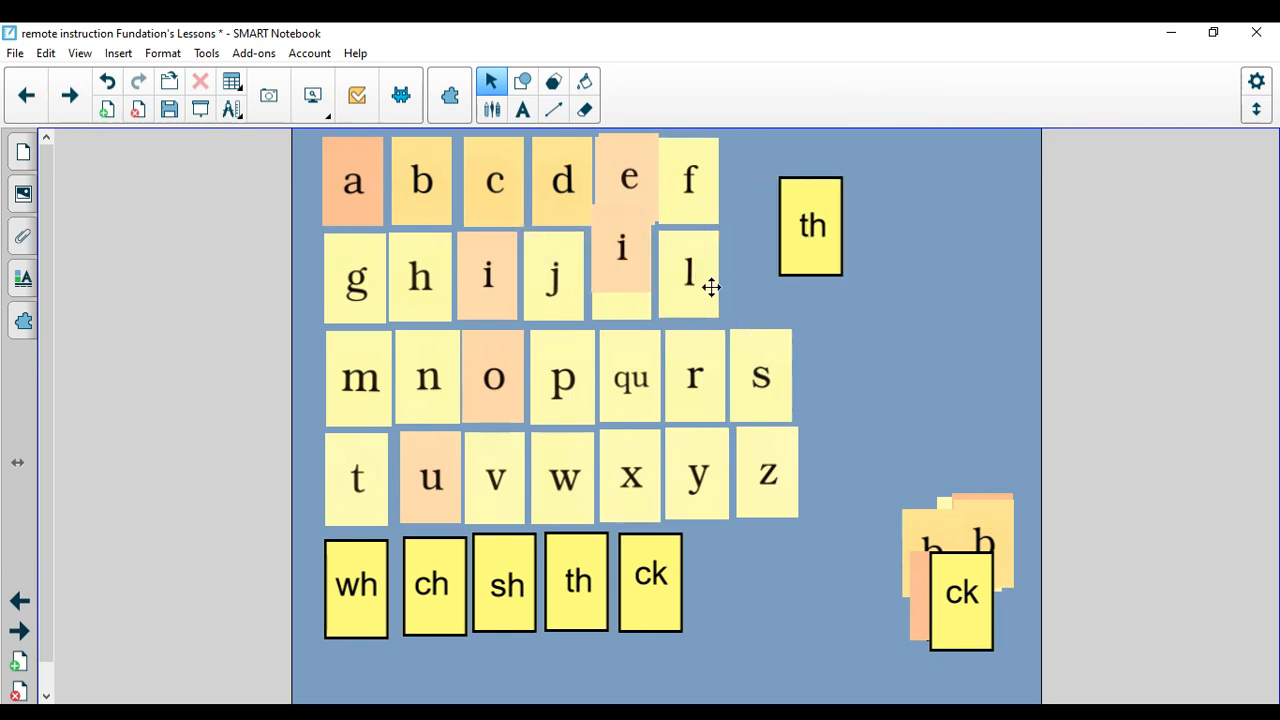
{"action": "left_click_drag", "start_coordinate": [622, 248], "coordinate": [858, 227]}
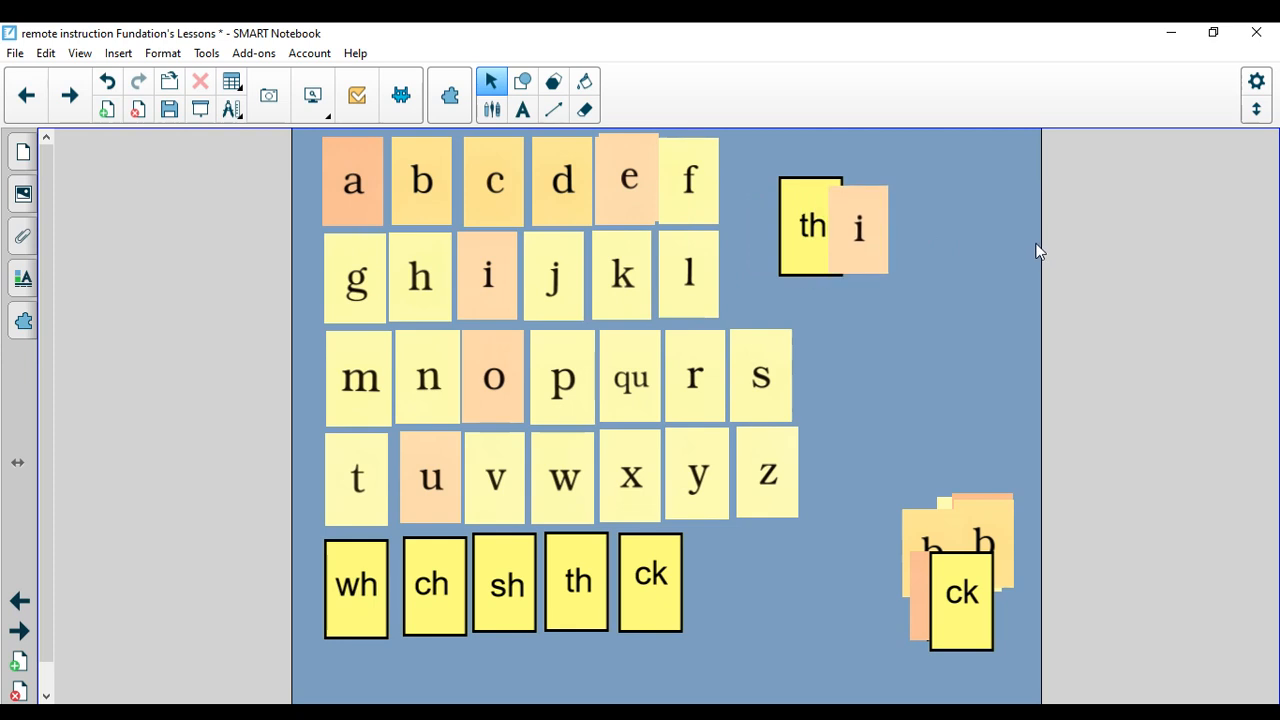
{"action": "left_click_drag", "start_coordinate": [960, 590], "coordinate": [910, 290]}
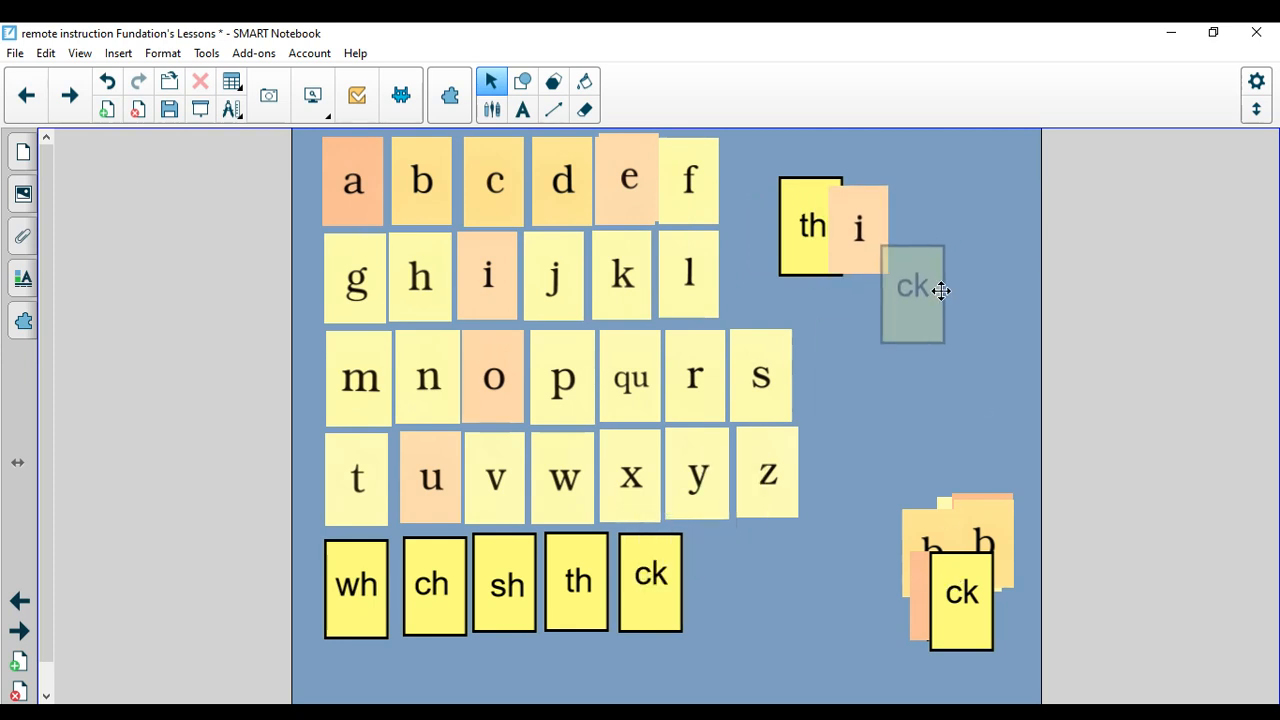
{"action": "left_click_drag", "start_coordinate": [912, 290], "coordinate": [913, 220]}
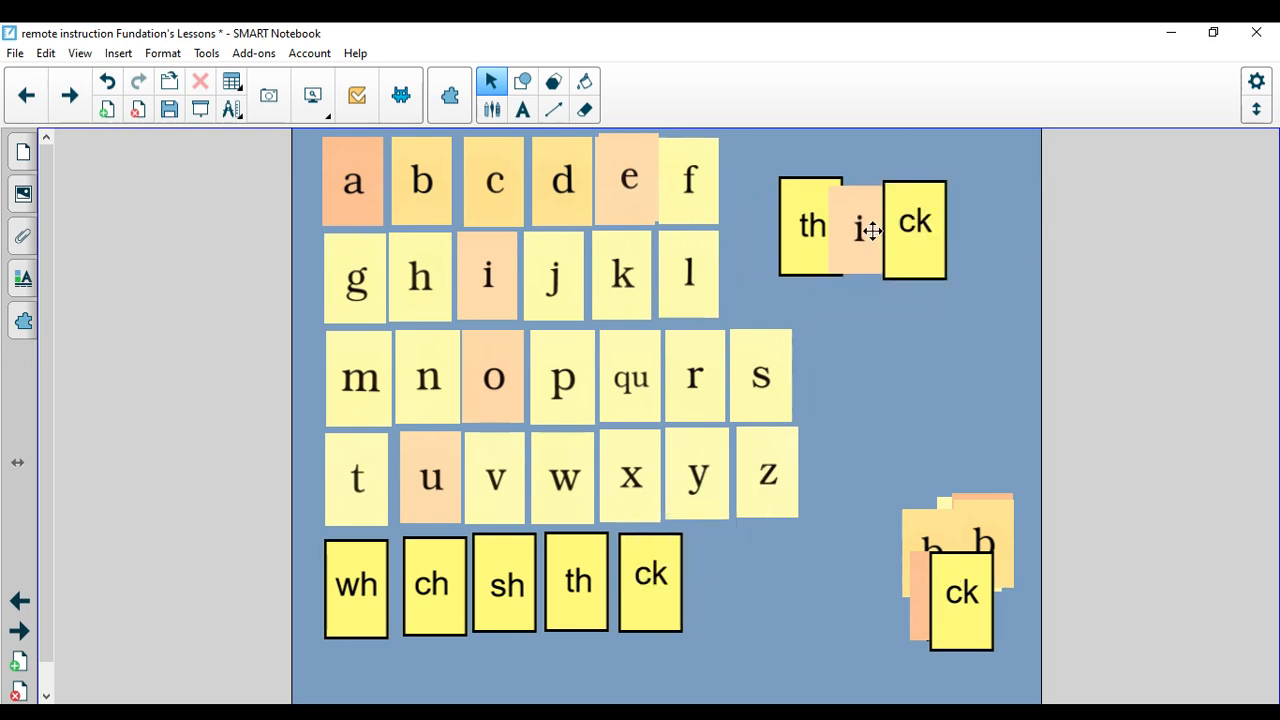
{"action": "left_click", "coordinate": [811, 225]}
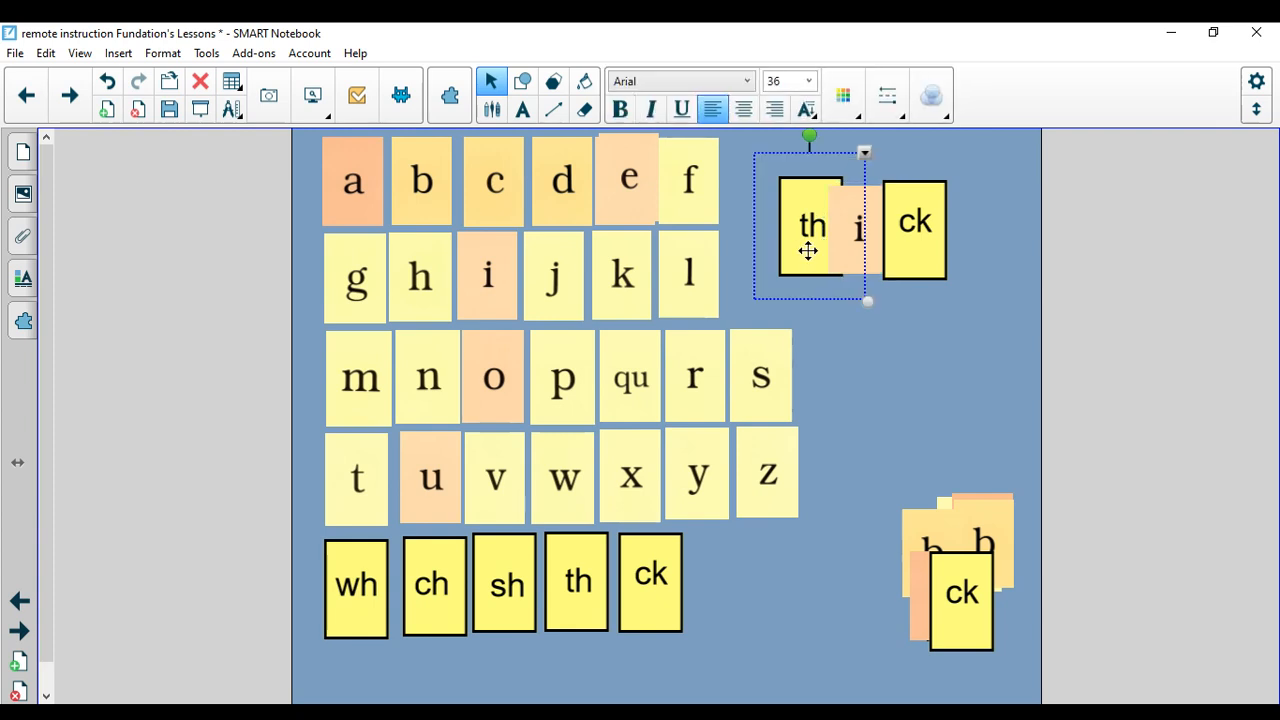
Step: Underline the th and ck digraphs in thick with the pen, then return to Select
{"action": "left_click_drag", "start_coordinate": [858, 228], "coordinate": [858, 228]}
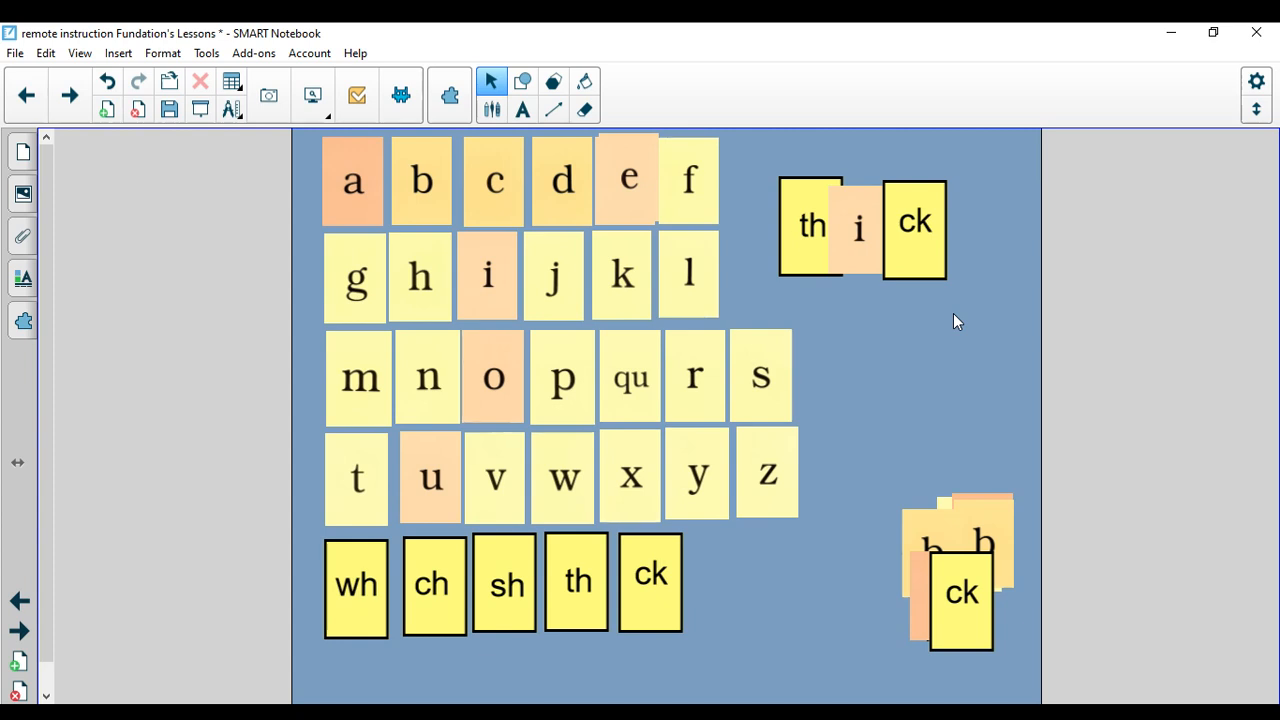
{"action": "mouse_move", "coordinate": [625, 195]}
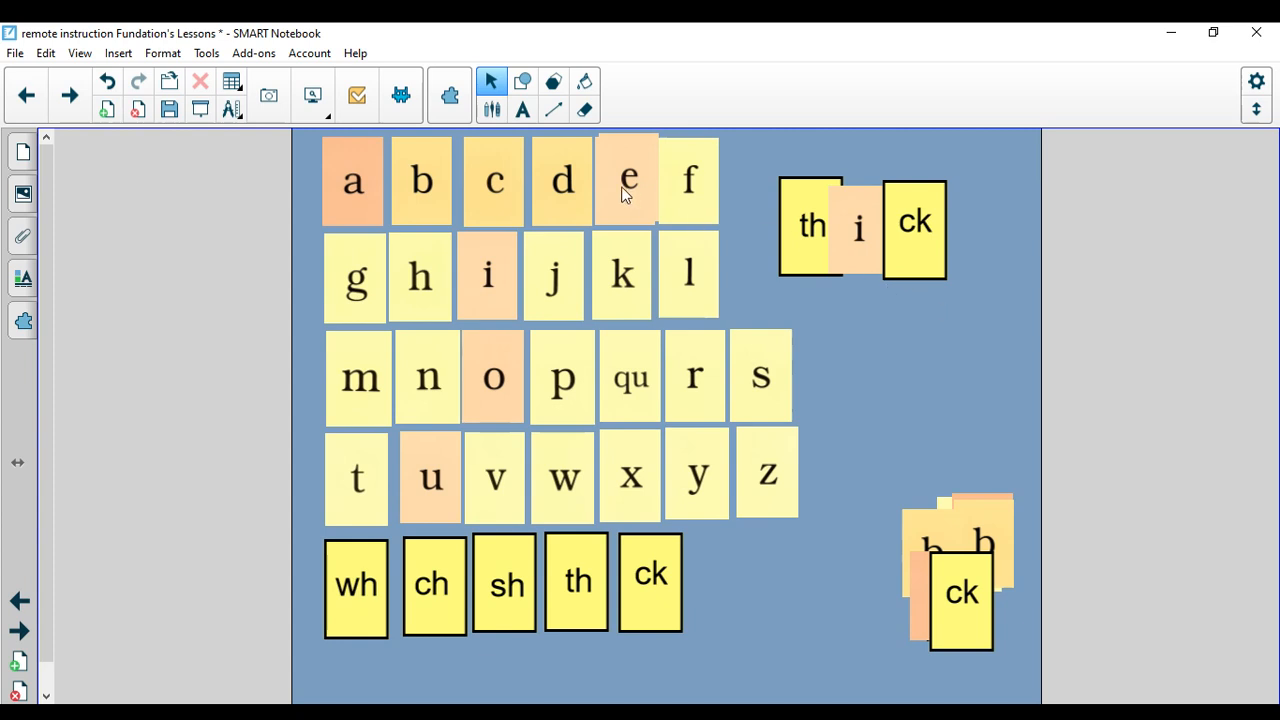
{"action": "left_click", "coordinate": [627, 81]}
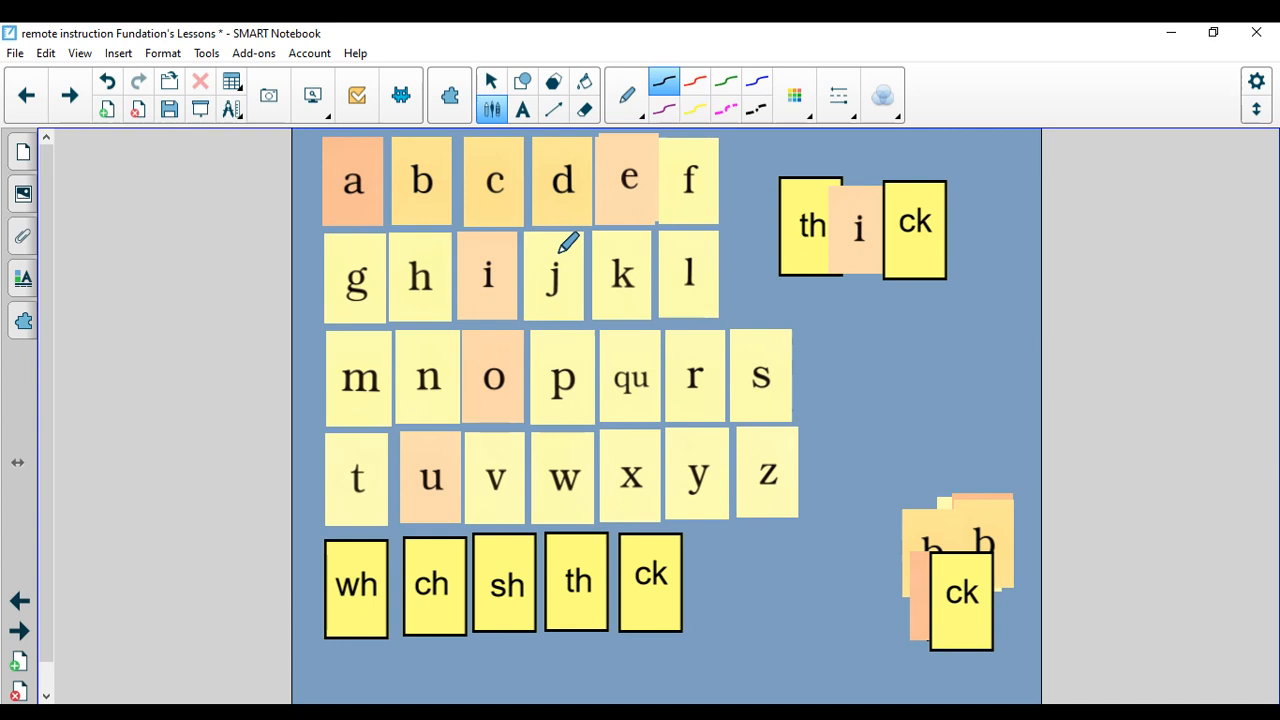
{"action": "mouse_move", "coordinate": [810, 245]}
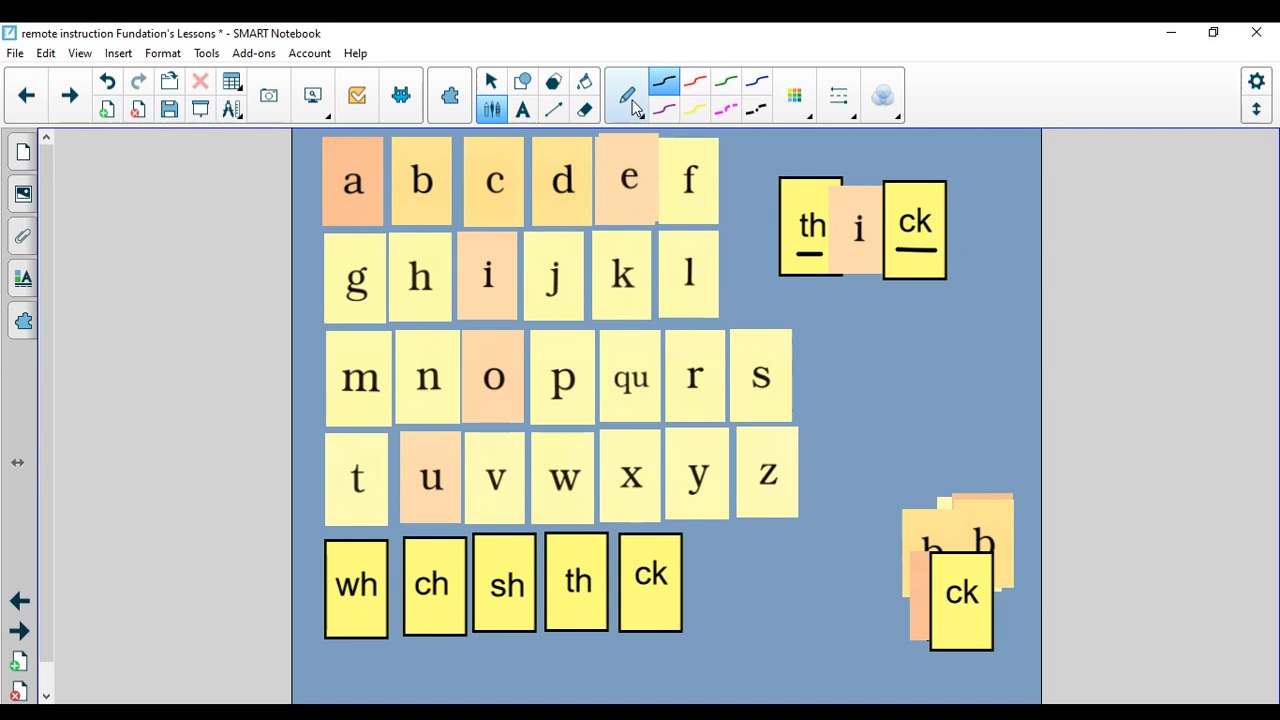
{"action": "left_click", "coordinate": [491, 81]}
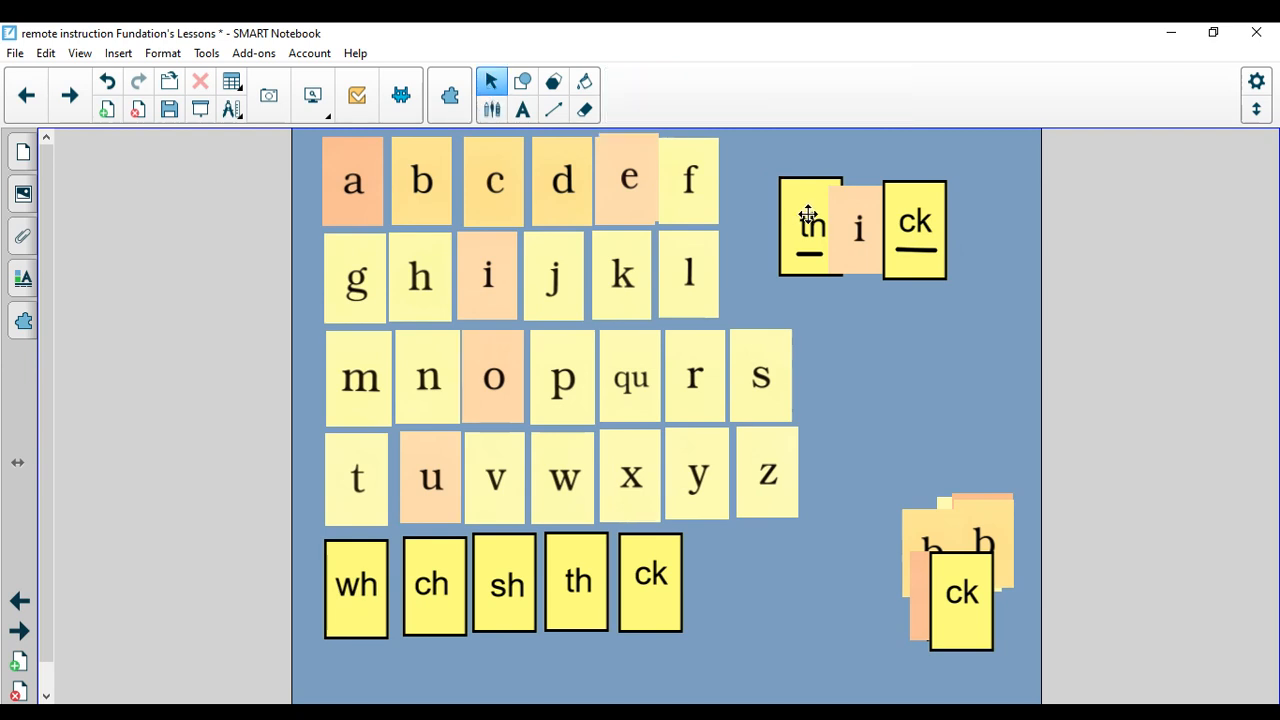
Step: Move the th, i and ck tiles of thick into the pile and clear the underline marks
{"action": "left_click_drag", "start_coordinate": [810, 225], "coordinate": [935, 540]}
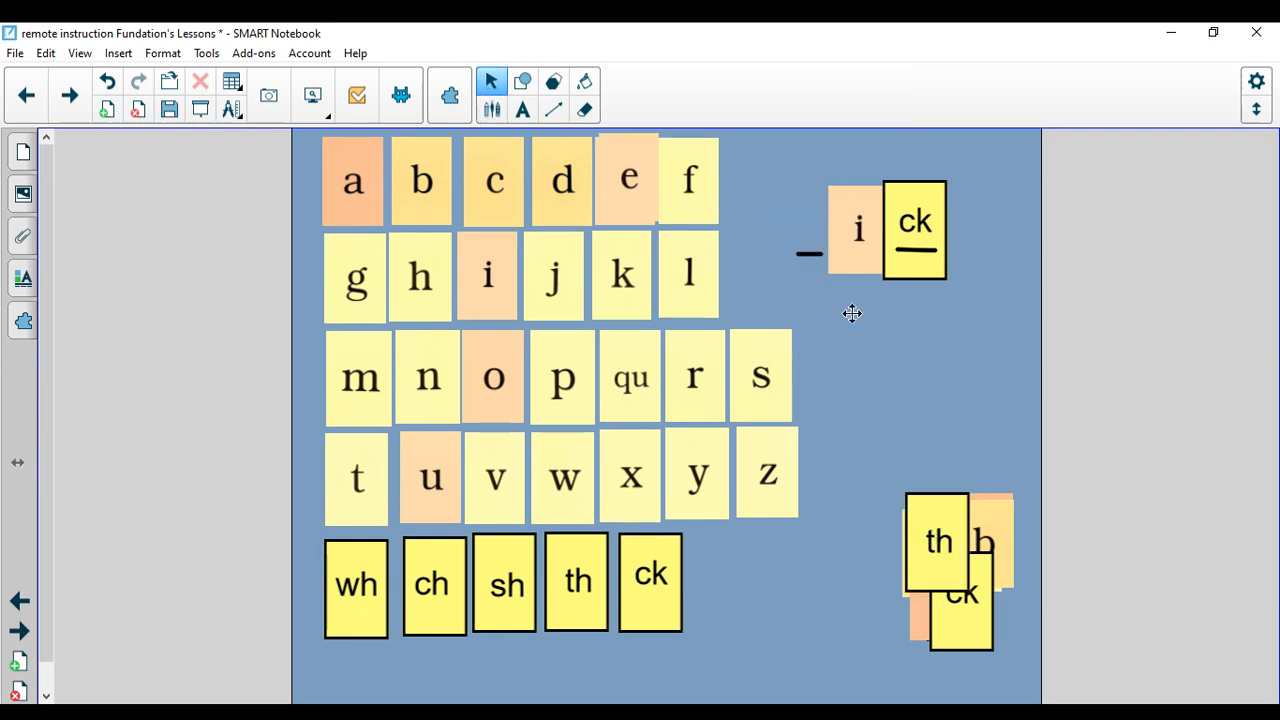
{"action": "mouse_move", "coordinate": [928, 333]}
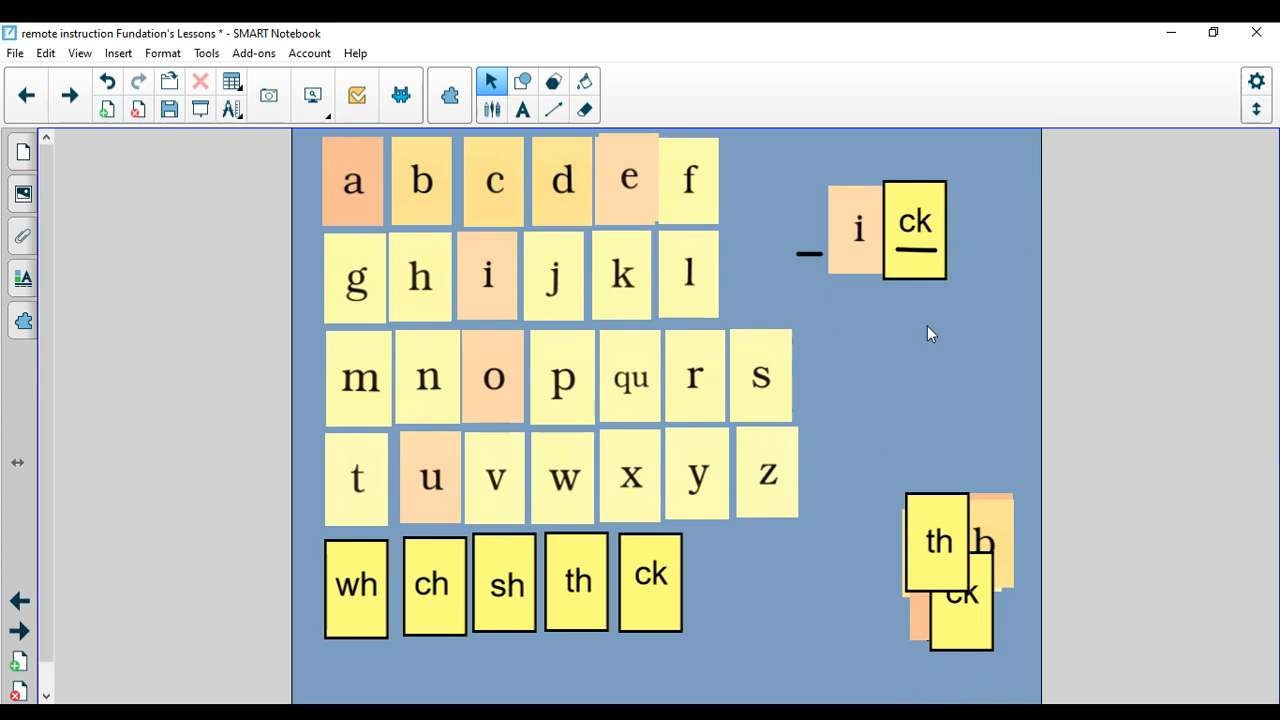
{"action": "left_click_drag", "start_coordinate": [913, 228], "coordinate": [921, 499]}
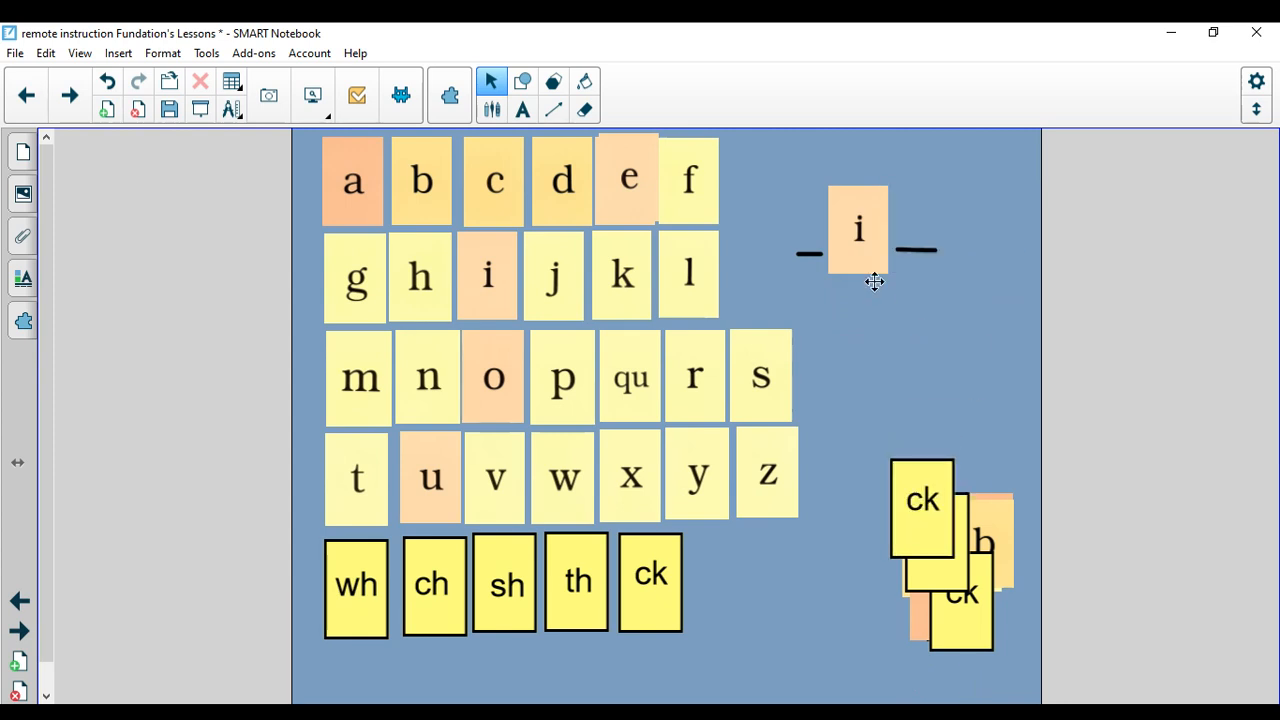
{"action": "left_click_drag", "start_coordinate": [857, 229], "coordinate": [920, 410]}
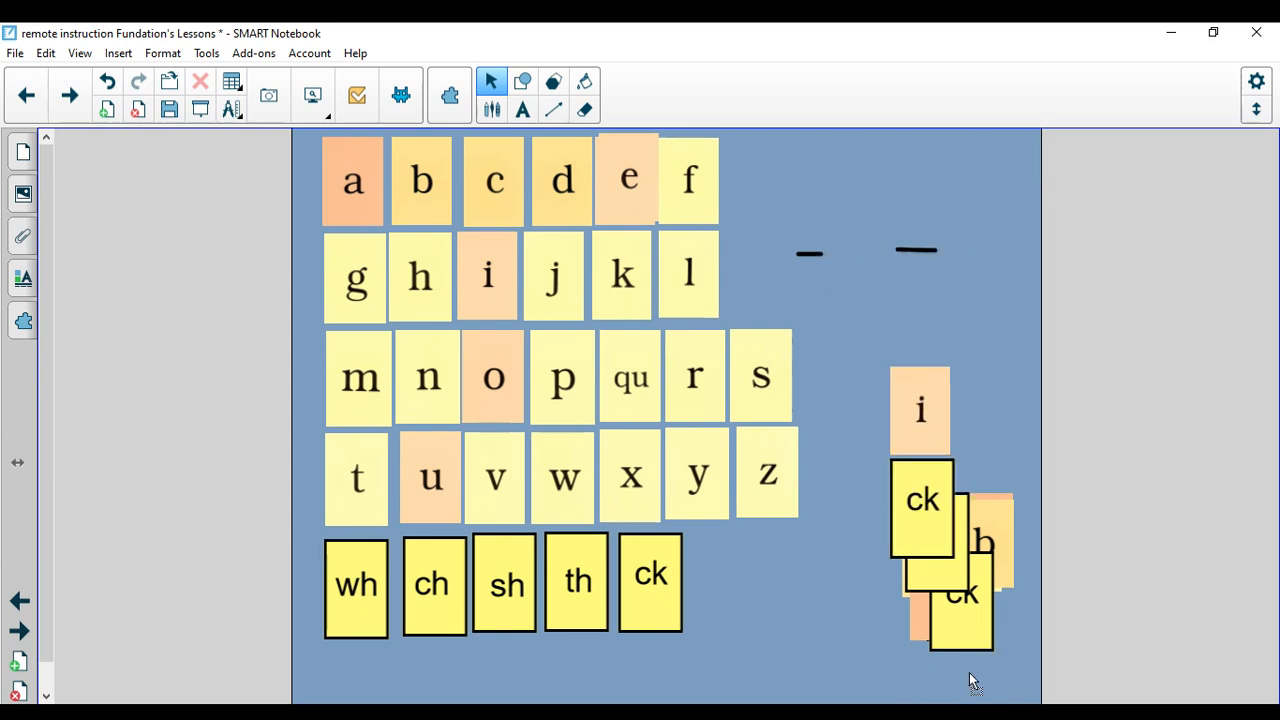
{"action": "left_click", "coordinate": [585, 110]}
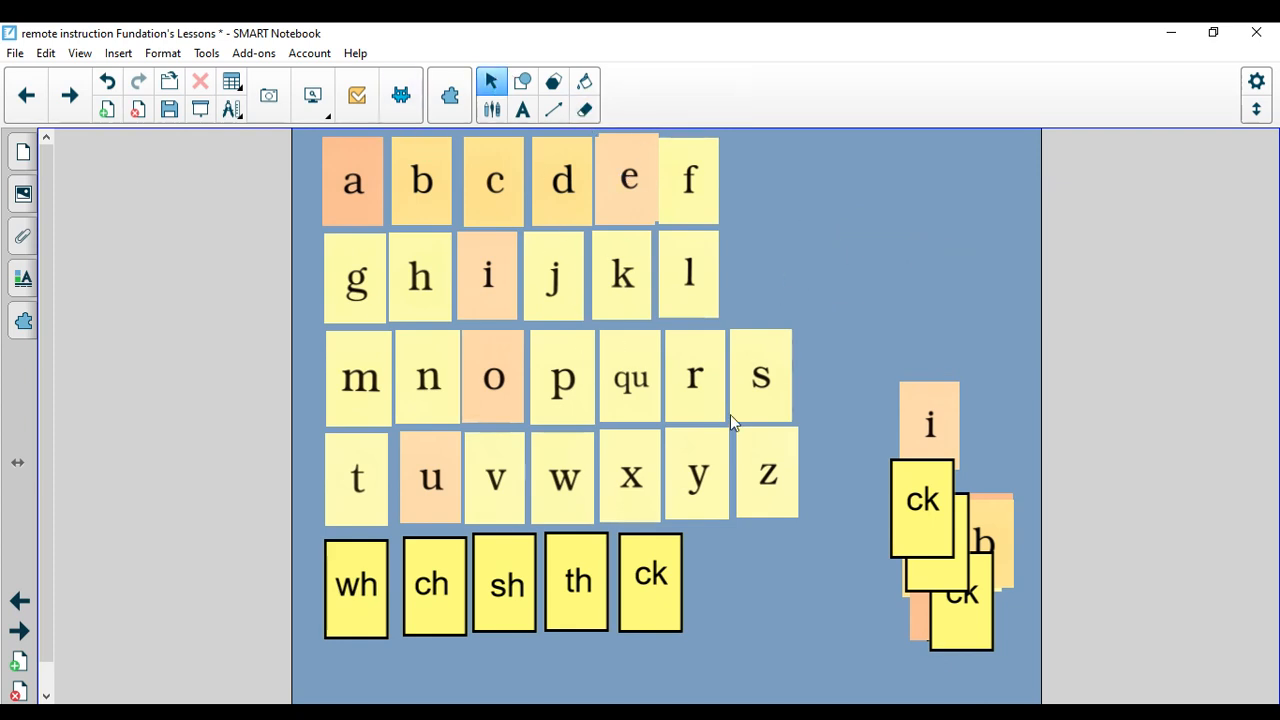
{"action": "left_click_drag", "start_coordinate": [929, 422], "coordinate": [929, 580]}
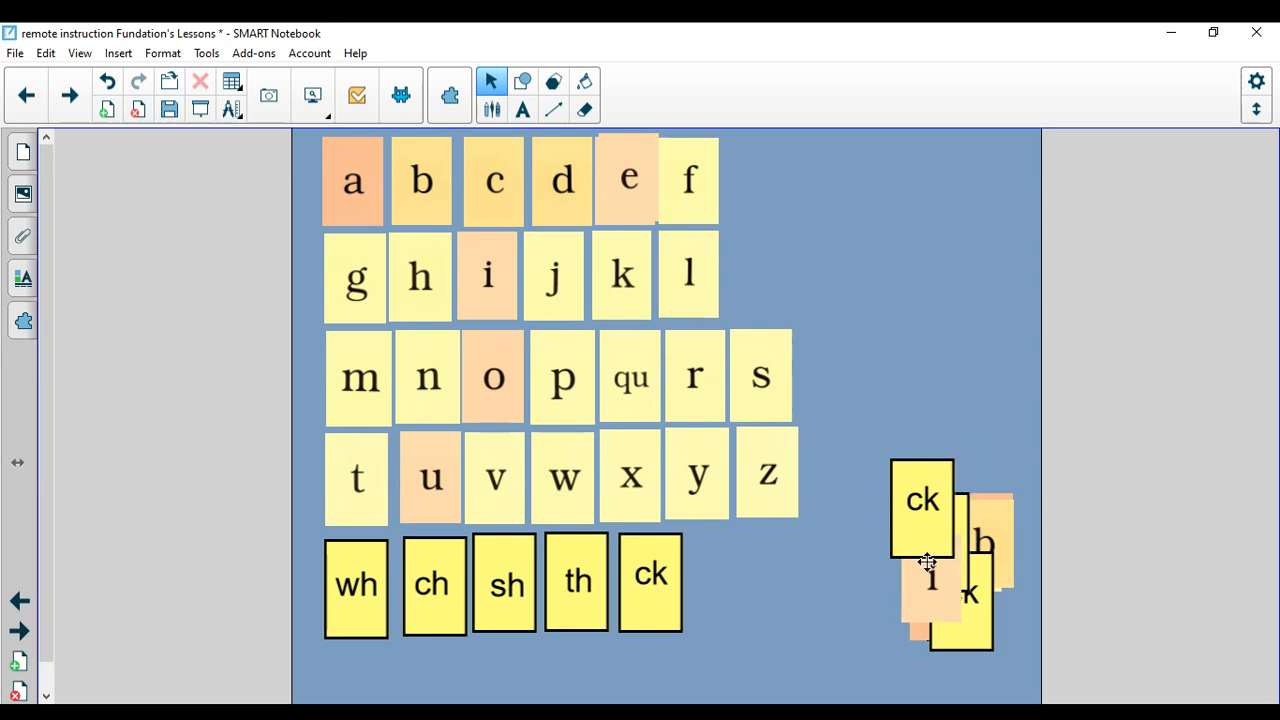
{"action": "mouse_move", "coordinate": [922, 550]}
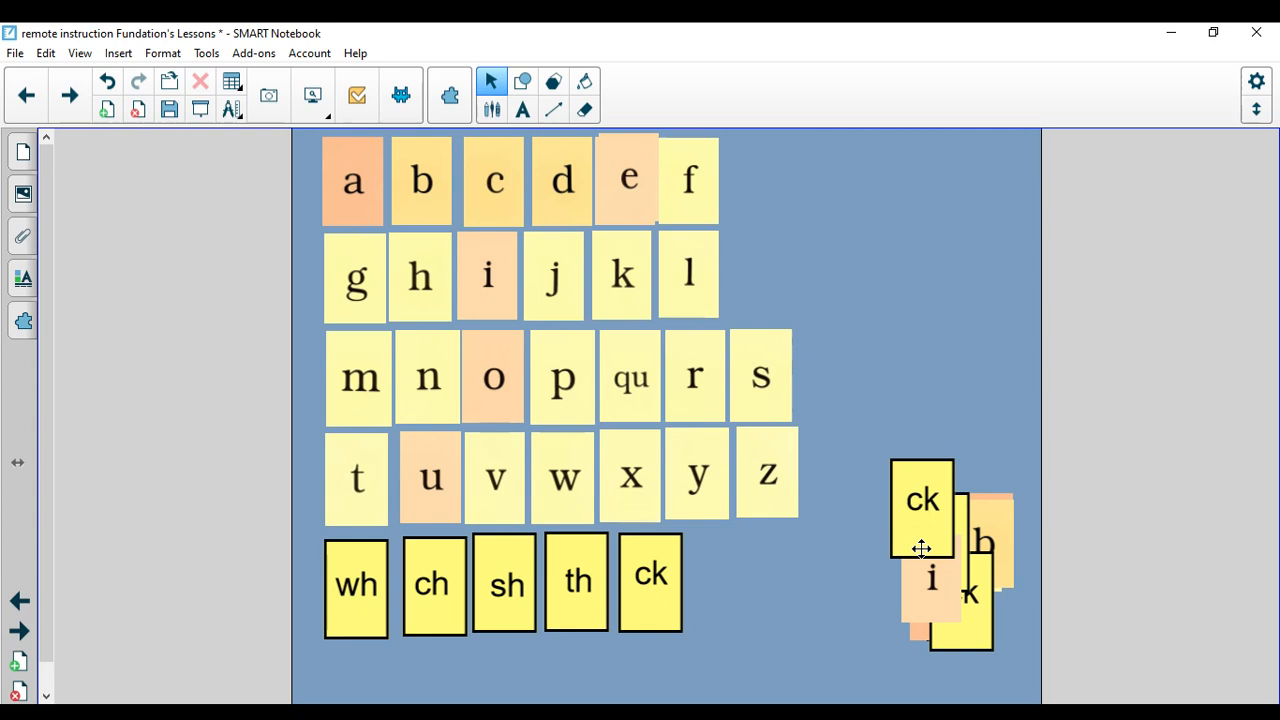
{"action": "mouse_move", "coordinate": [795, 415]}
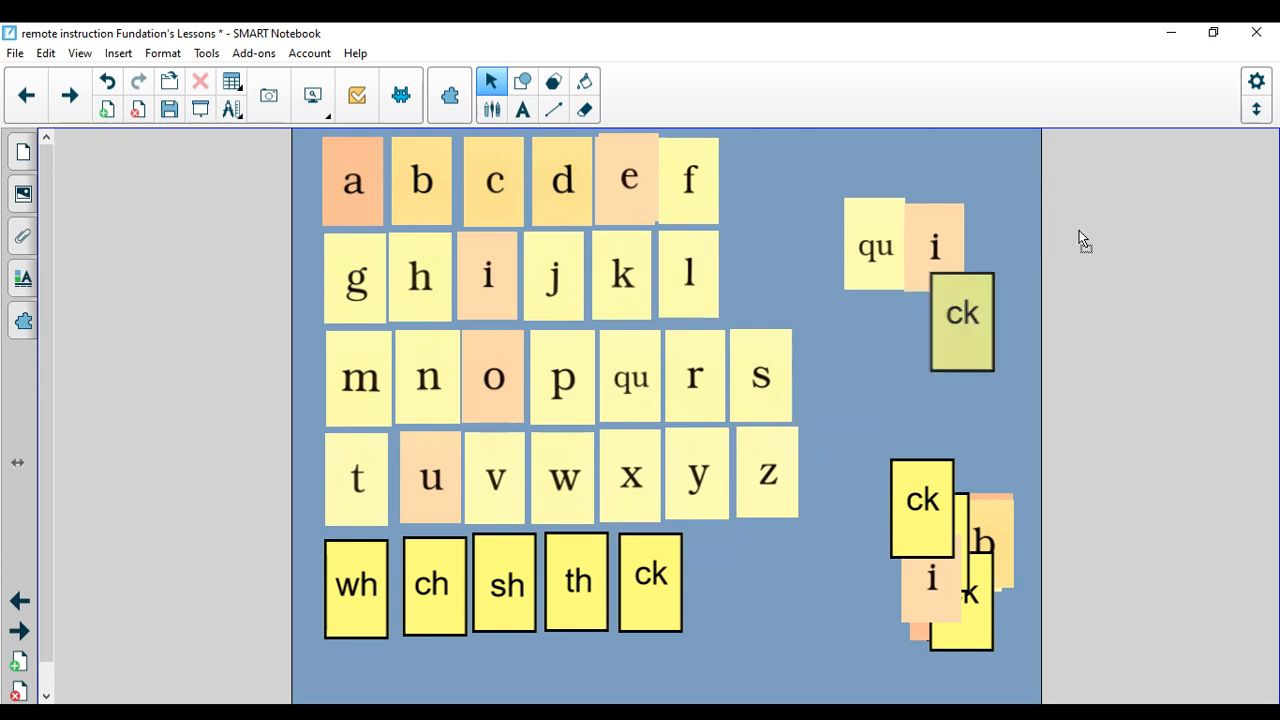
Step: Line up the ck tile after qu and i to finish quick
{"action": "left_click_drag", "start_coordinate": [962, 320], "coordinate": [975, 295]}
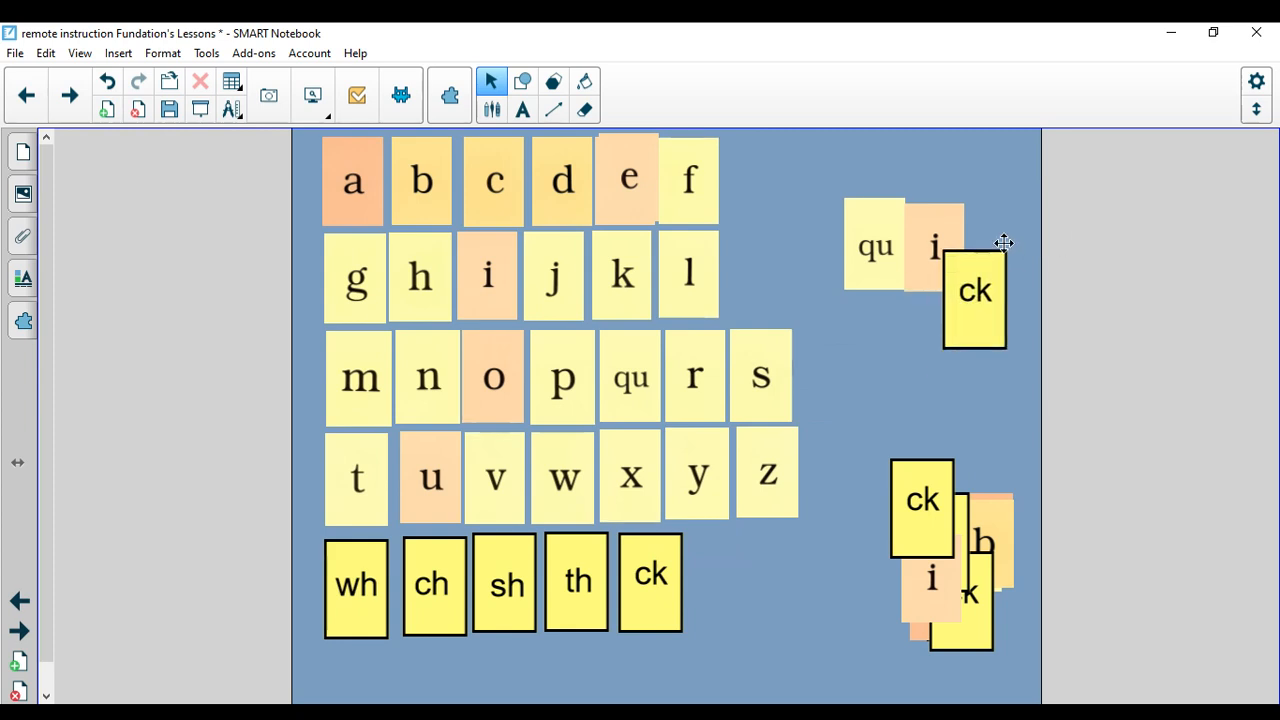
{"action": "left_click_drag", "start_coordinate": [975, 295], "coordinate": [993, 245]}
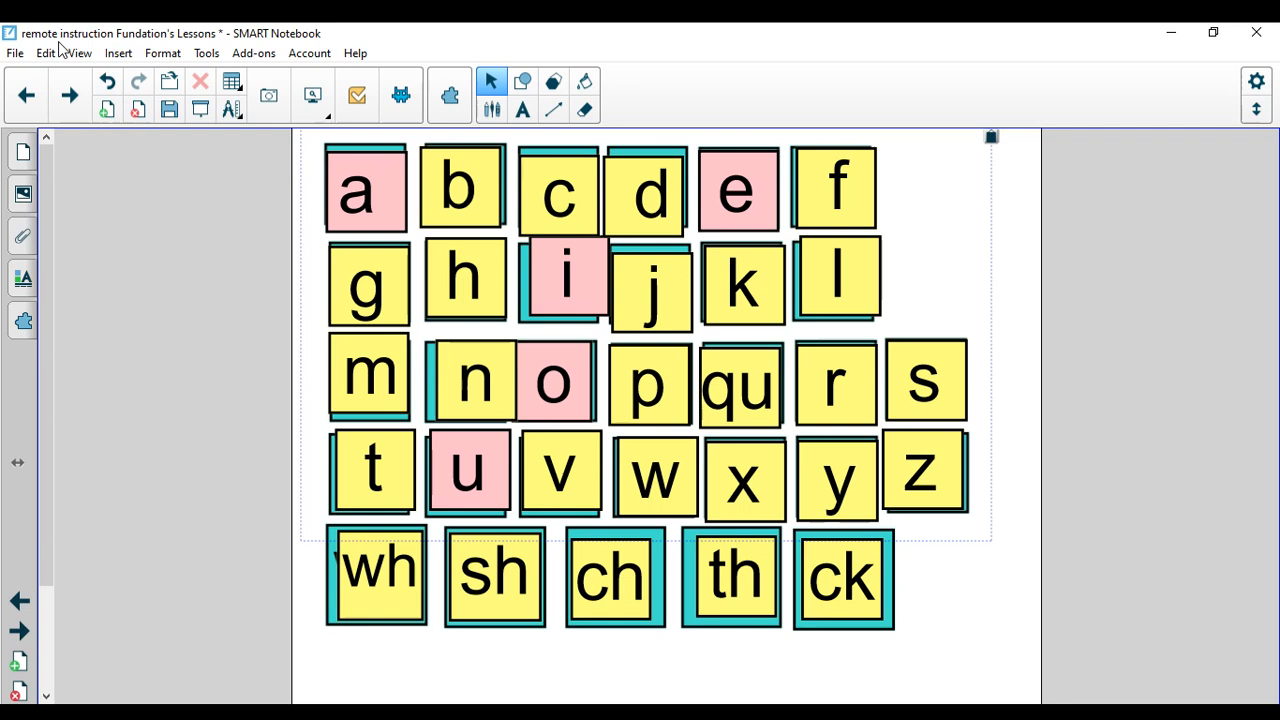
Step: Reveal the empty word box beneath the alphabet and digraph tiles on the new page
{"action": "left_click", "coordinate": [79, 53]}
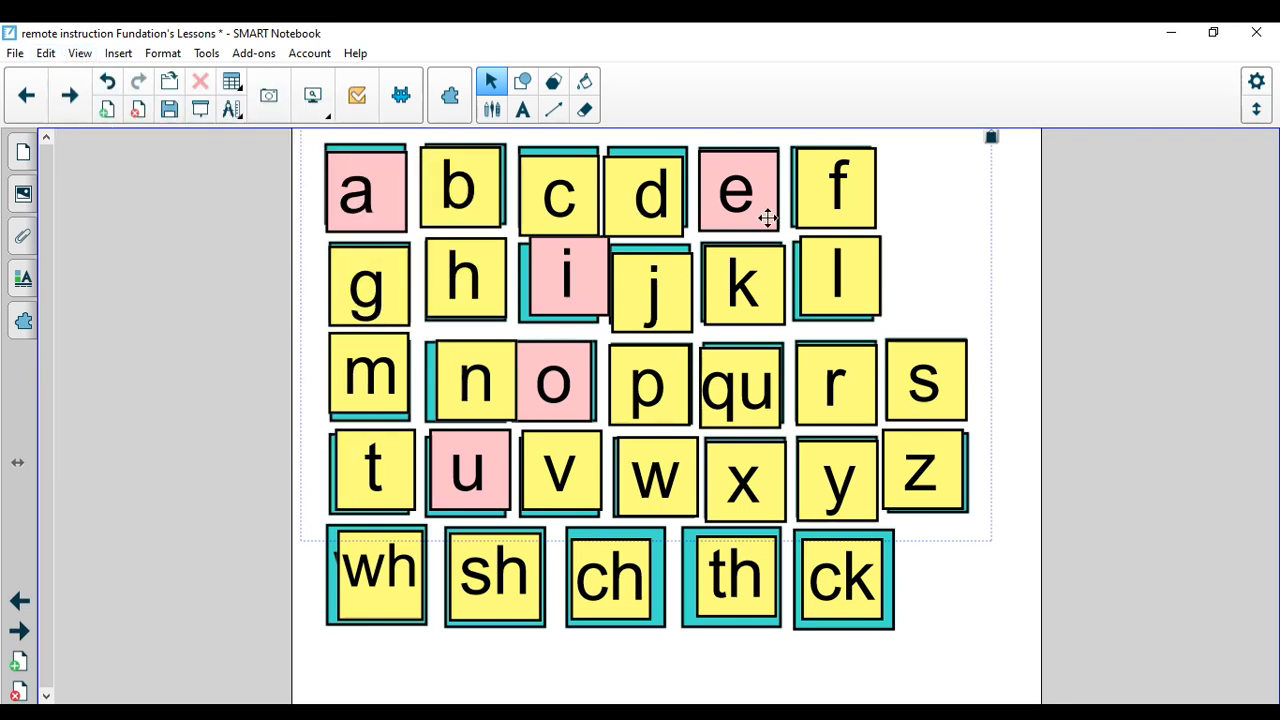
{"action": "scroll", "scroll_direction": "down", "scroll_amount": 3}
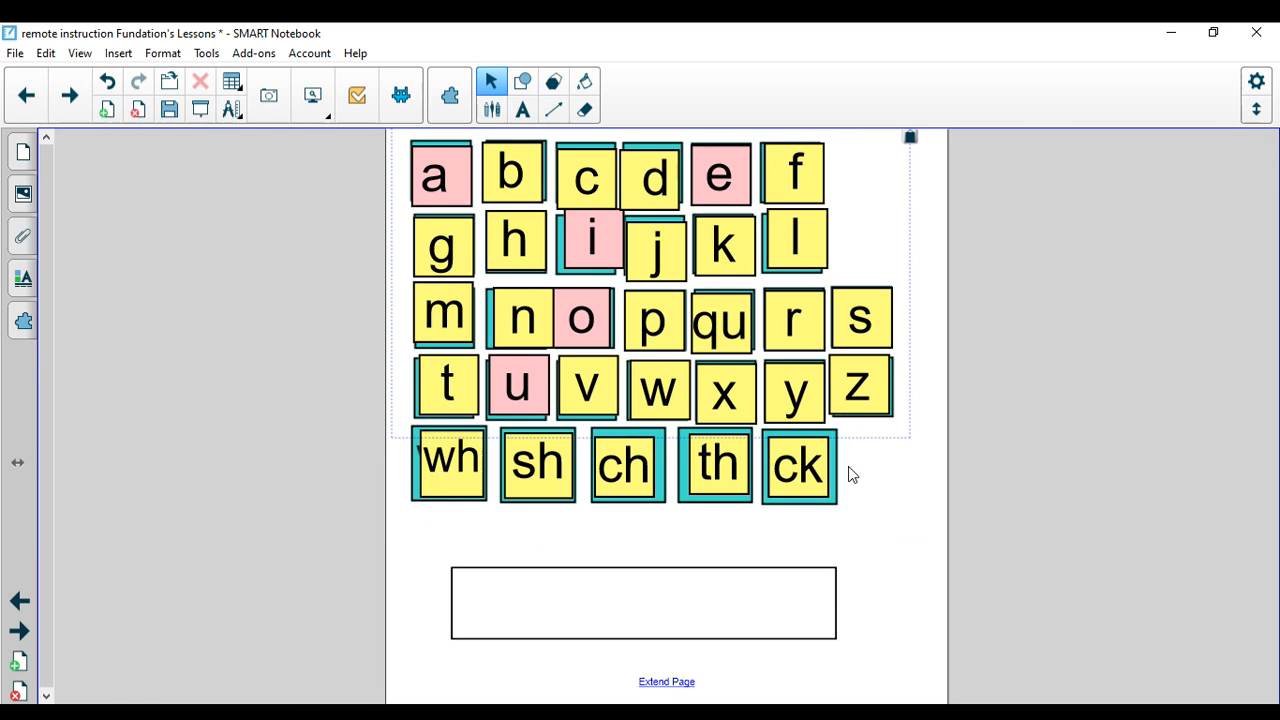
{"action": "mouse_move", "coordinate": [855, 488]}
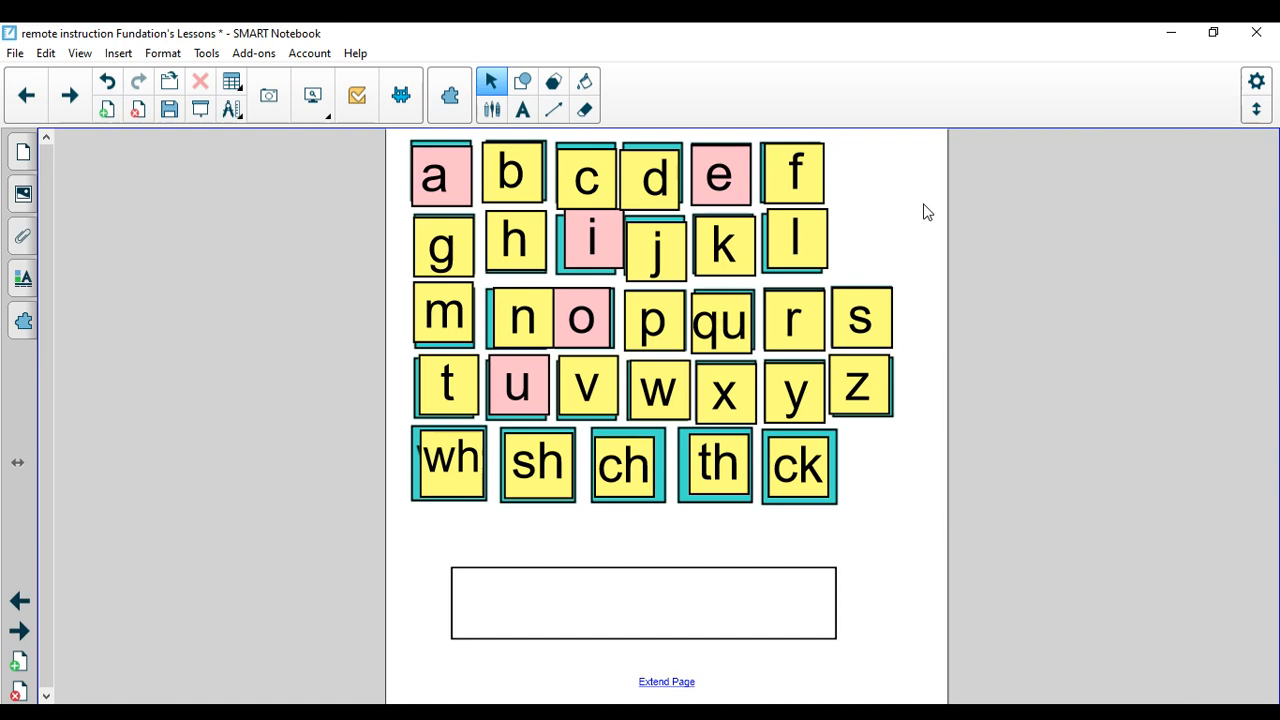
{"action": "mouse_move", "coordinate": [433, 196]}
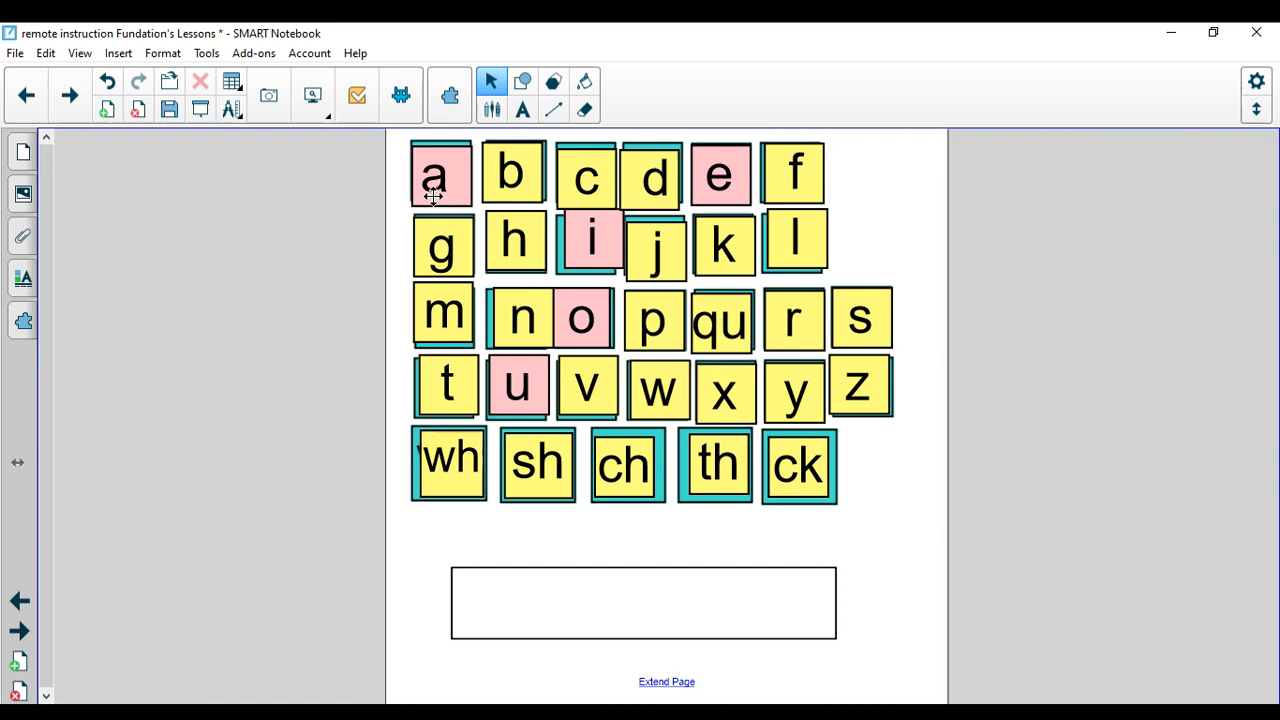
{"action": "mouse_move", "coordinate": [440, 202]}
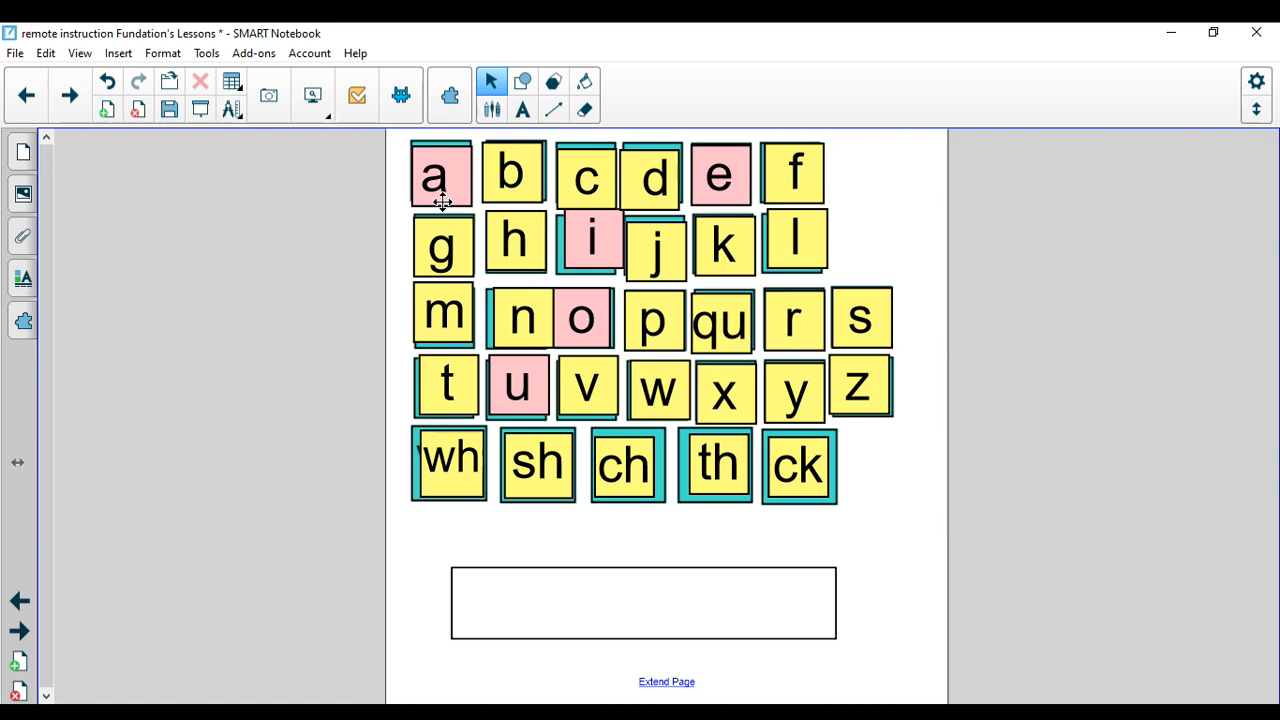
{"action": "mouse_move", "coordinate": [808, 567]}
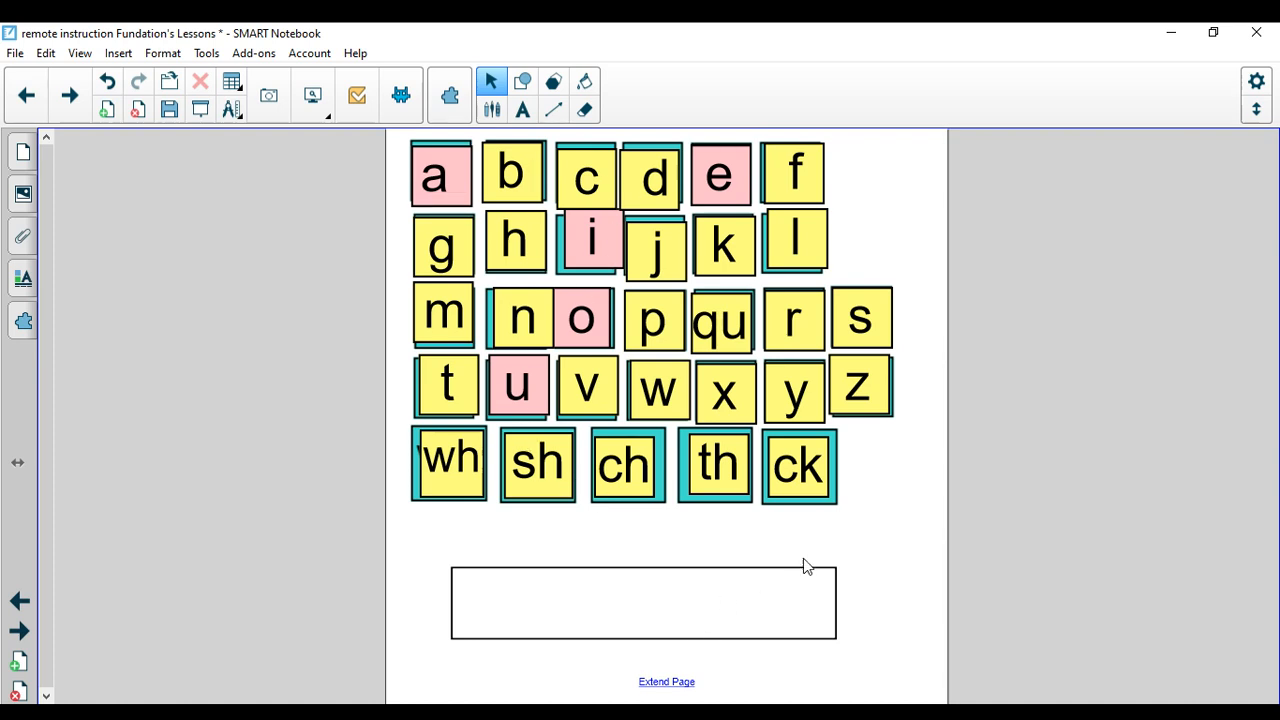
{"action": "mouse_move", "coordinate": [818, 565]}
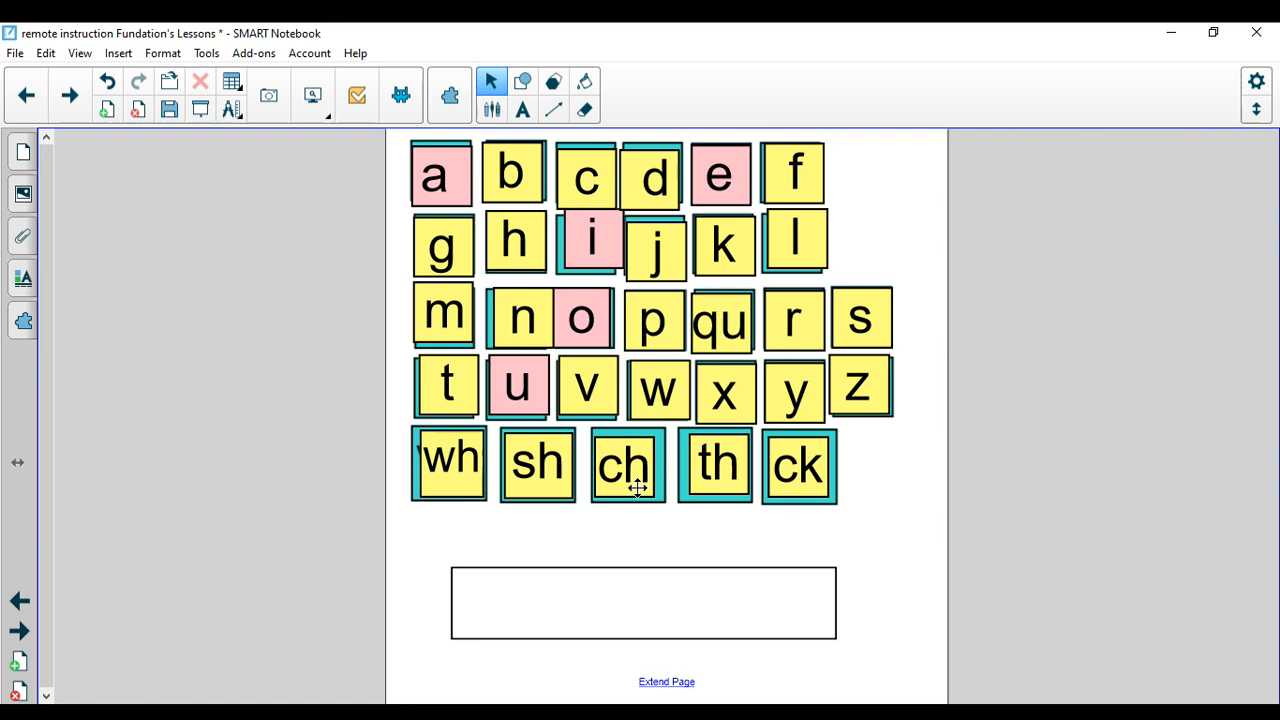
{"action": "mouse_move", "coordinate": [993, 527]}
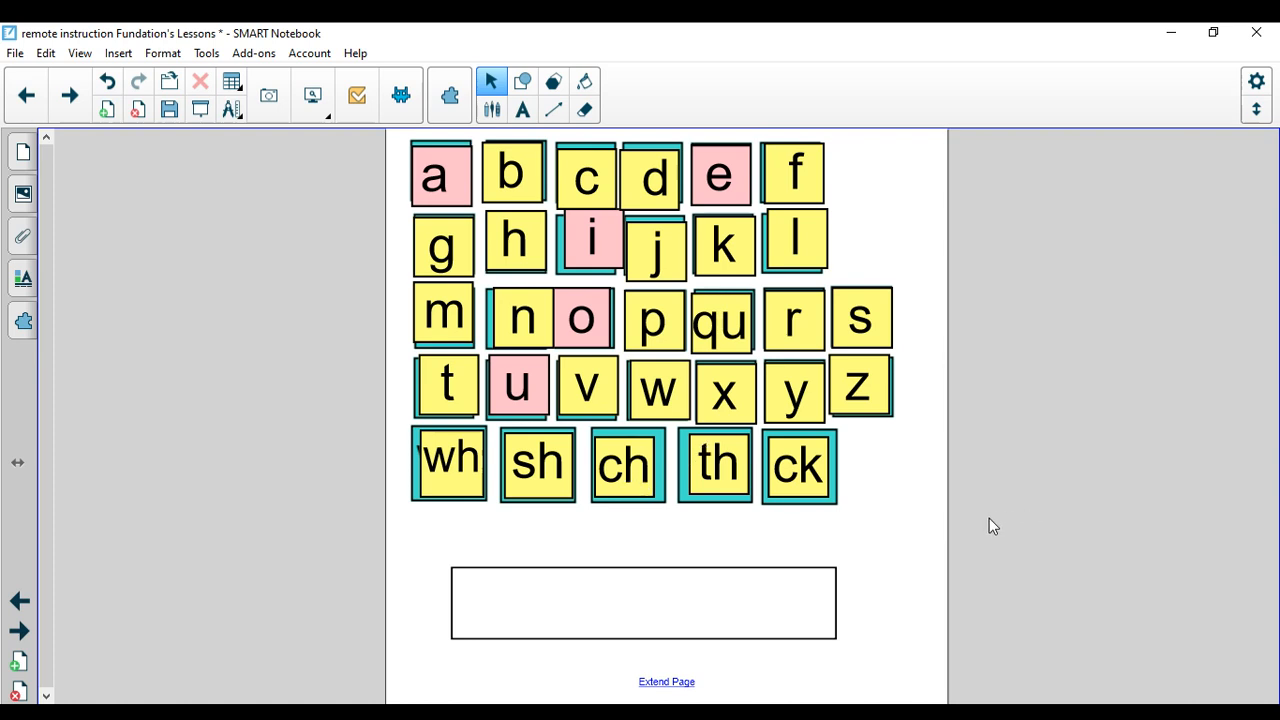
{"action": "mouse_move", "coordinate": [869, 528]}
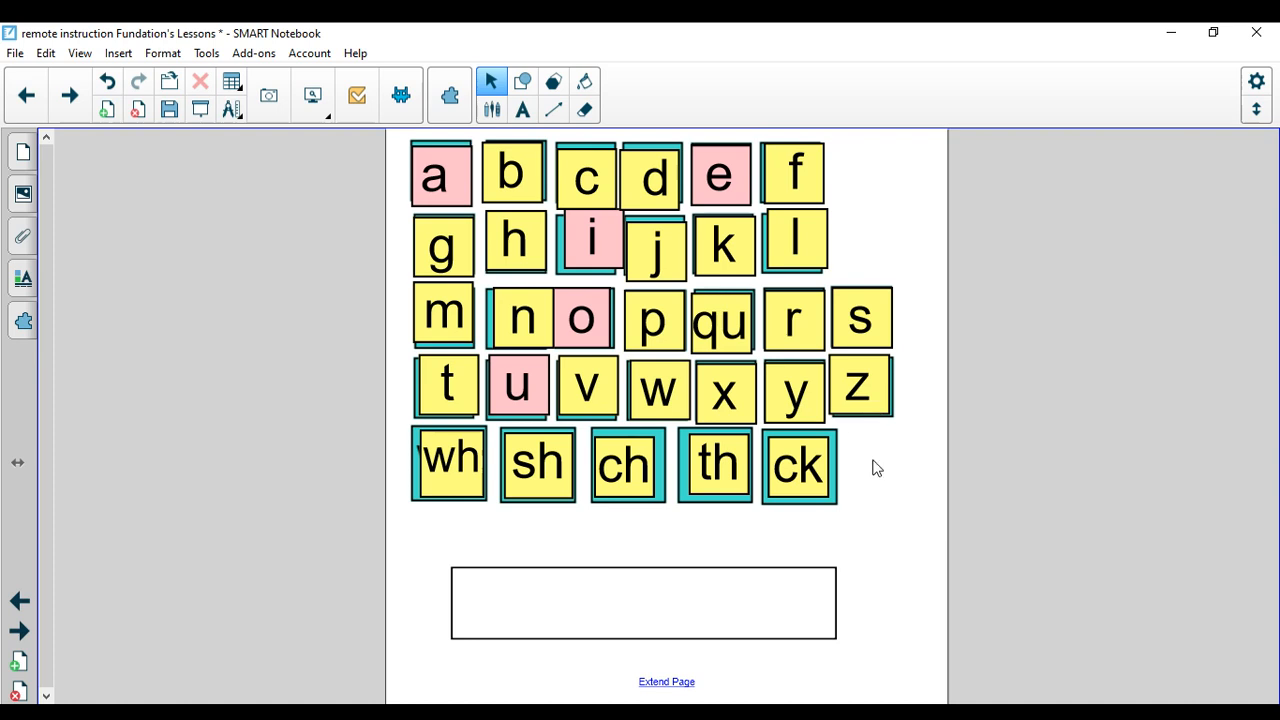
{"action": "mouse_move", "coordinate": [851, 476]}
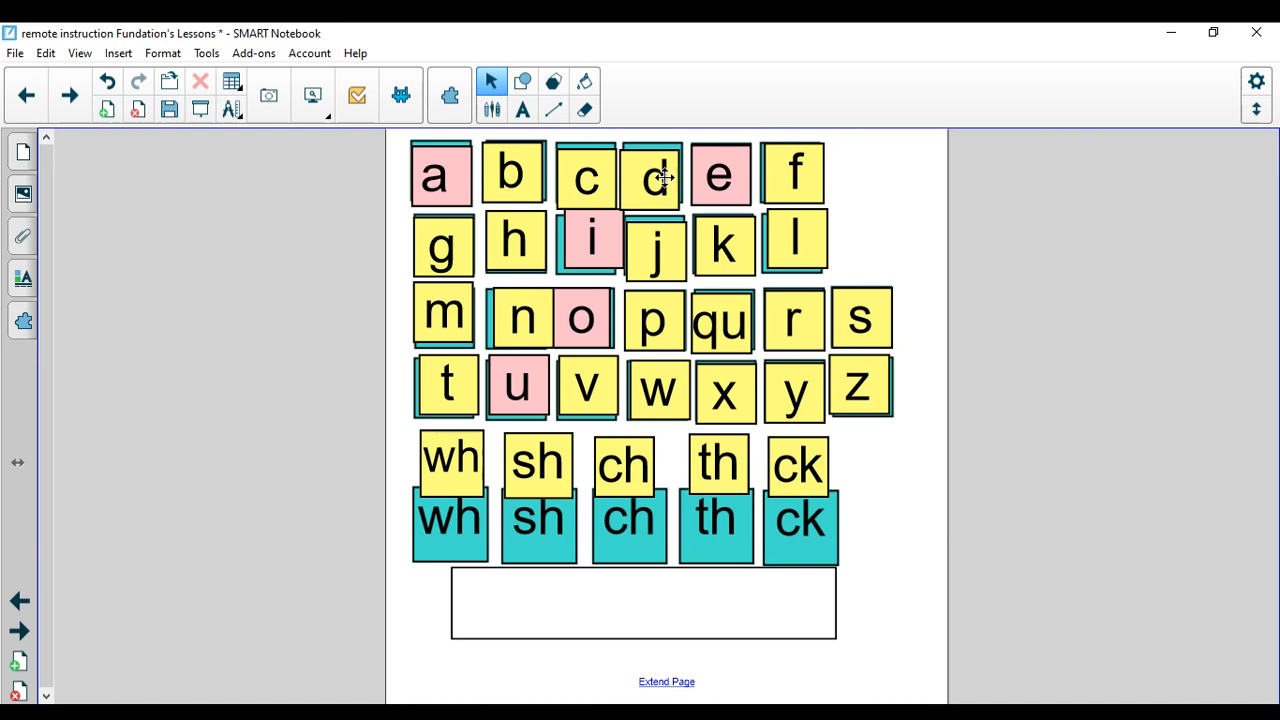
Step: Spell duck in the word box from the d, u and ck tiles
{"action": "left_click_drag", "start_coordinate": [654, 174], "coordinate": [512, 625]}
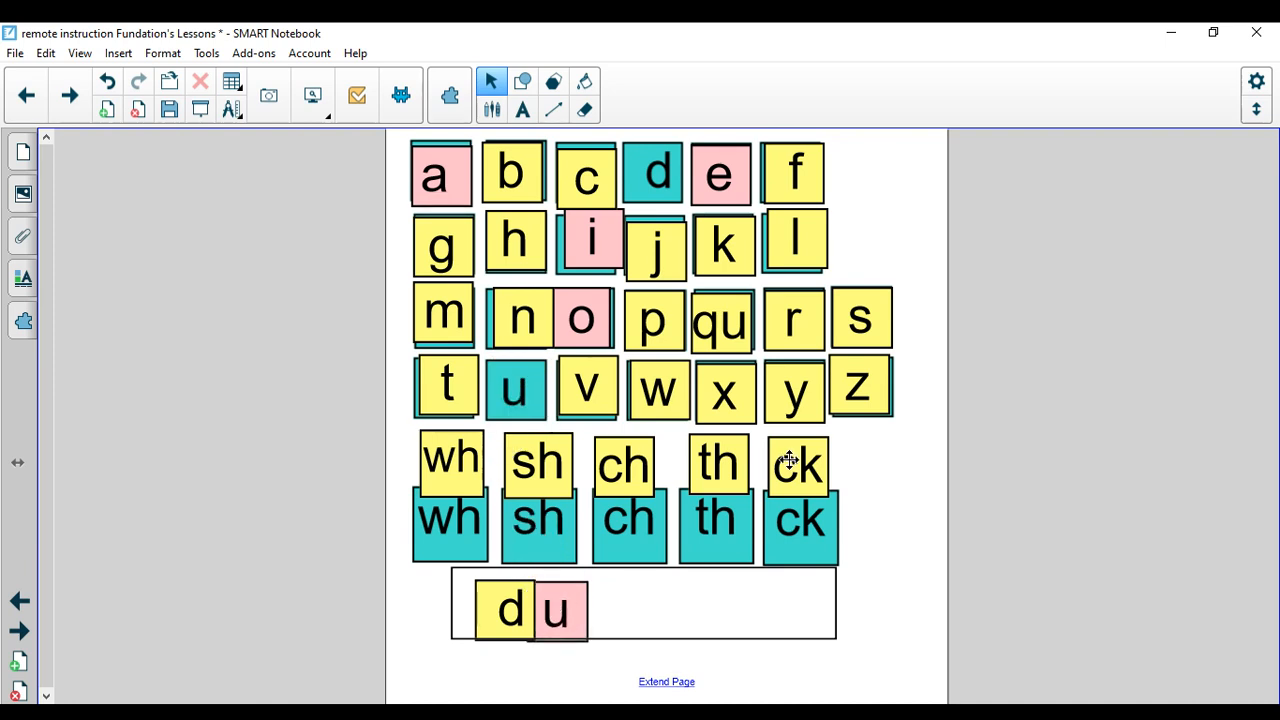
{"action": "left_click_drag", "start_coordinate": [798, 463], "coordinate": [625, 615]}
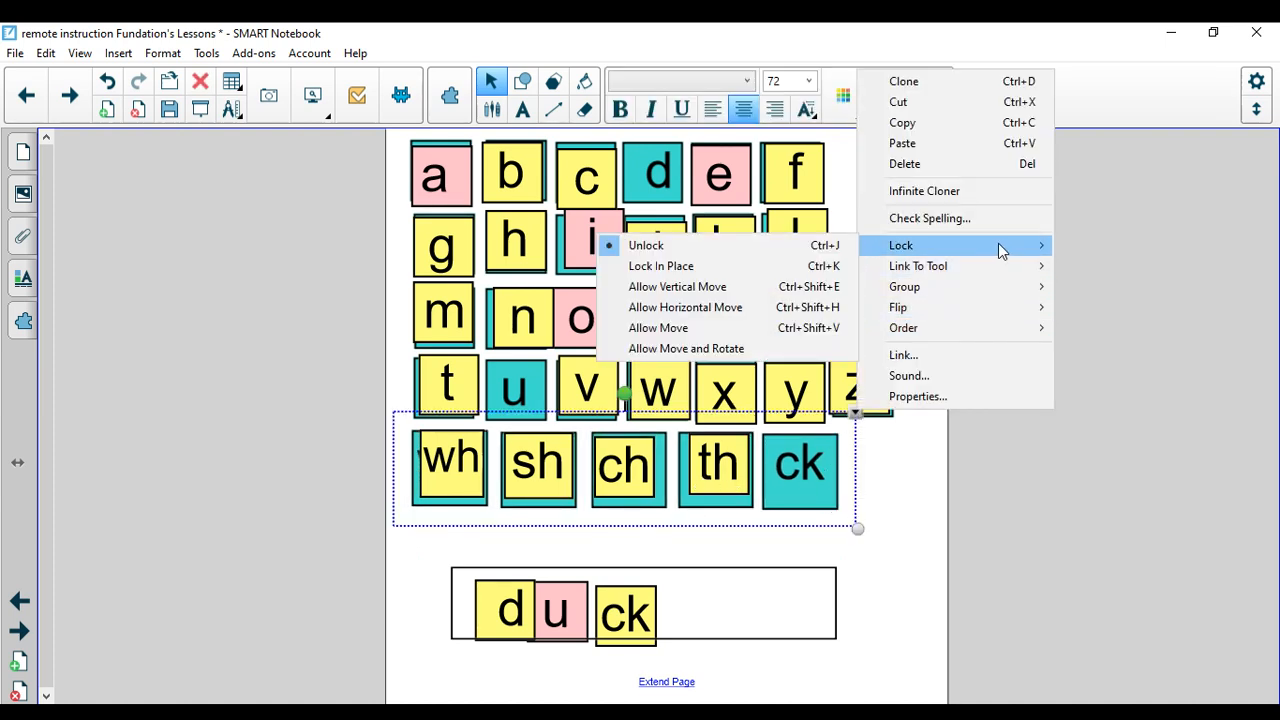
{"action": "left_click", "coordinate": [815, 598]}
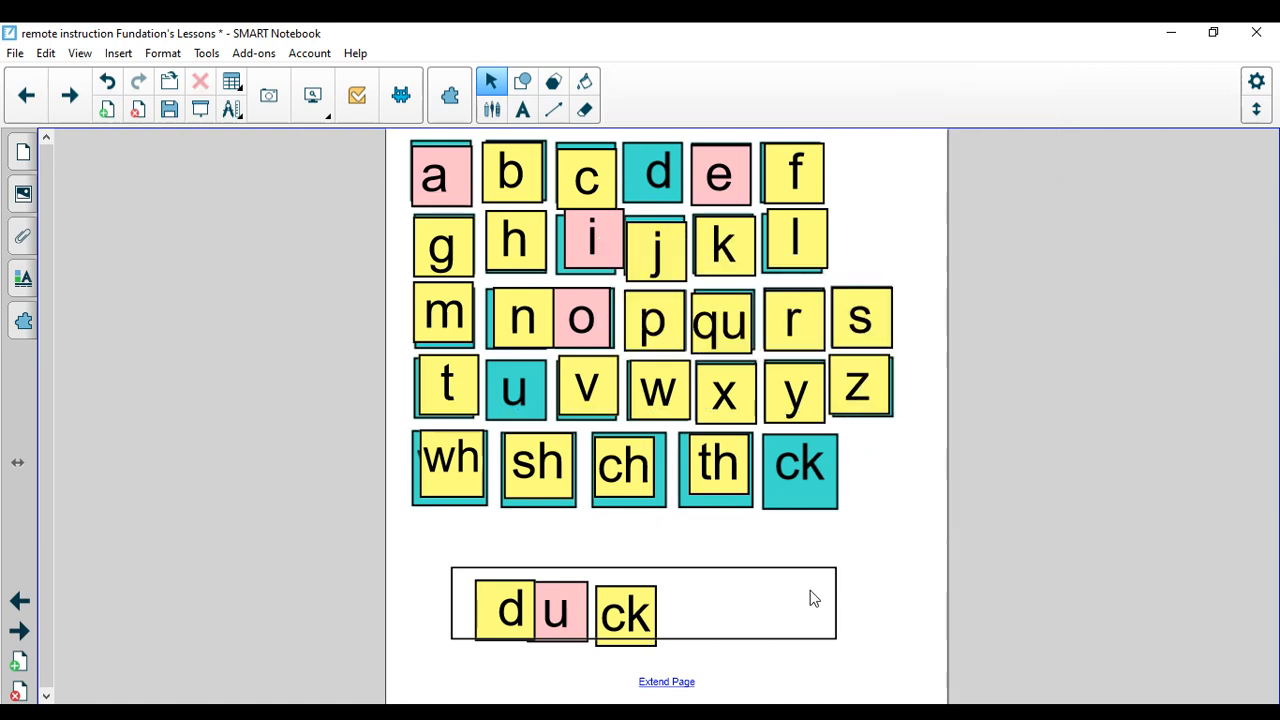
Step: Return the d, u and ck tiles to the chart, emptying the word box
{"action": "left_click_drag", "start_coordinate": [510, 610], "coordinate": [565, 515]}
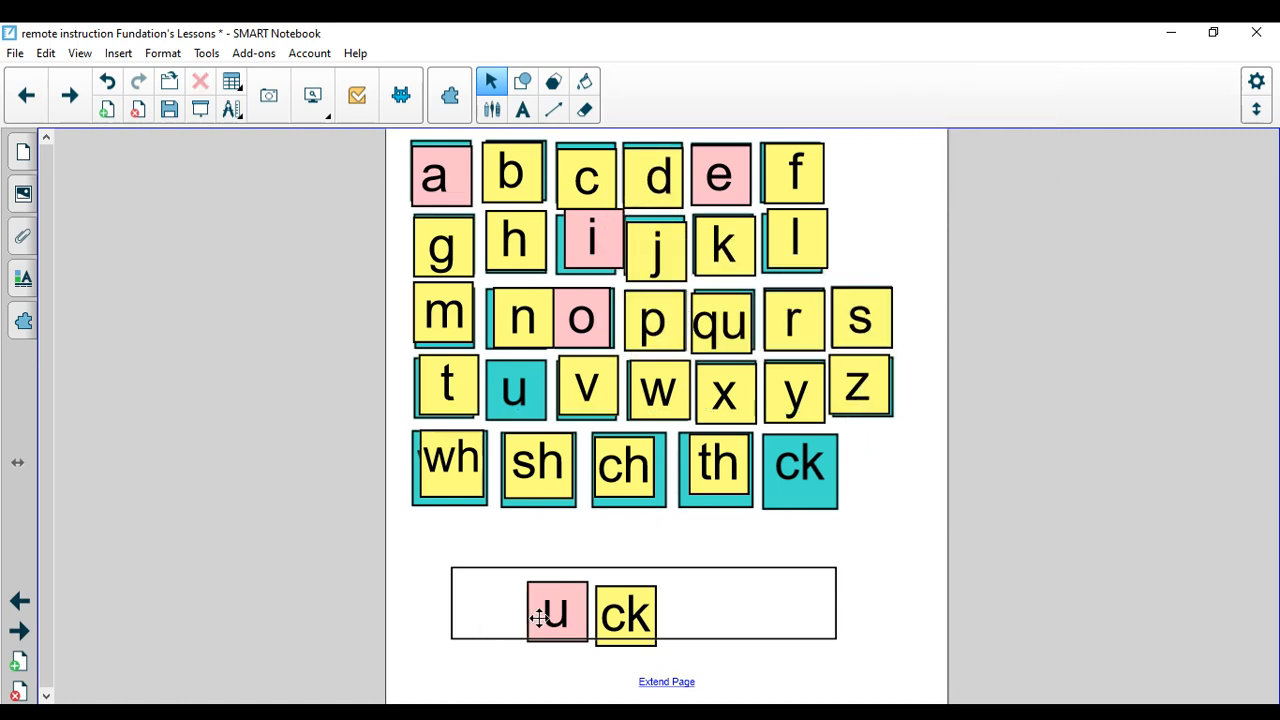
{"action": "left_click_drag", "start_coordinate": [555, 612], "coordinate": [516, 388]}
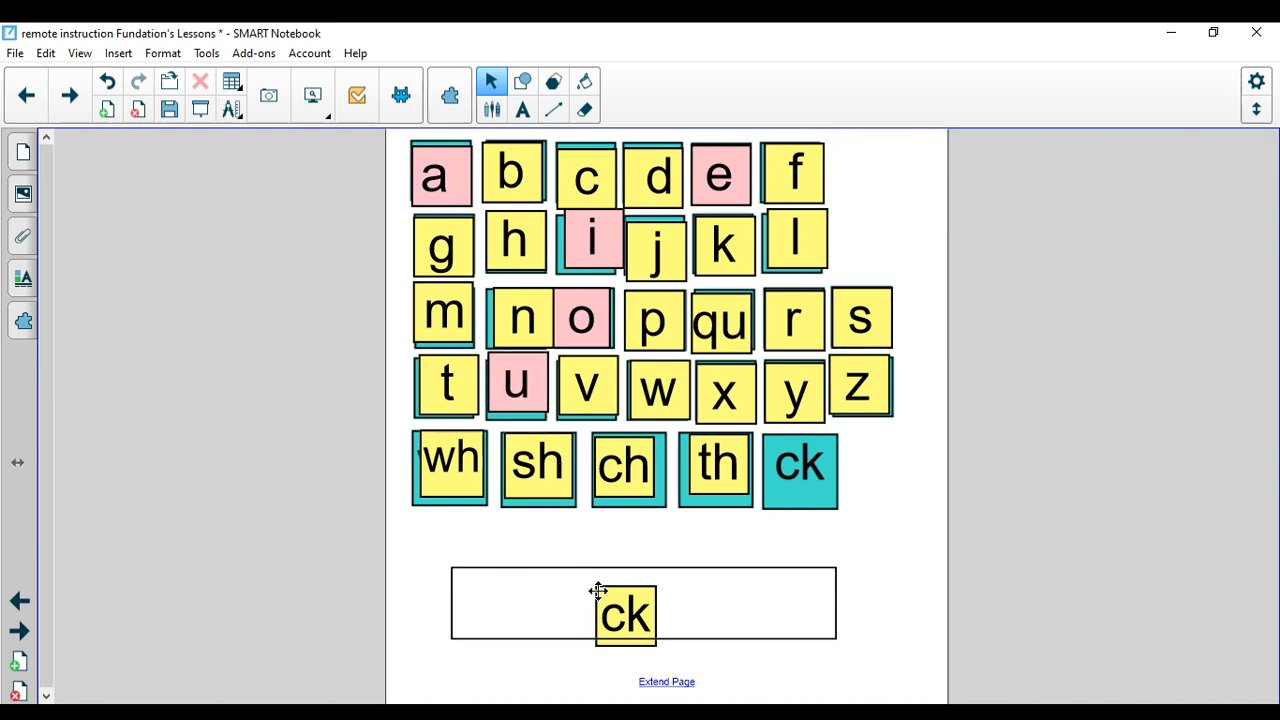
{"action": "left_click_drag", "start_coordinate": [624, 615], "coordinate": [799, 471]}
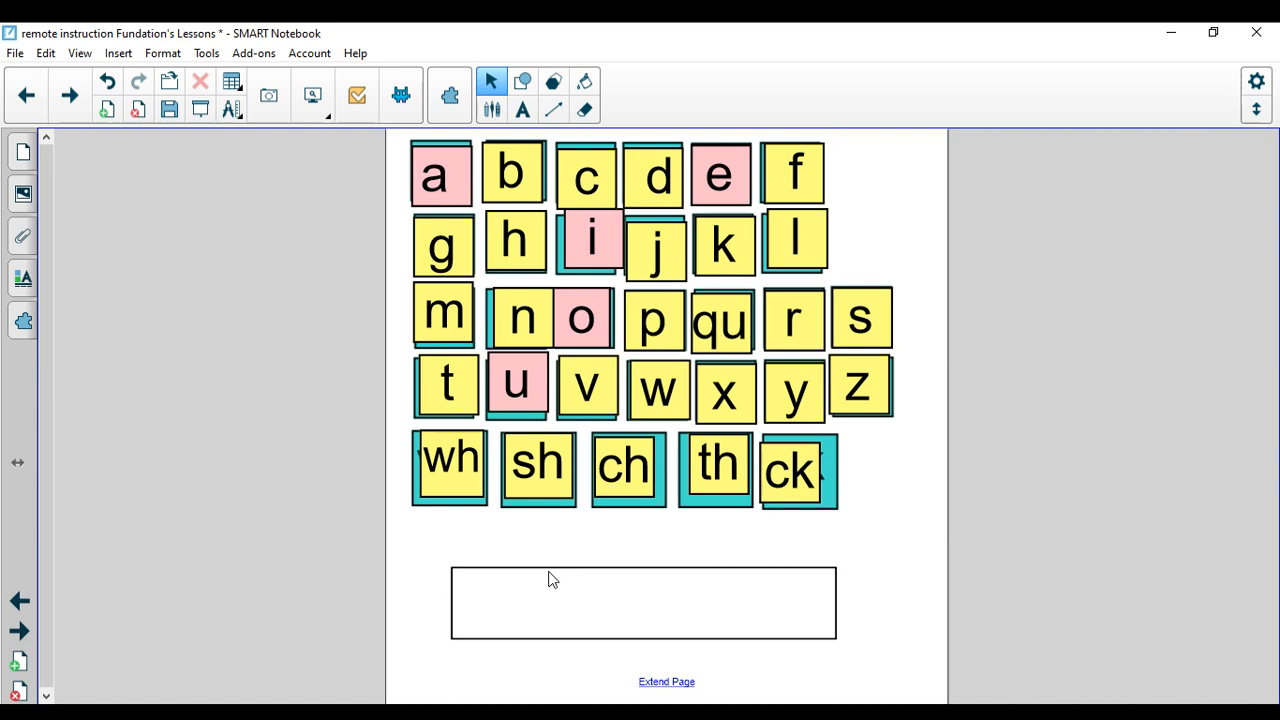
{"action": "mouse_move", "coordinate": [864, 534]}
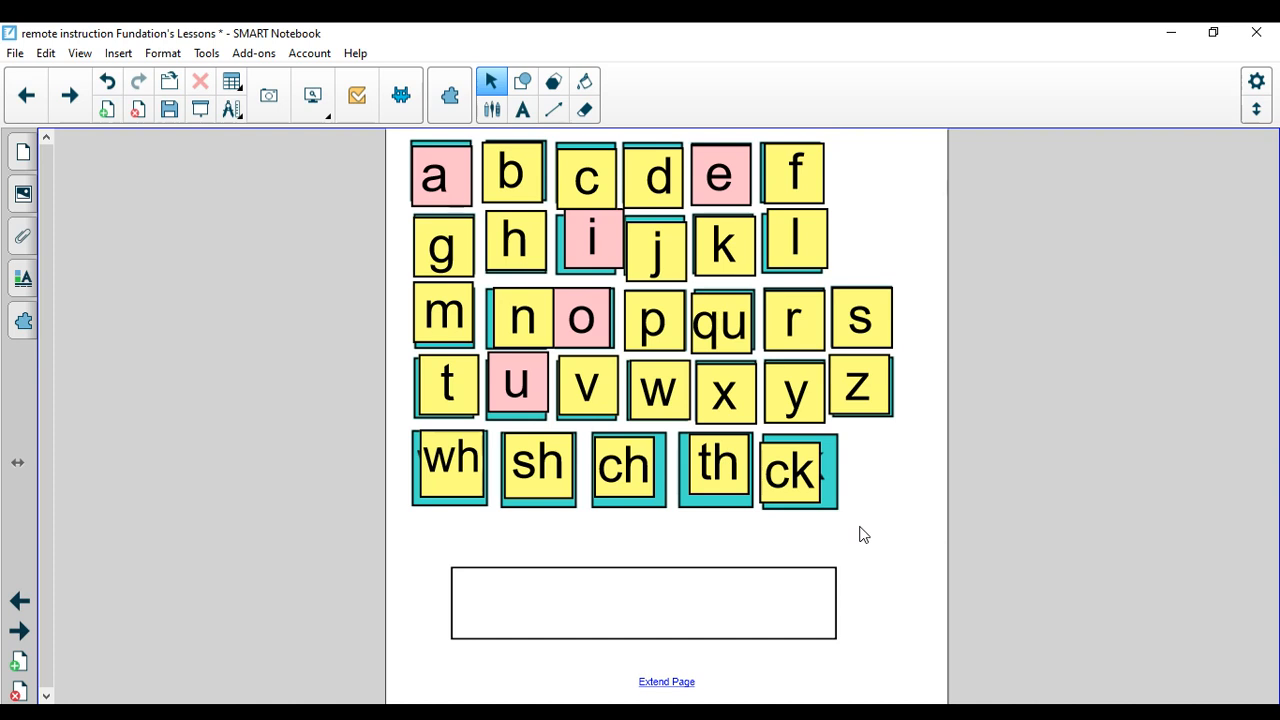
{"action": "mouse_move", "coordinate": [800, 441]}
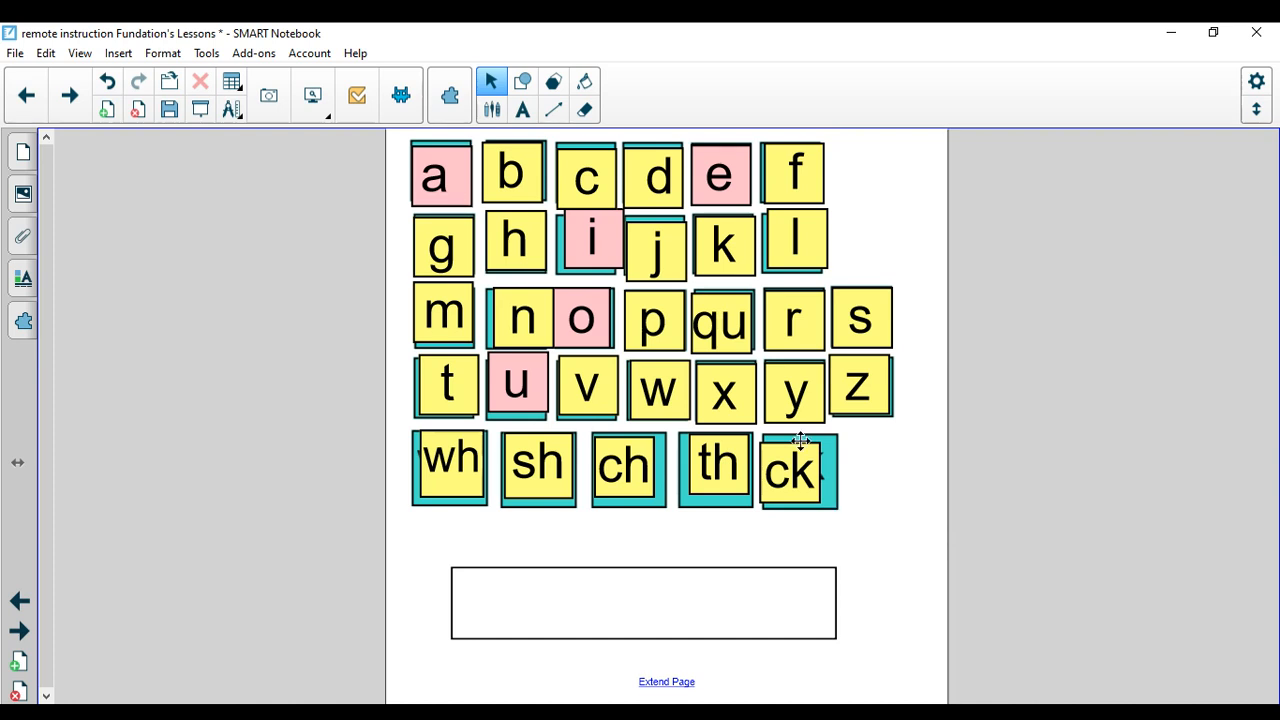
Step: Spell shock in the word box from the sh, o and ck tiles
{"action": "left_click_drag", "start_coordinate": [537, 465], "coordinate": [510, 590]}
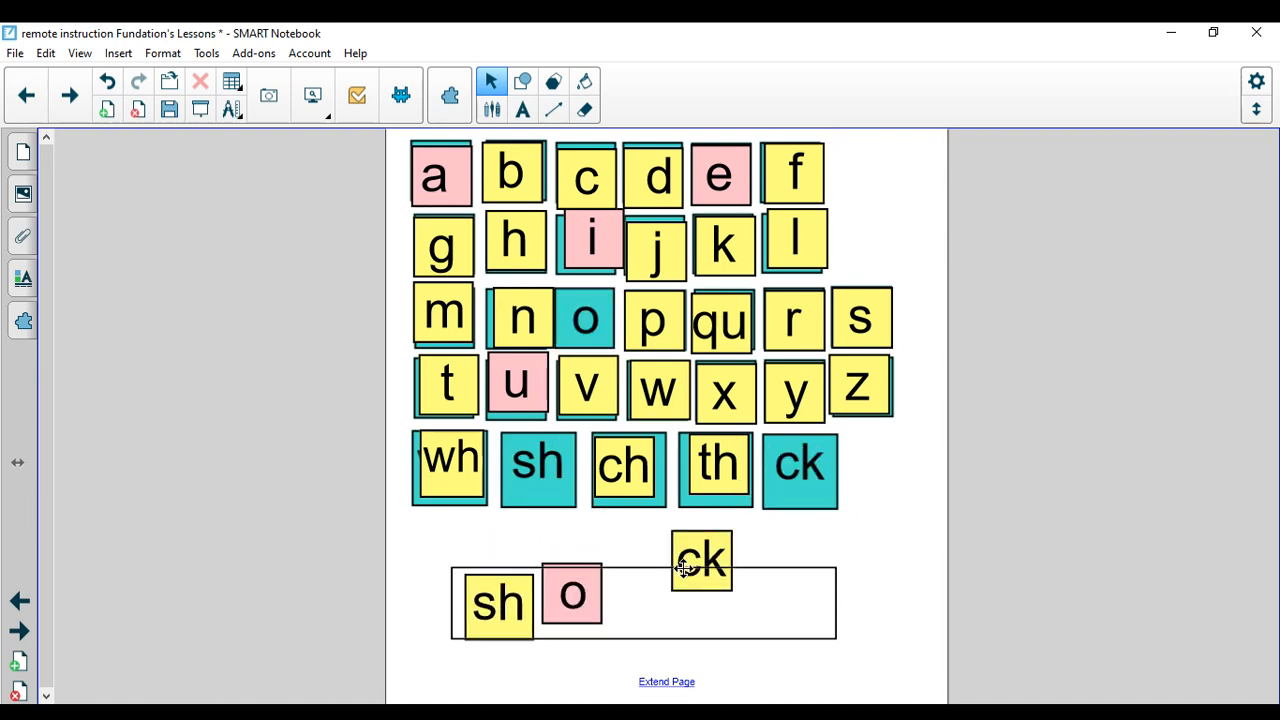
{"action": "left_click_drag", "start_coordinate": [700, 558], "coordinate": [638, 595]}
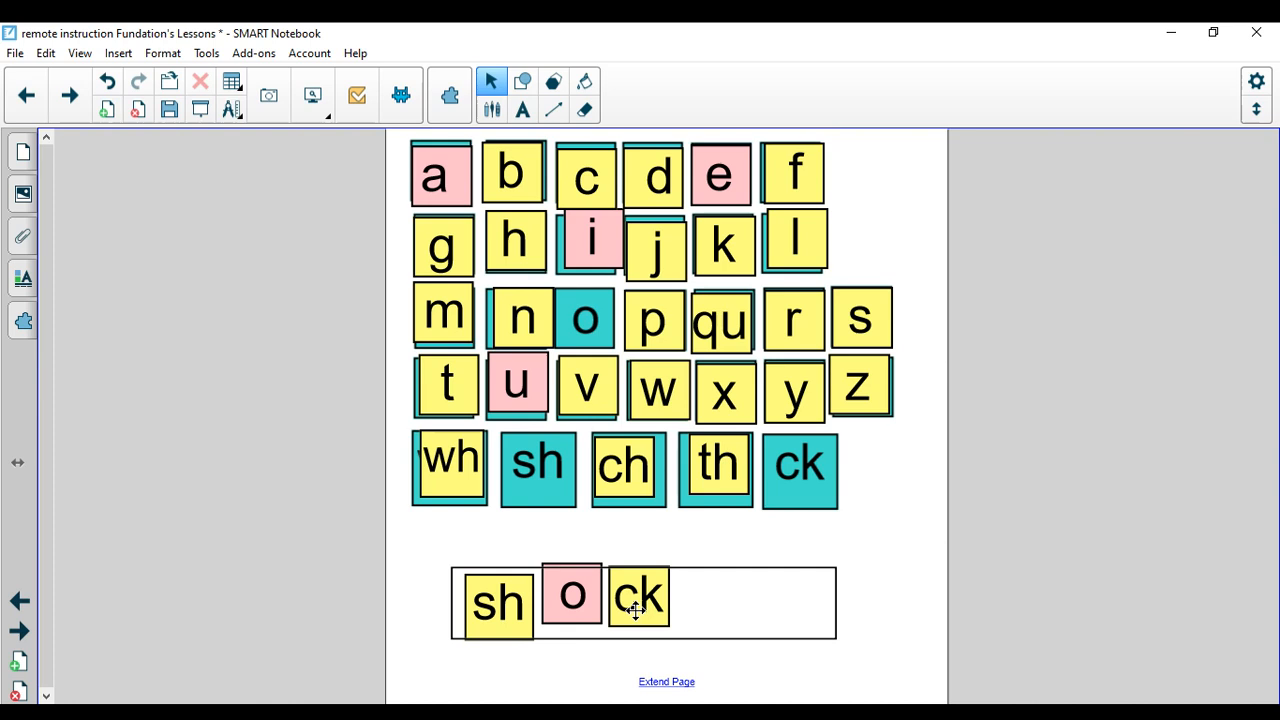
Step: Return the sh, o and ck tiles to the chart, emptying the word box
{"action": "left_click_drag", "start_coordinate": [497, 602], "coordinate": [505, 500]}
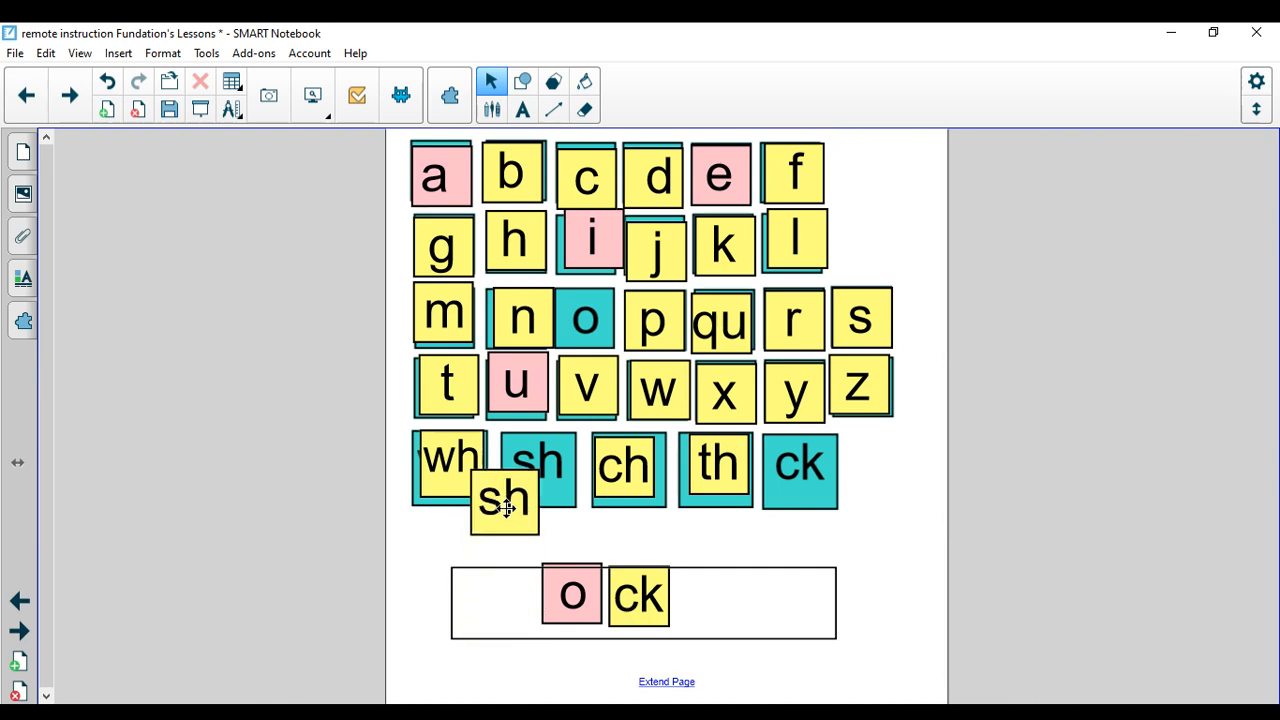
{"action": "left_click_drag", "start_coordinate": [572, 595], "coordinate": [585, 315]}
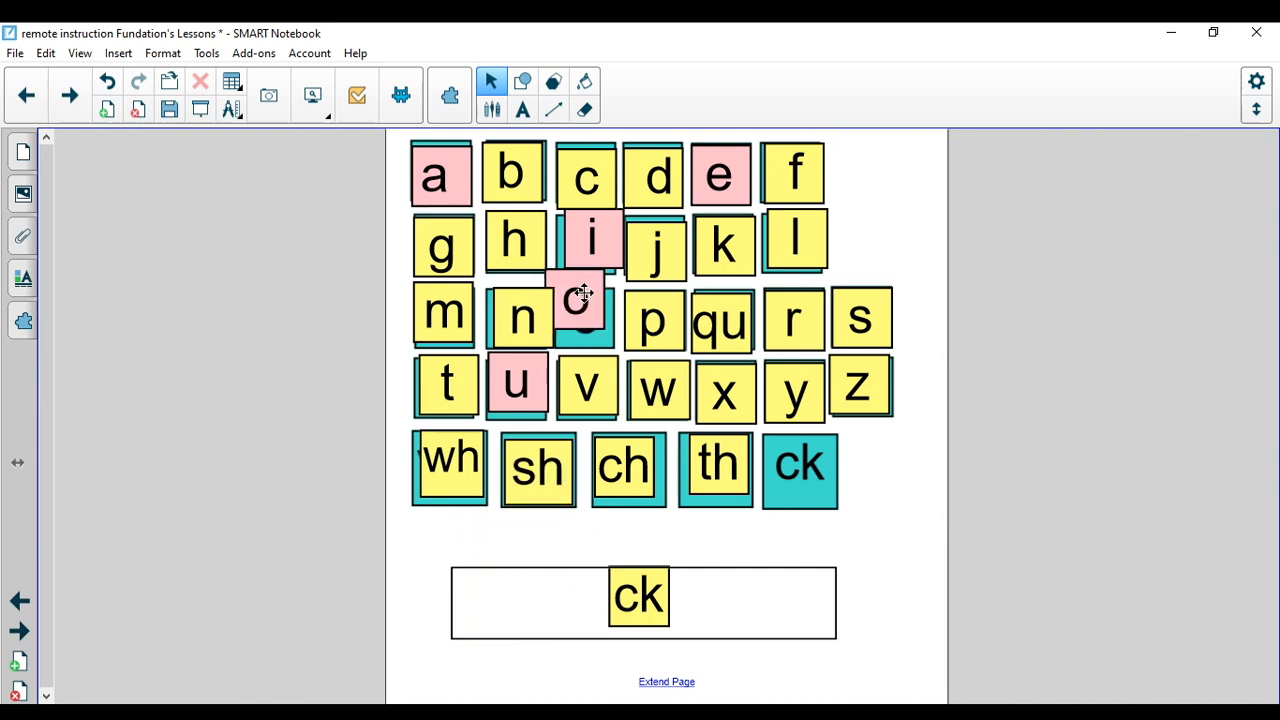
{"action": "left_click_drag", "start_coordinate": [638, 596], "coordinate": [810, 470]}
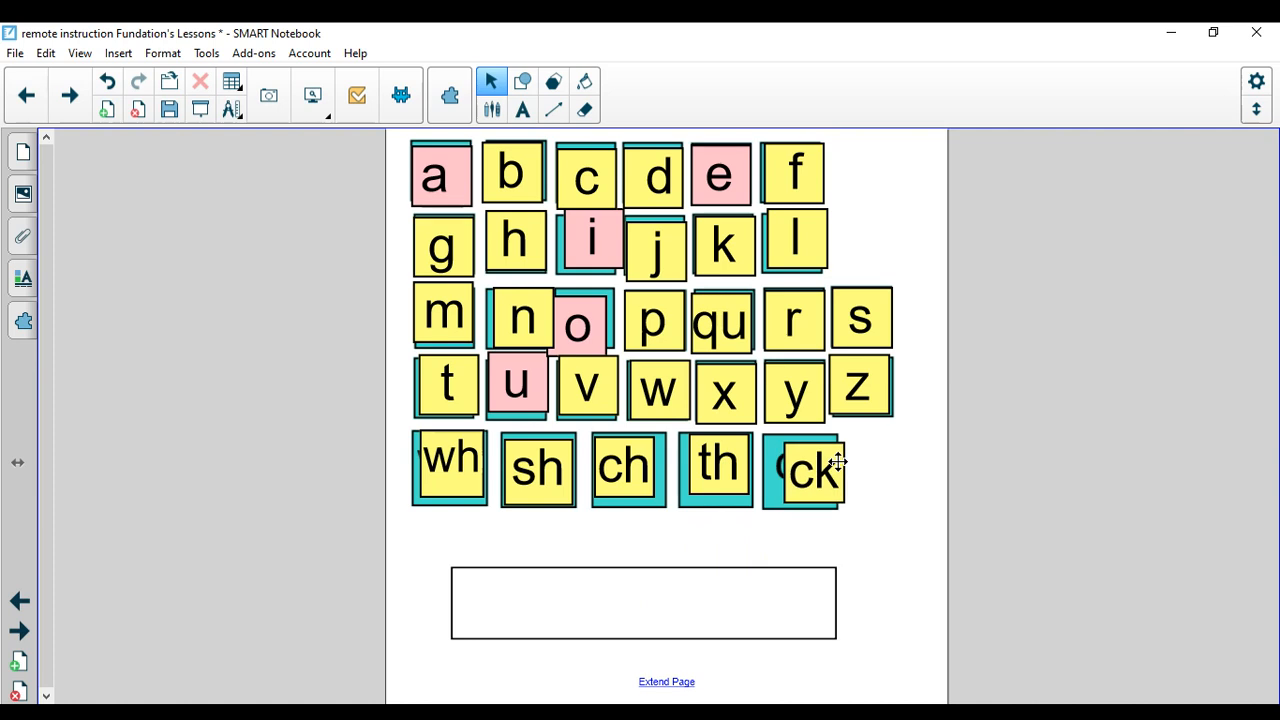
{"action": "mouse_move", "coordinate": [767, 530]}
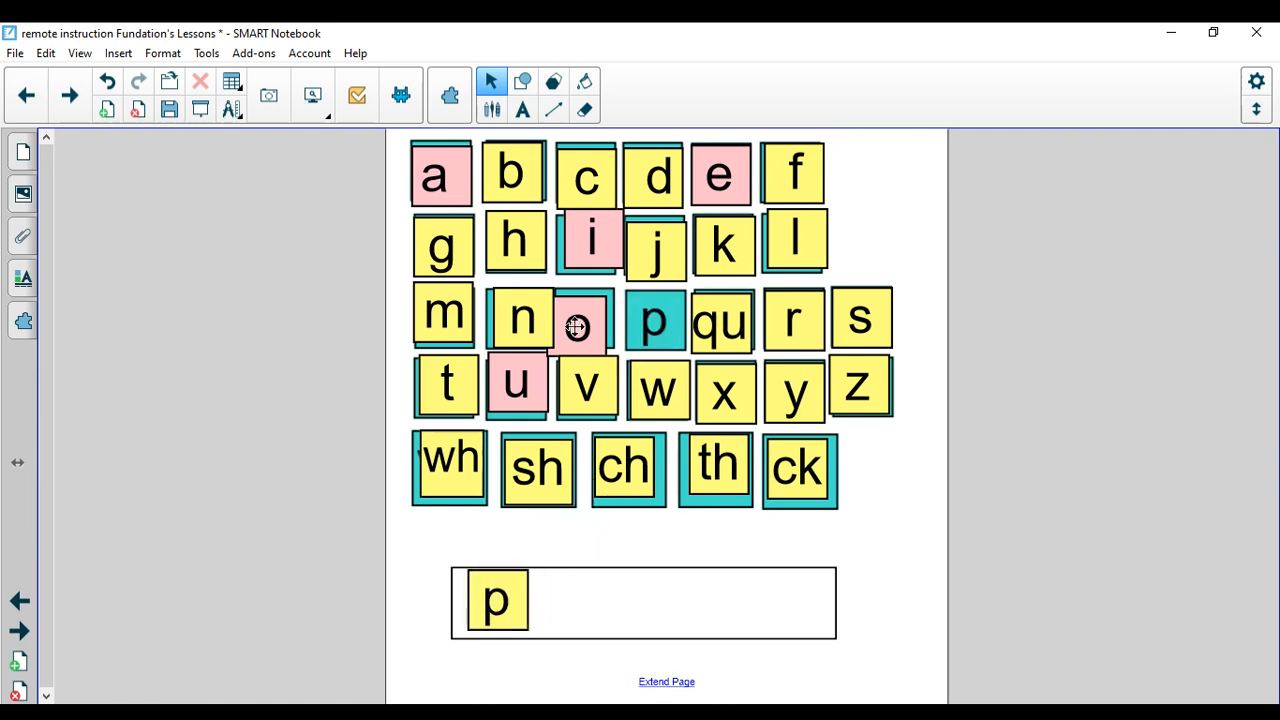
Step: Spell peck in the word box from the p, e and ck tiles
{"action": "left_click_drag", "start_coordinate": [720, 175], "coordinate": [573, 588]}
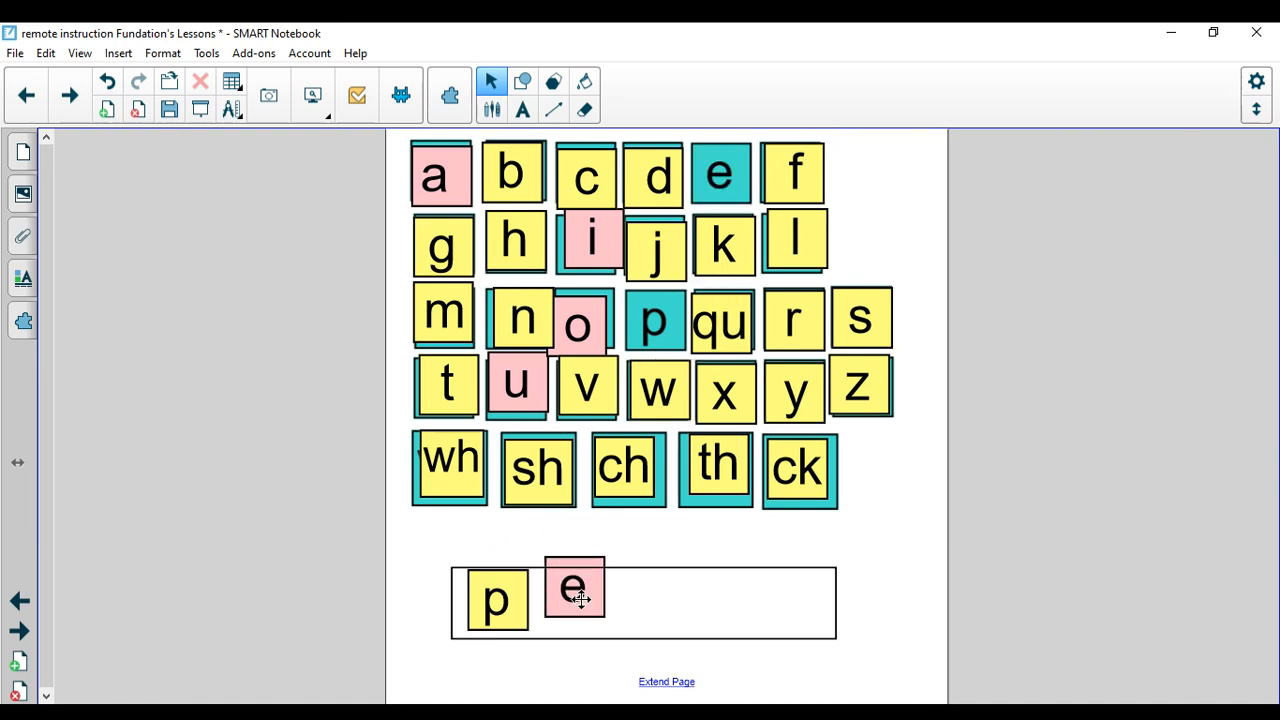
{"action": "left_click_drag", "start_coordinate": [797, 468], "coordinate": [717, 575]}
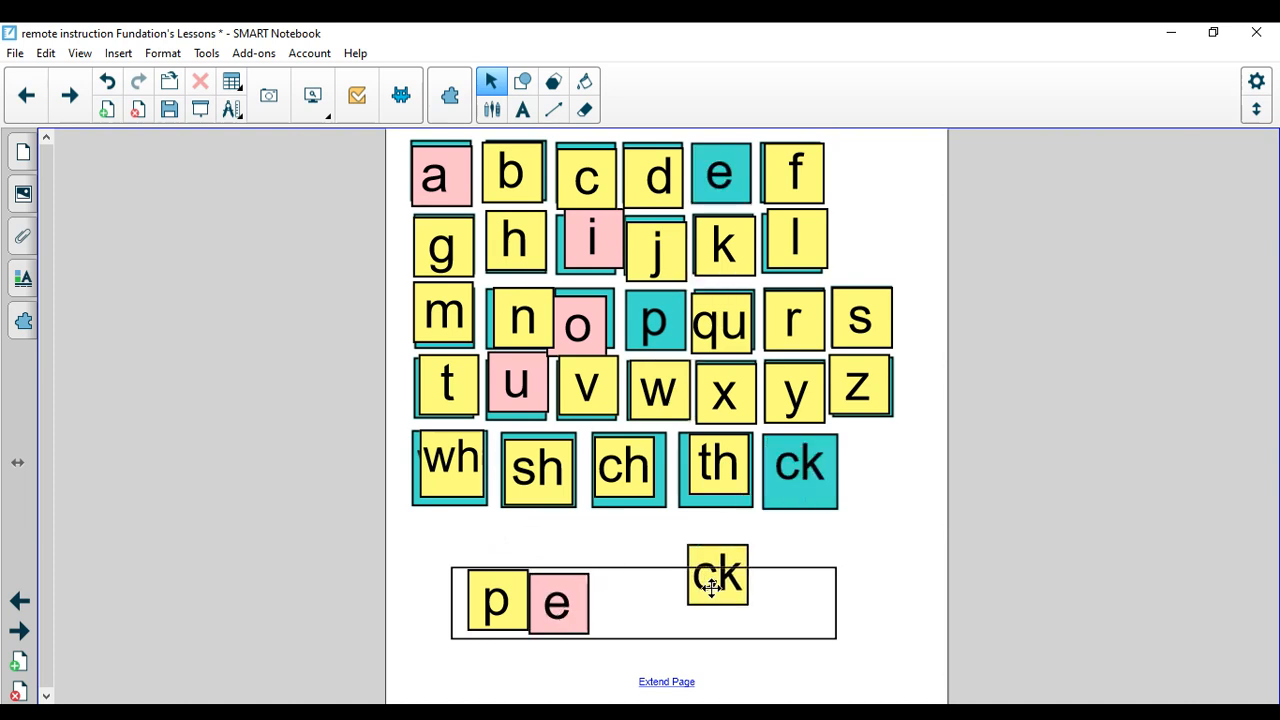
{"action": "left_click_drag", "start_coordinate": [717, 575], "coordinate": [620, 602]}
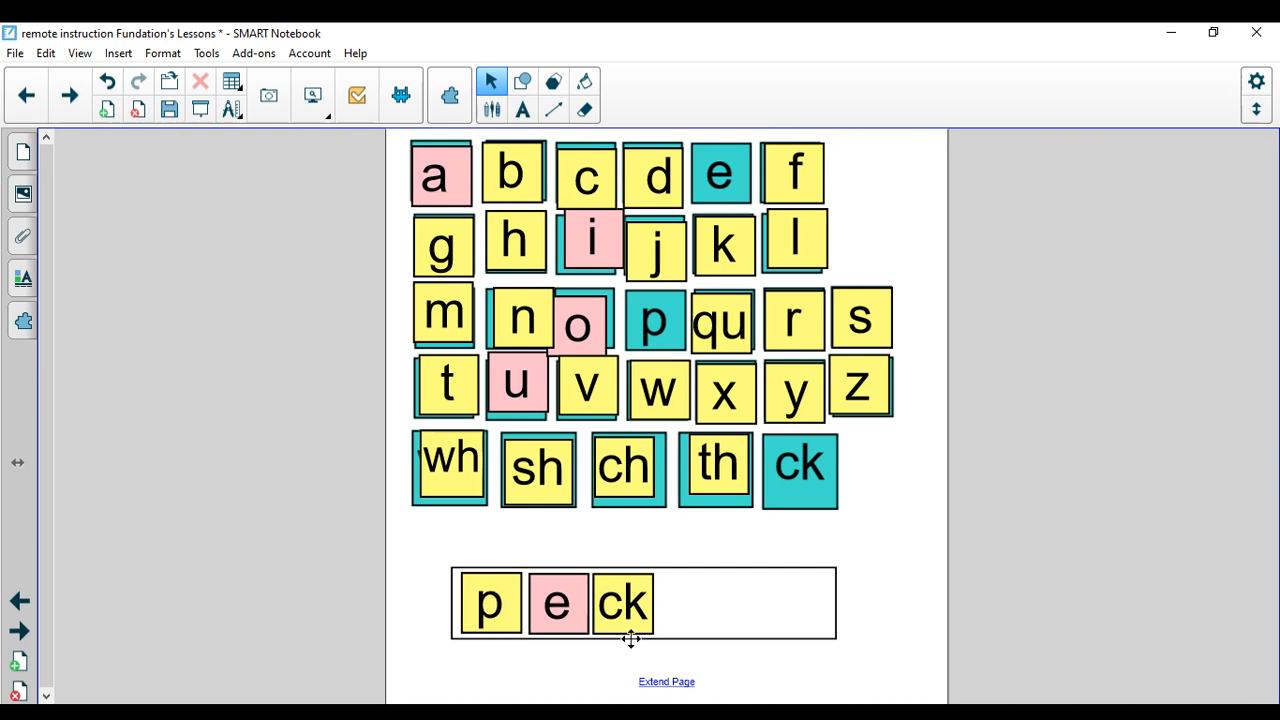
{"action": "mouse_move", "coordinate": [630, 630]}
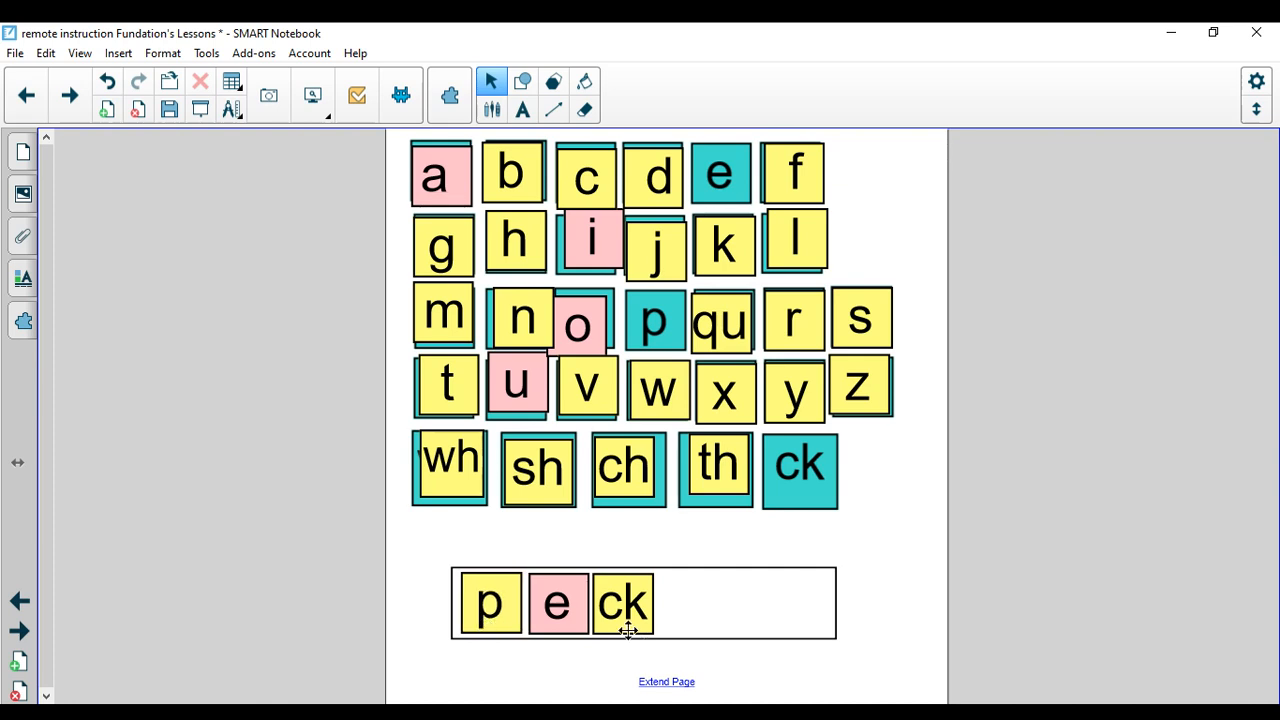
Step: Return the p, e and ck tiles to the chart, emptying the word box
{"action": "left_click_drag", "start_coordinate": [489, 603], "coordinate": [549, 440]}
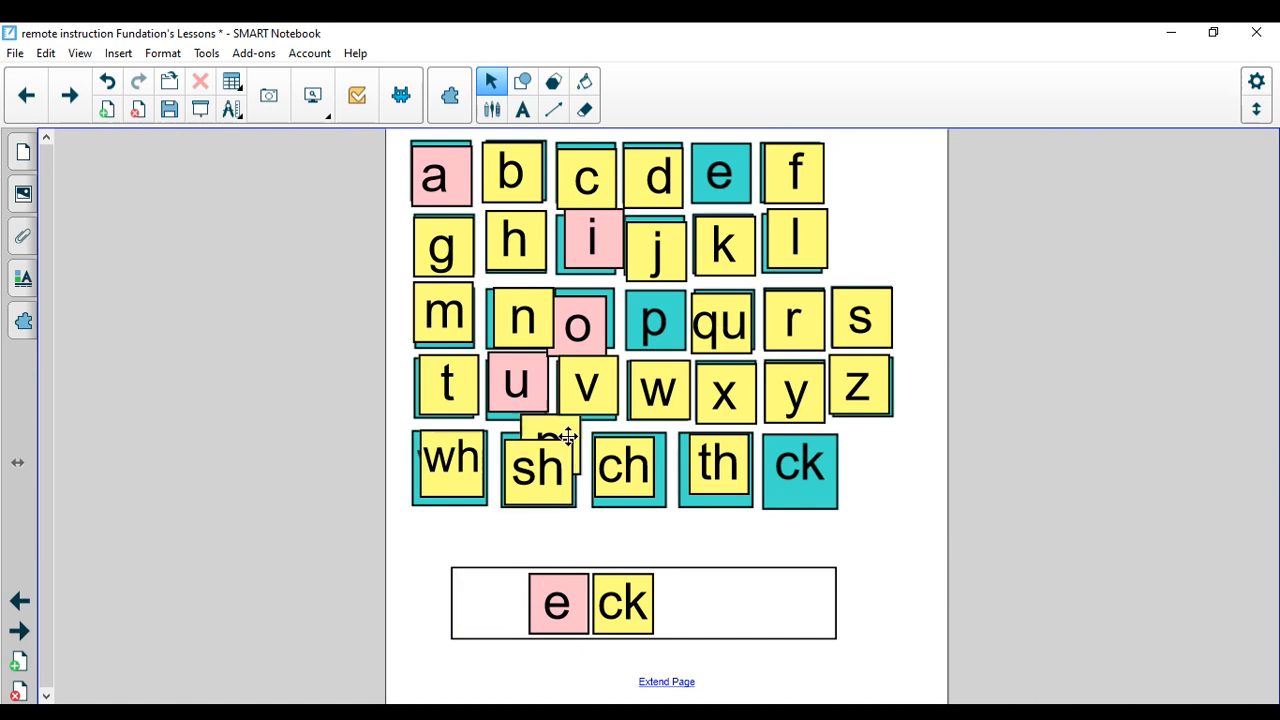
{"action": "left_click_drag", "start_coordinate": [557, 602], "coordinate": [650, 340]}
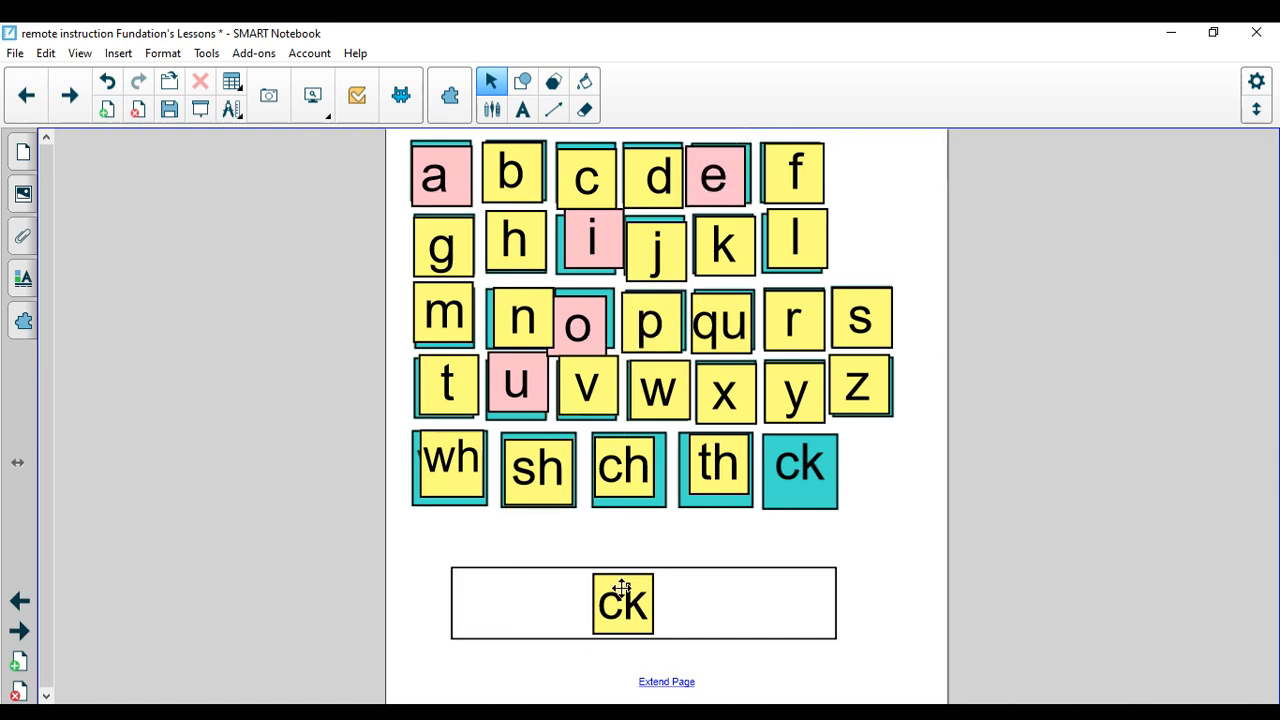
{"action": "left_click_drag", "start_coordinate": [622, 603], "coordinate": [800, 470]}
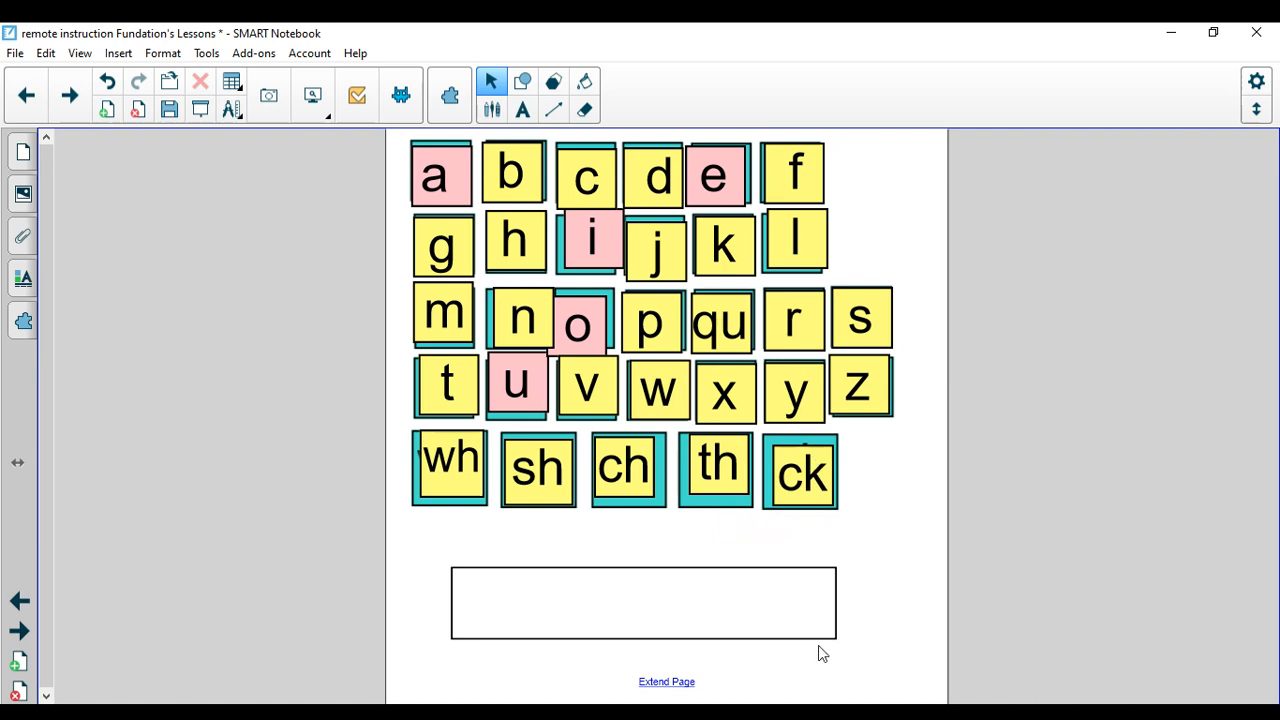